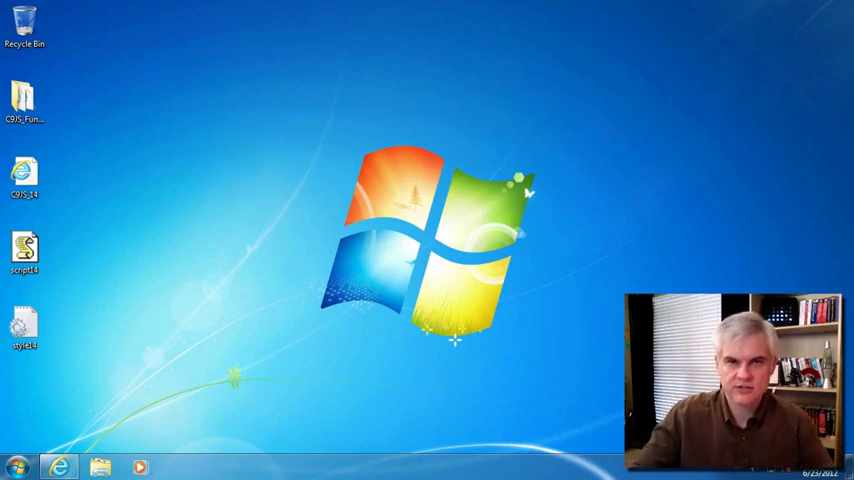
pyautogui.moveTo(152, 360)
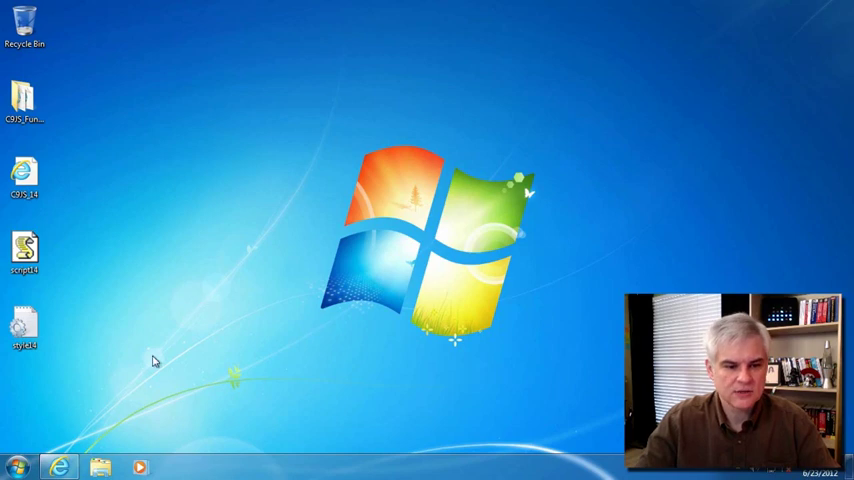
# - Launch the browser on jquery.com and go to the Download page's Contents list
pyautogui.click(60, 464)
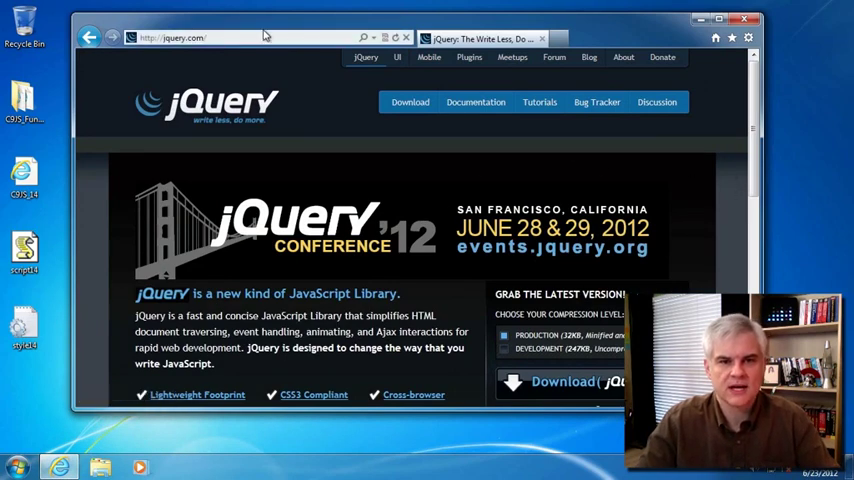
pyautogui.moveTo(408, 102)
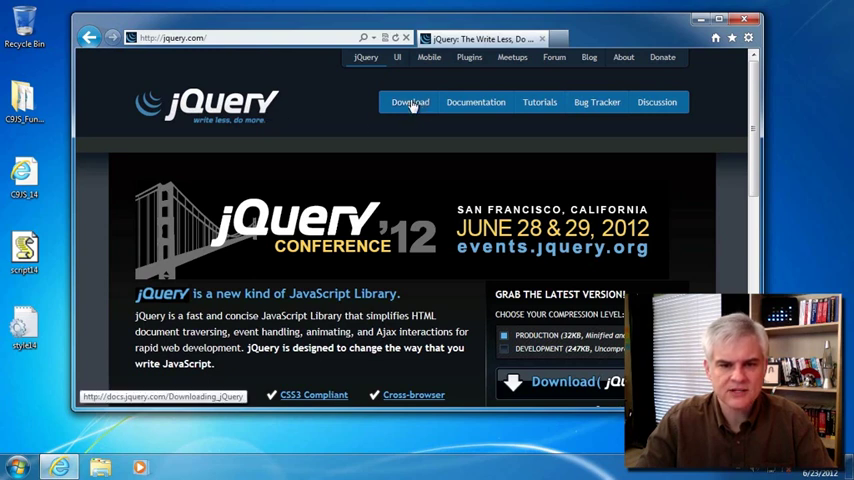
pyautogui.click(408, 100)
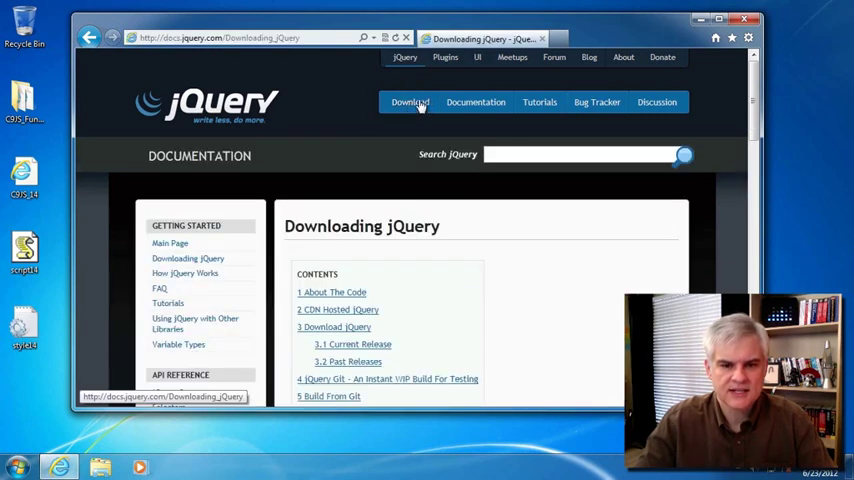
pyautogui.scroll(-3)
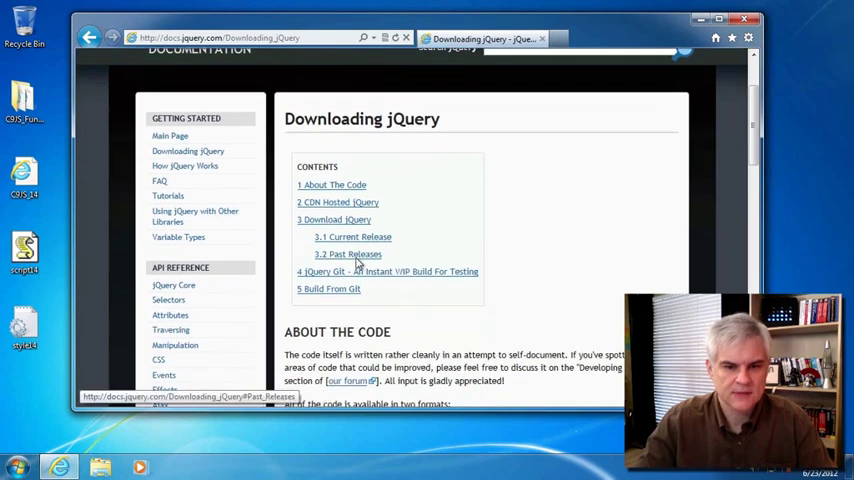
pyautogui.moveTo(356, 208)
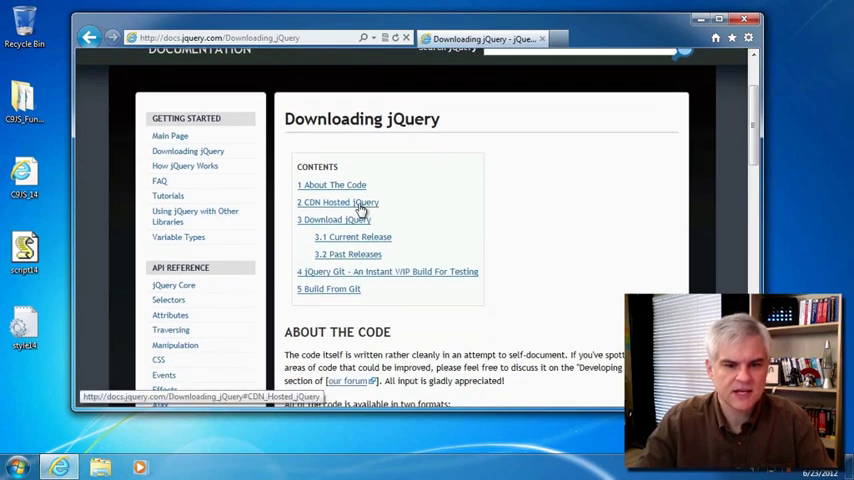
# - Jump to the CDN Hosted jQuery section listing Google and Microsoft copies
pyautogui.click(338, 202)
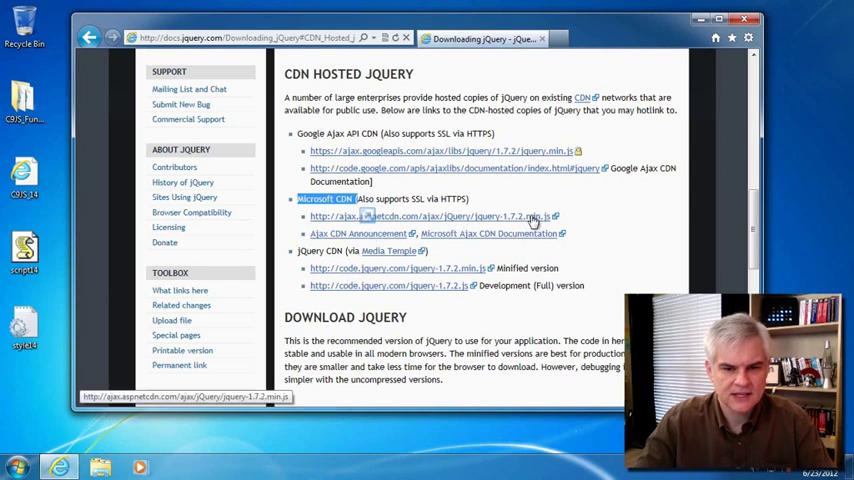
pyautogui.moveTo(530, 220)
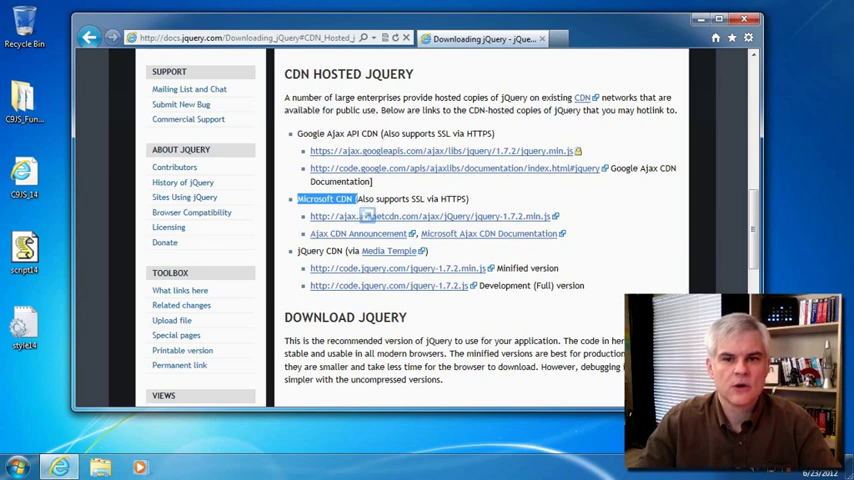
# - Scroll past the Microsoft CDN entry to the Download jQuery 1.7.2 section
pyautogui.scroll(-3)
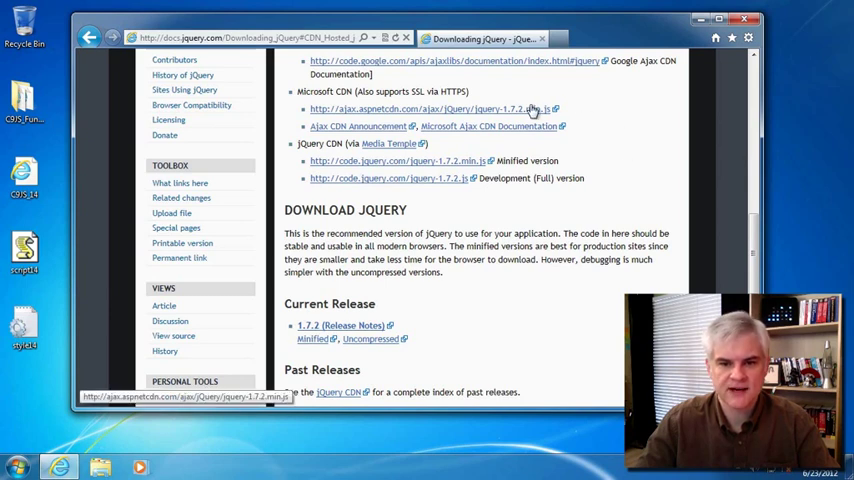
pyautogui.moveTo(522, 110)
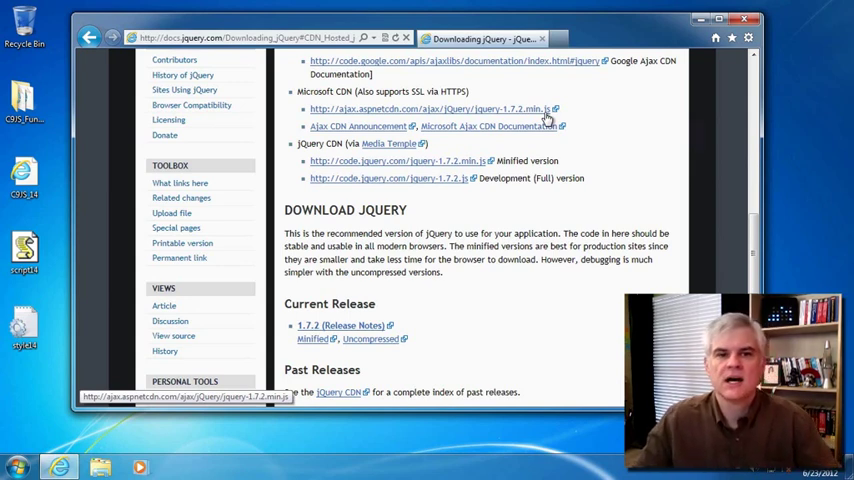
pyautogui.moveTo(616, 108)
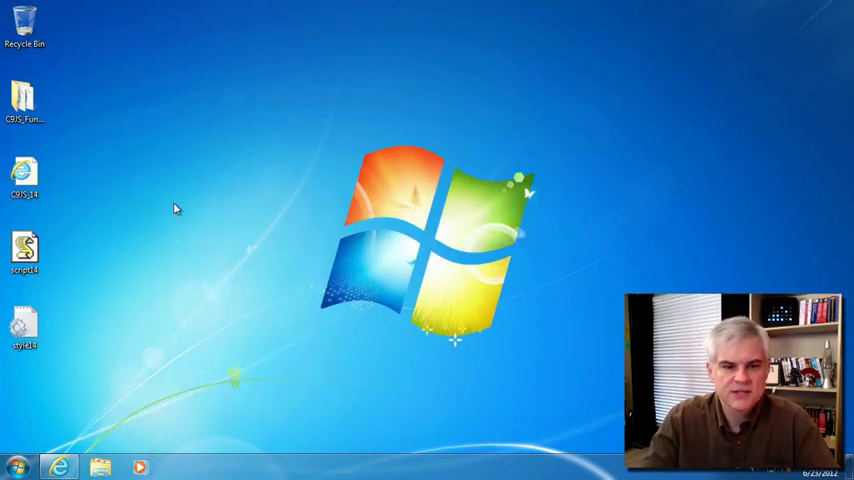
pyautogui.moveTo(184, 200)
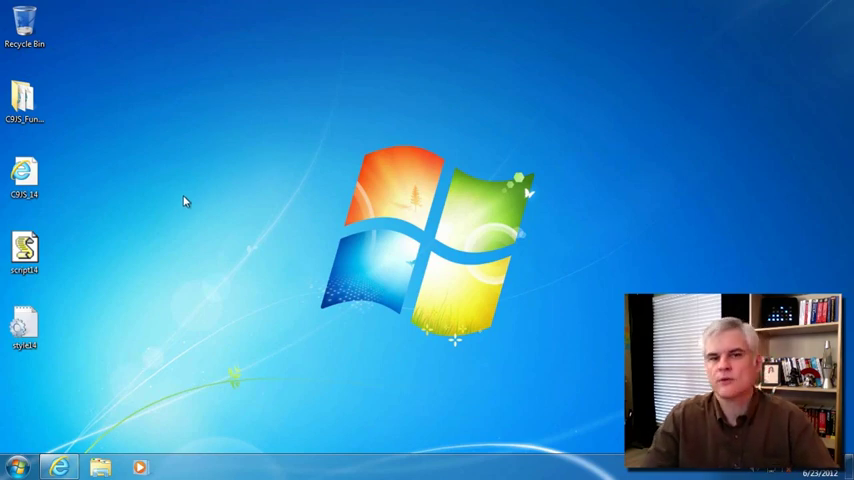
pyautogui.moveTo(88, 220)
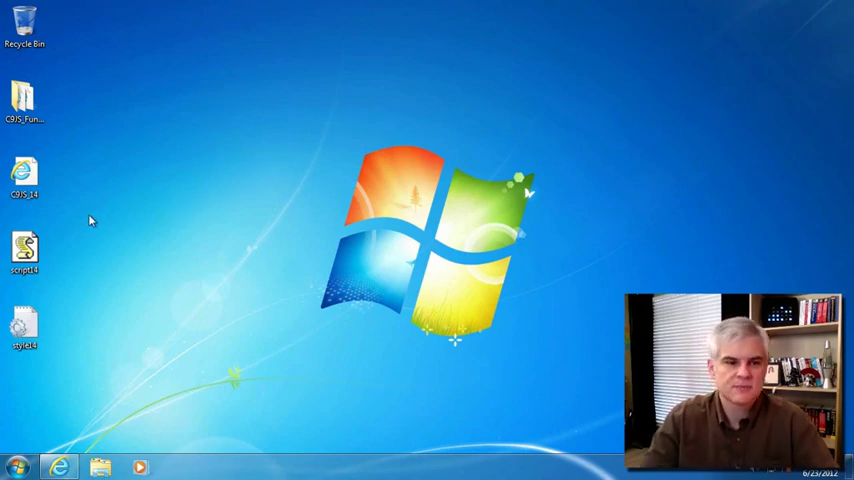
# - Open the lesson HTML file in Notepad and highlight the Microsoft CDN jQuery script line
pyautogui.rightClick(24, 176)
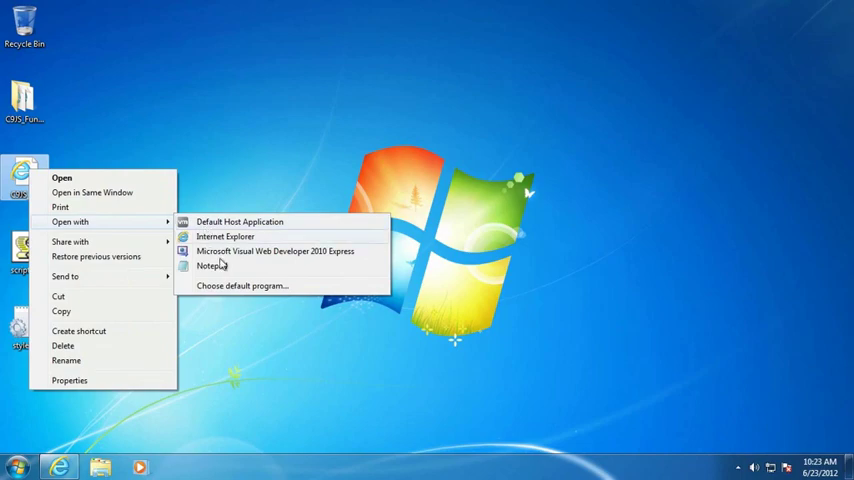
pyautogui.click(208, 266)
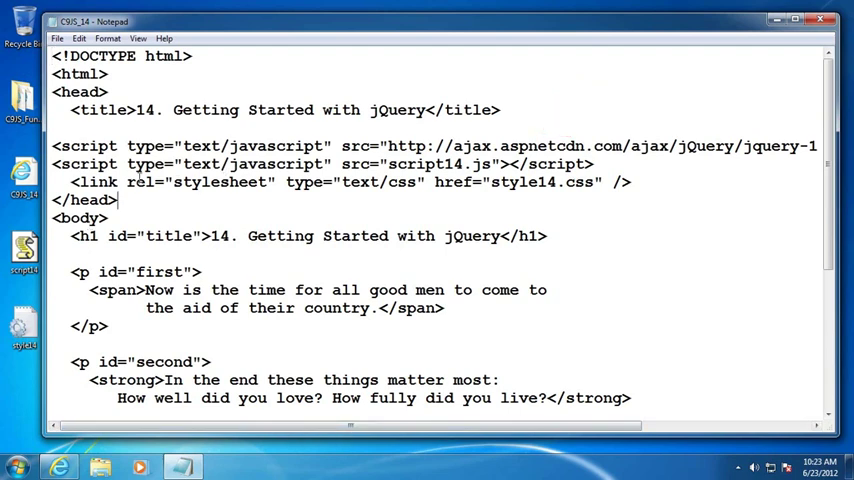
pyautogui.moveTo(52, 144); pyautogui.dragTo(420, 144)
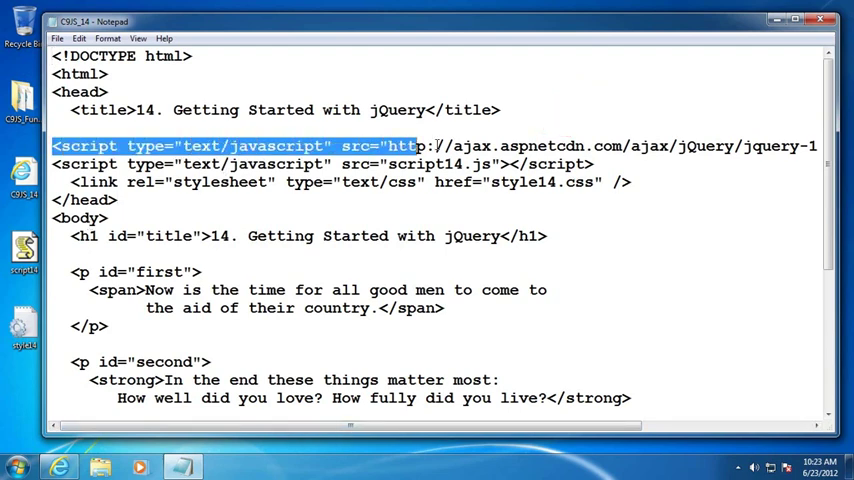
pyautogui.click(66, 254)
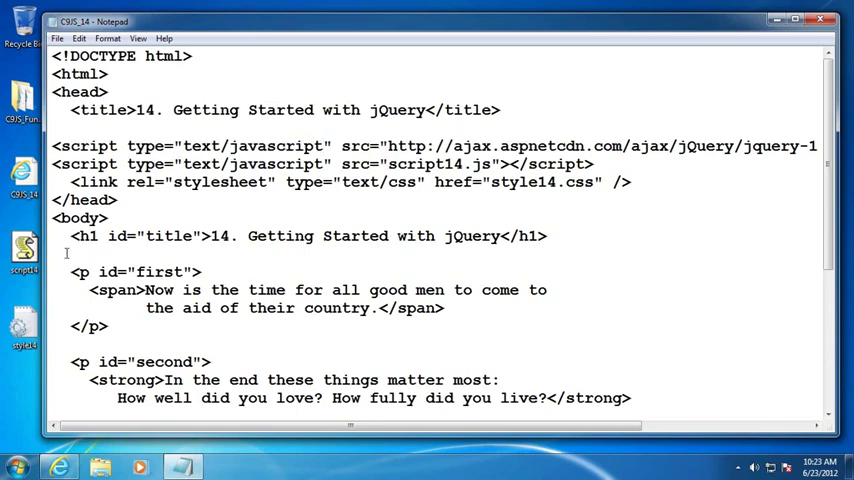
# - Open the script14.js file in Notepad via Open with
pyautogui.rightClick(22, 250)
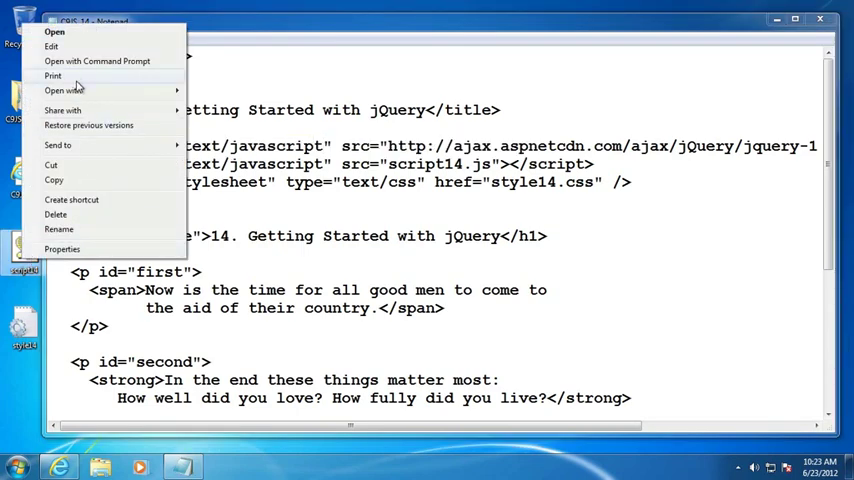
pyautogui.click(62, 90)
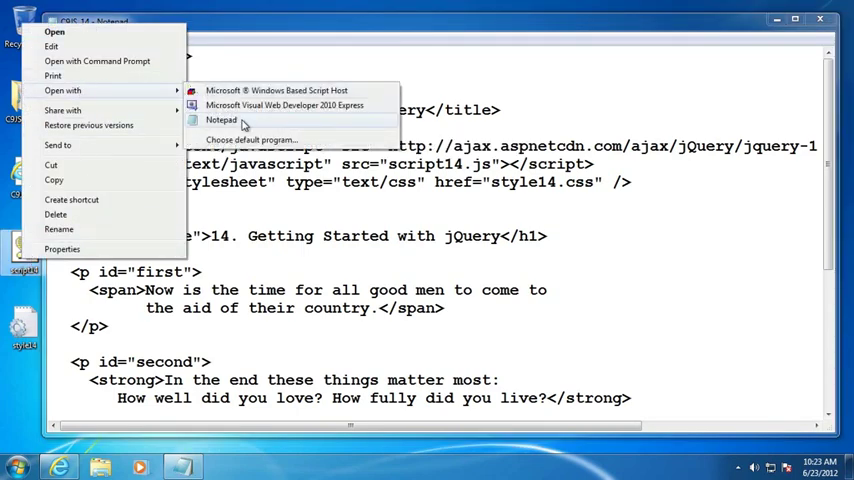
pyautogui.click(220, 120)
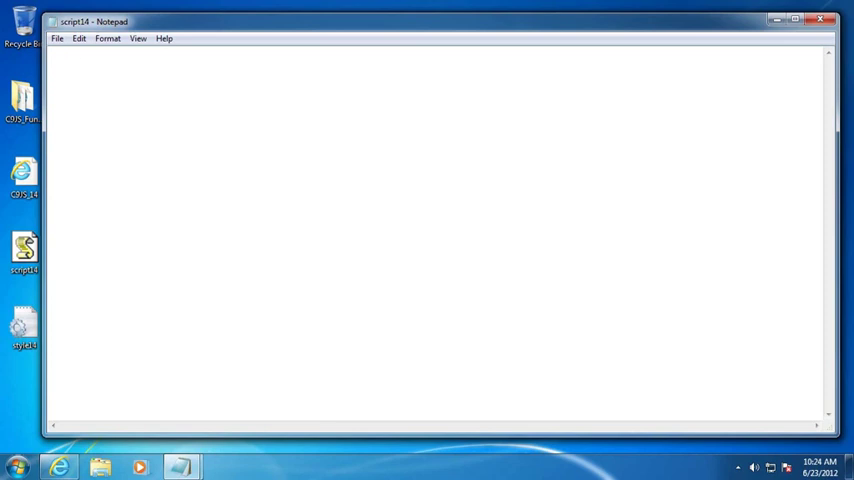
# - Write jQuery(document).ready(function() ... ); with a '// start up code goes here' comment
pyautogui.write('jQuery(')
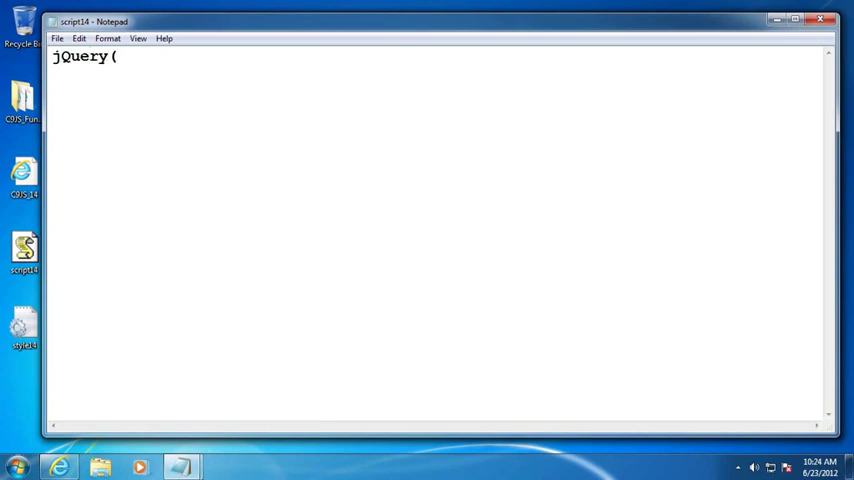
pyautogui.write('docu')
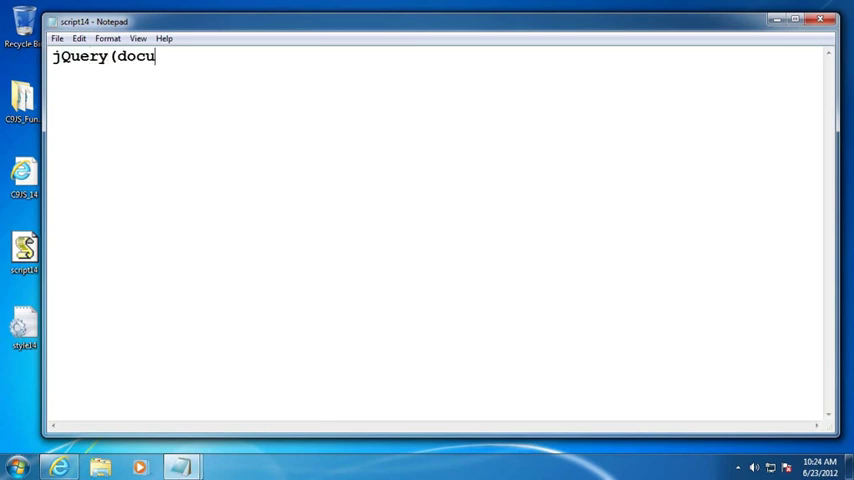
pyautogui.write('ment)')
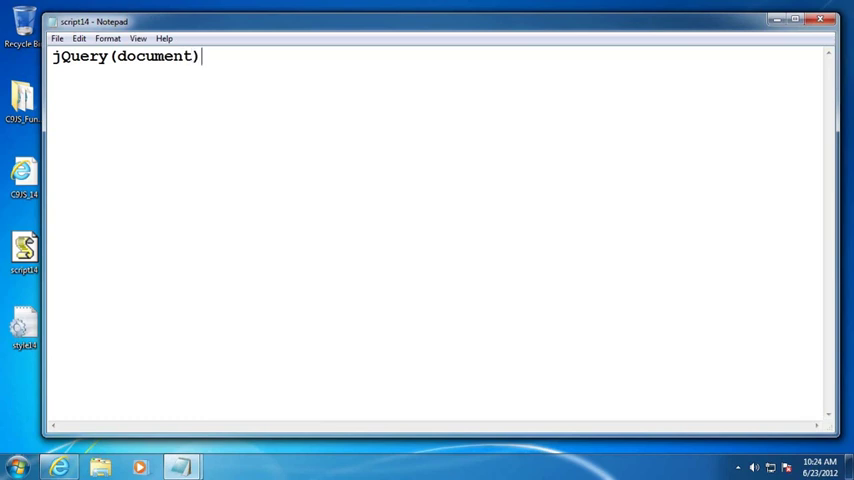
pyautogui.write('.')
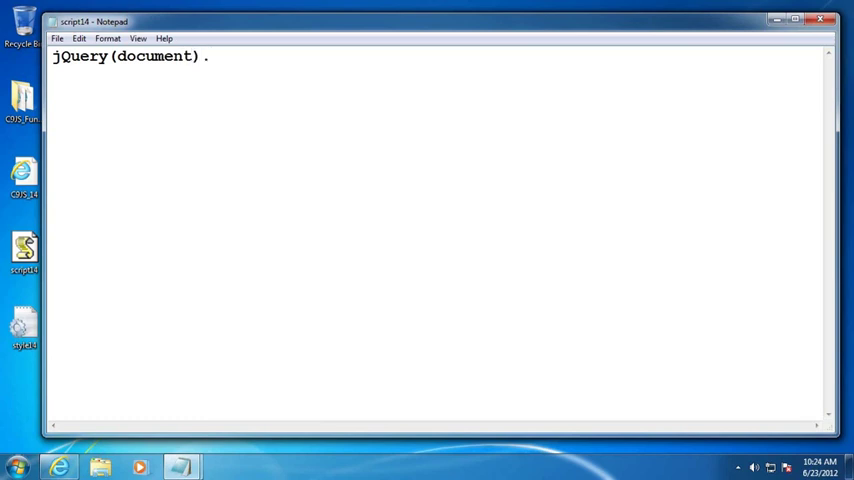
pyautogui.write('ready(')
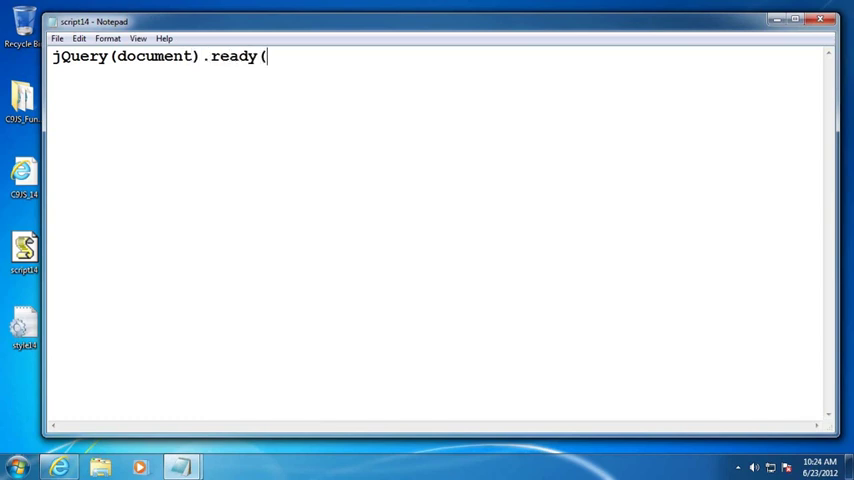
pyautogui.write('function() {')
pyautogui.write('}')
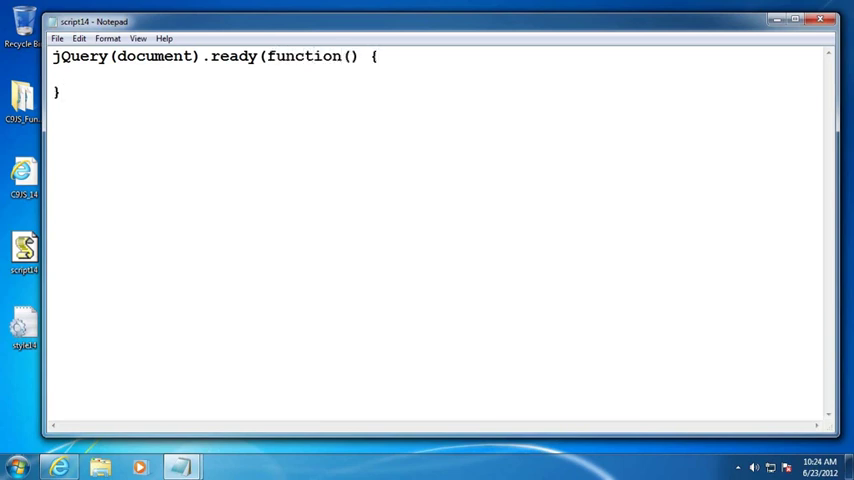
pyautogui.write(');')
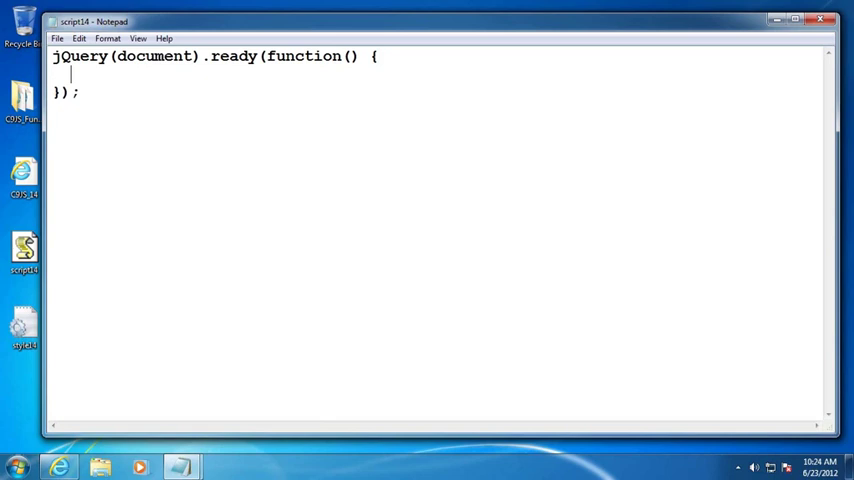
pyautogui.write('// sta')
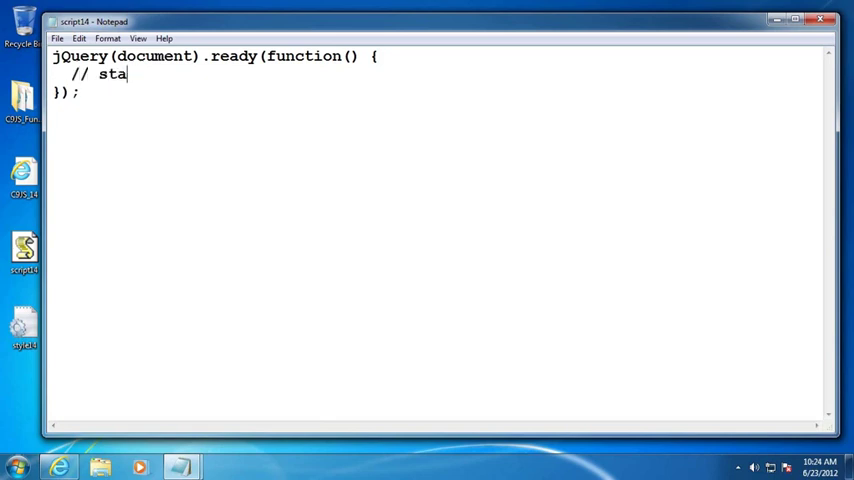
pyautogui.write('rt up code')
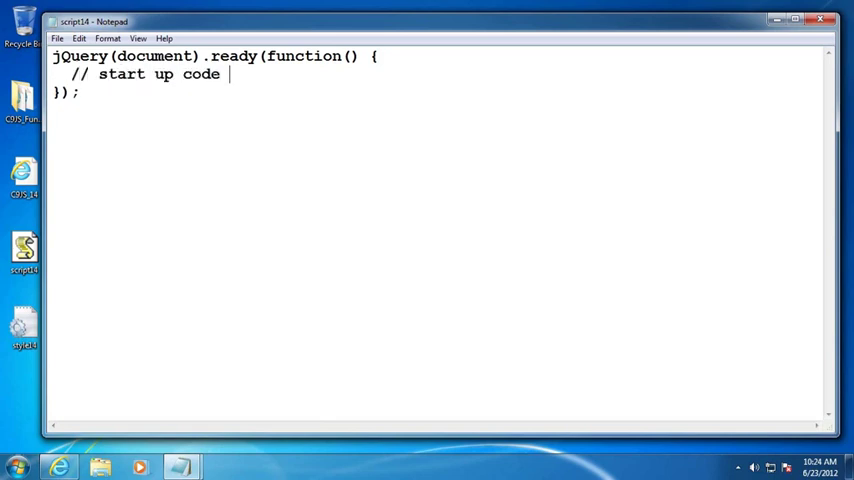
pyautogui.write('goes here')
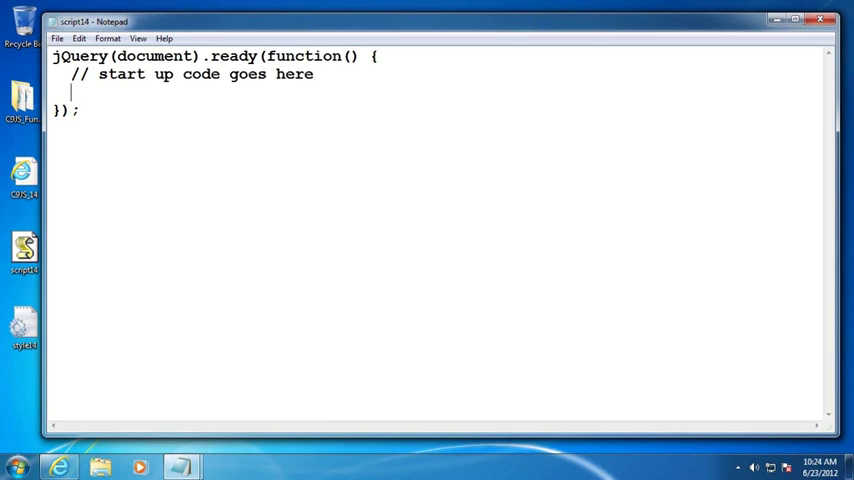
# - Add alert("this works!"); inside the ready function
pyautogui.write('alert')
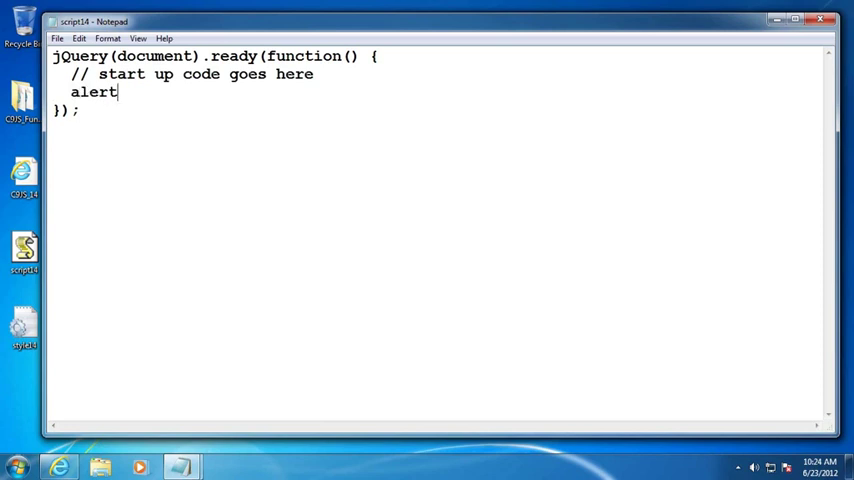
pyautogui.write('("this wor')
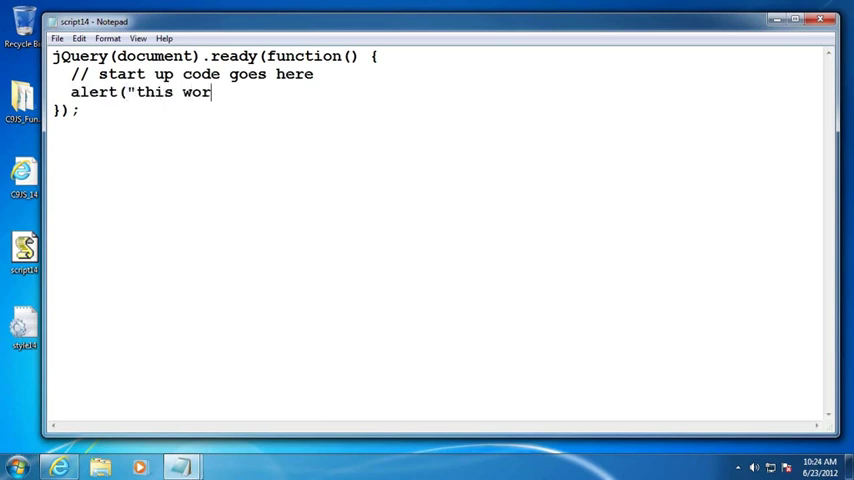
pyautogui.write('ks!')
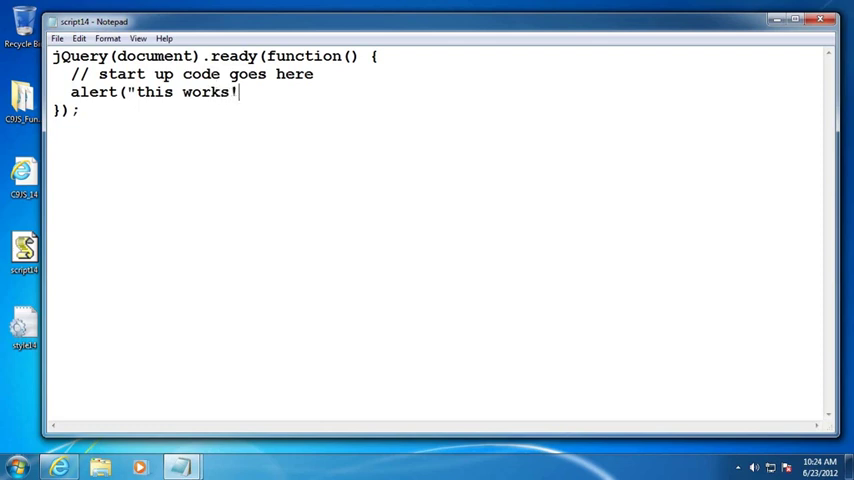
pyautogui.write('");')
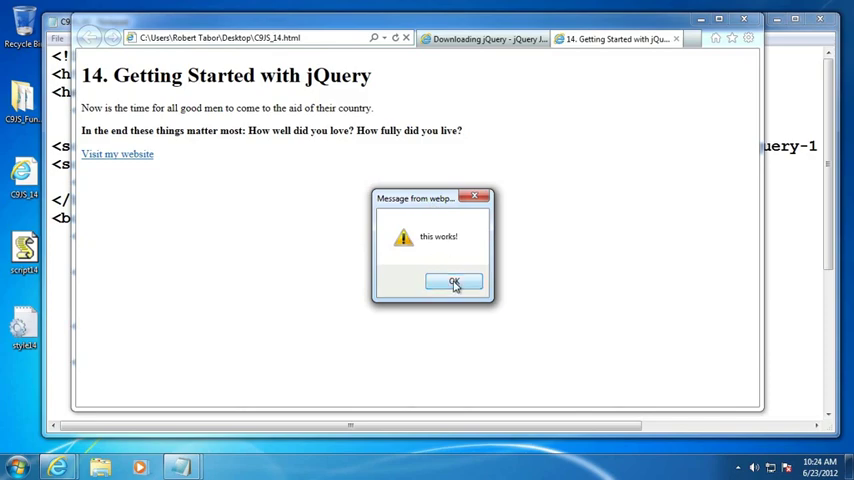
# - Dismiss the "this works!" alert shown by the refreshed page
pyautogui.click(454, 280)
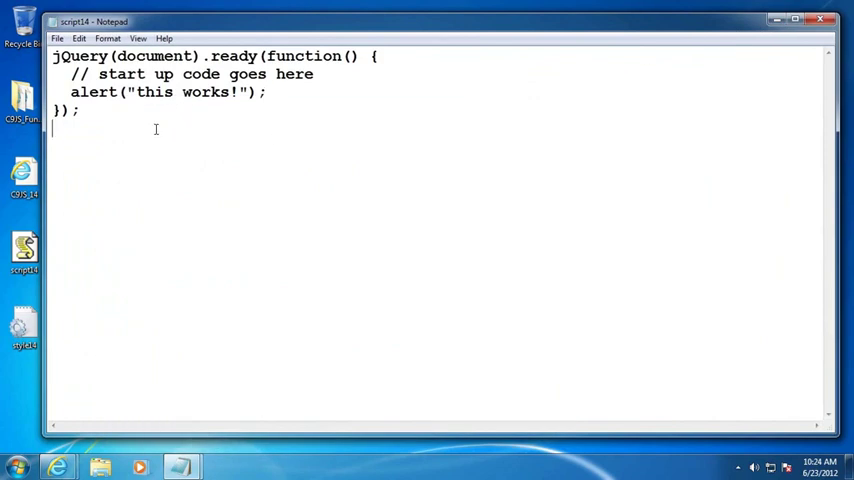
pyautogui.press('Ctrl+a')
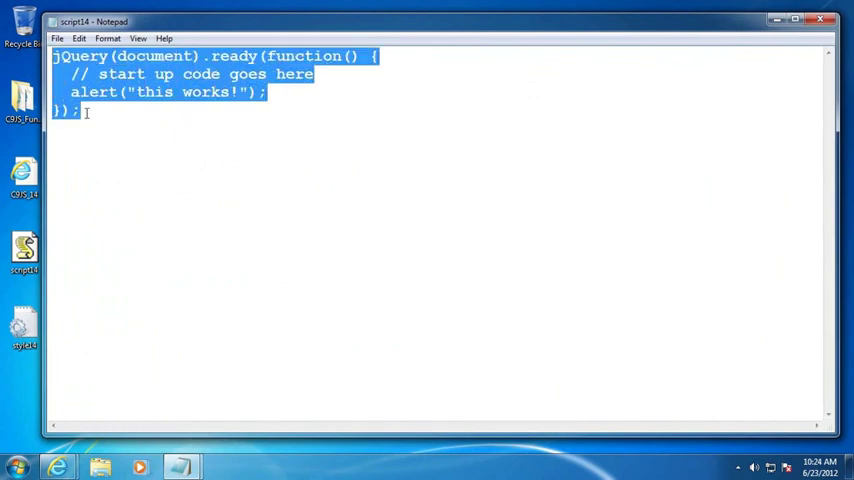
pyautogui.click(84, 116)
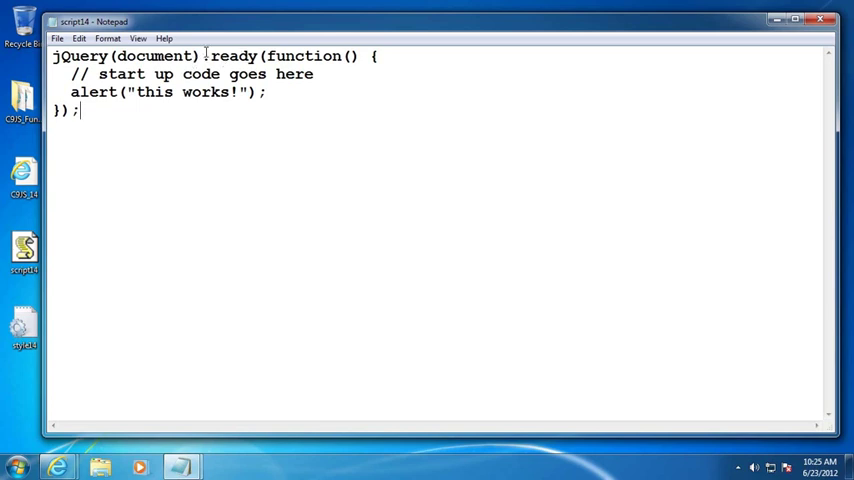
pyautogui.moveTo(202, 56); pyautogui.dragTo(252, 56)
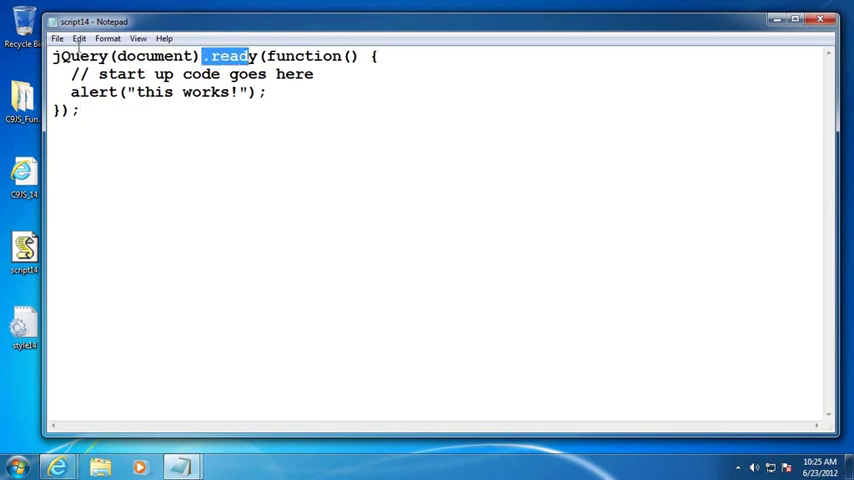
pyautogui.doubleClick(78, 56)
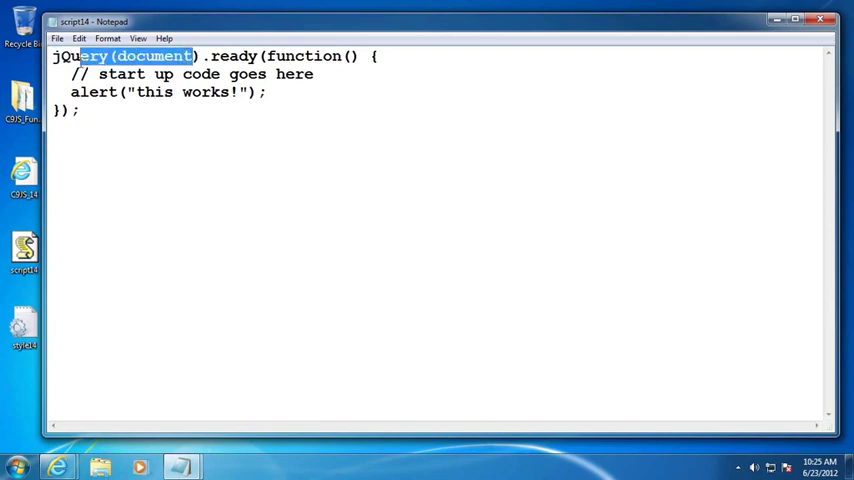
pyautogui.click(112, 54)
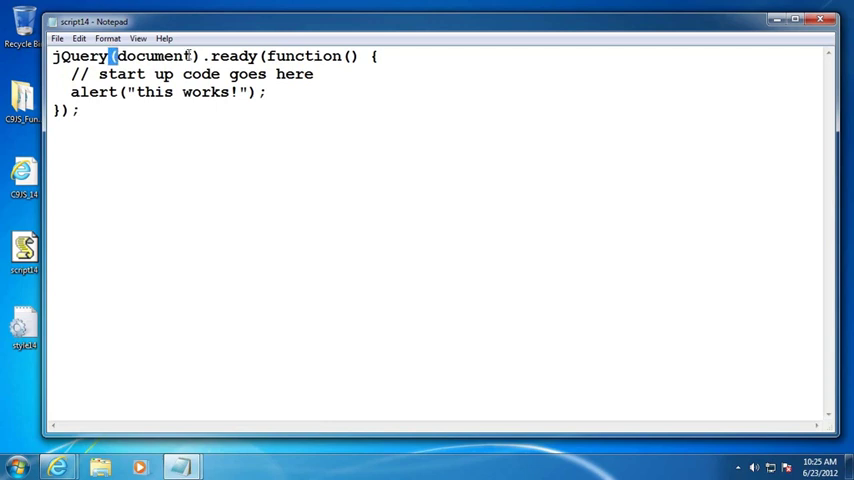
pyautogui.doubleClick(156, 52)
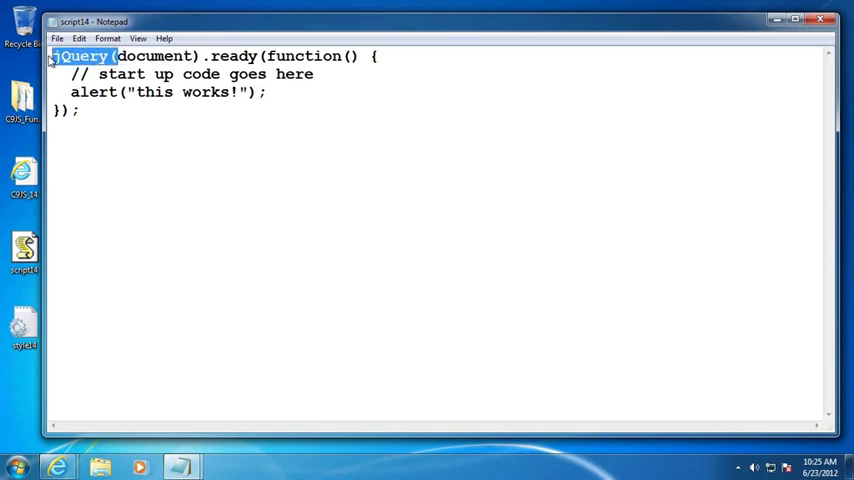
pyautogui.moveTo(184, 180)
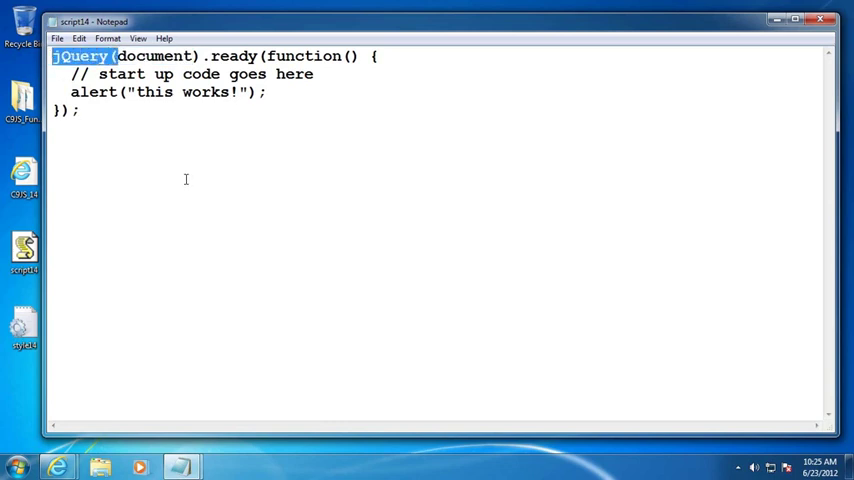
pyautogui.click(136, 54)
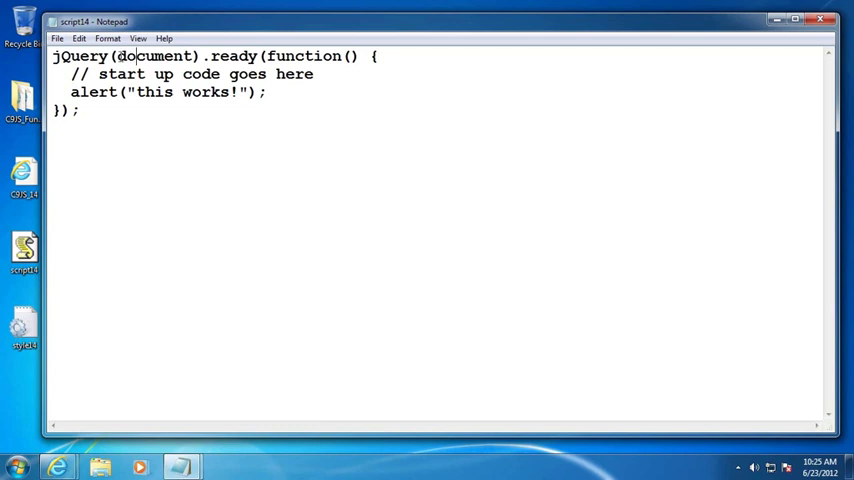
pyautogui.doubleClick(156, 56)
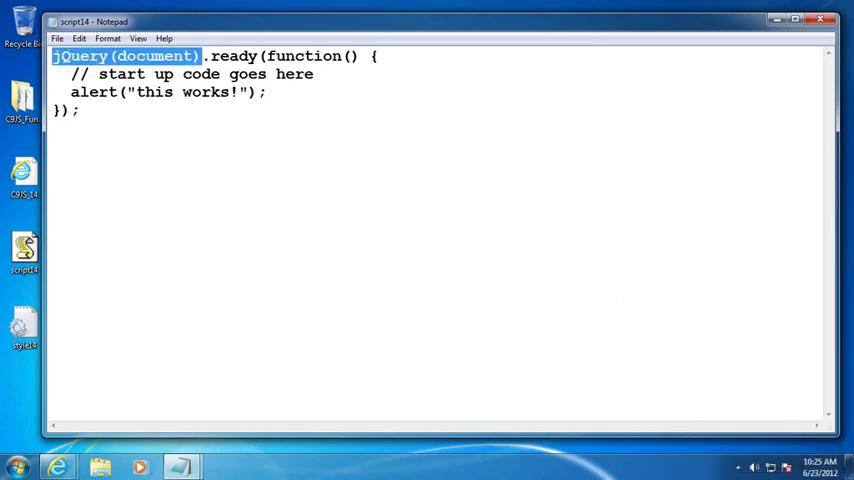
pyautogui.click(206, 56)
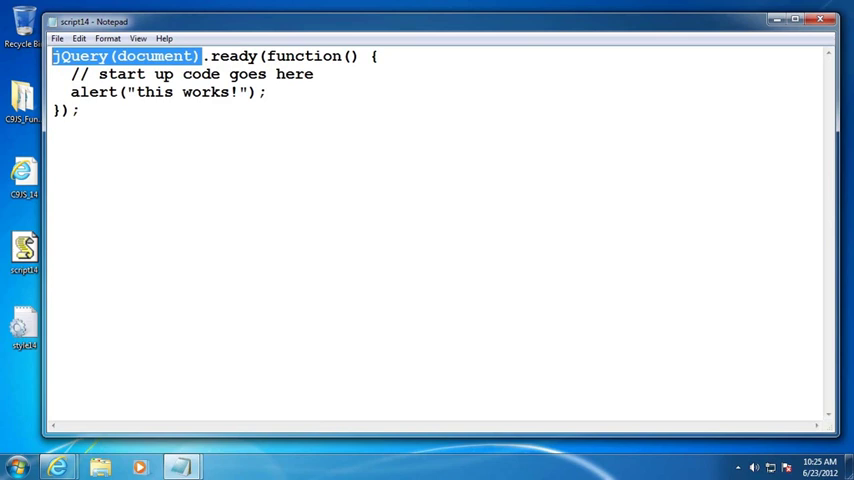
pyautogui.click(186, 56)
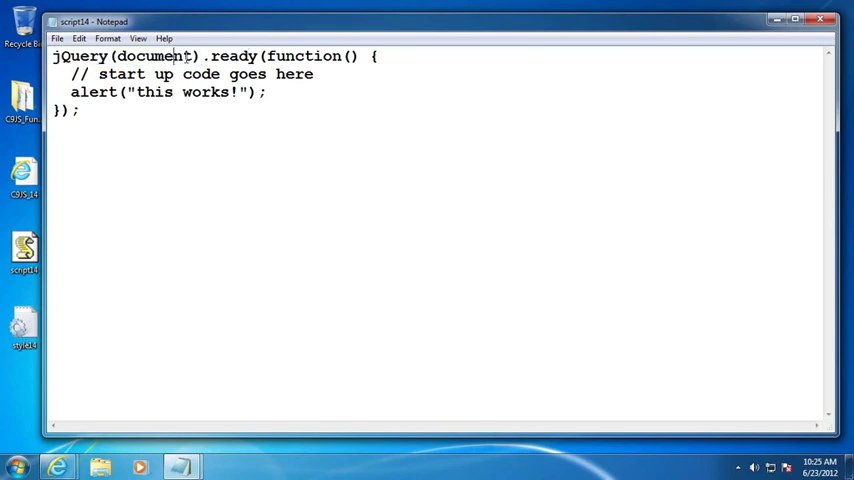
pyautogui.doubleClick(150, 56)
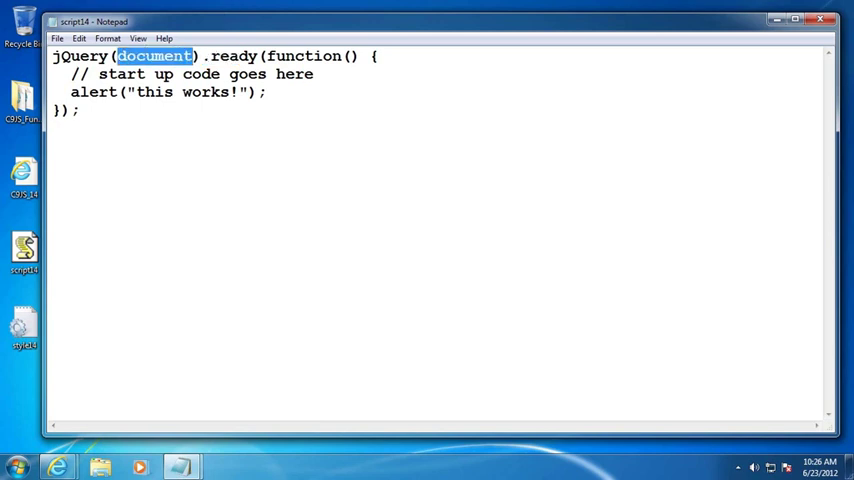
pyautogui.moveTo(242, 76)
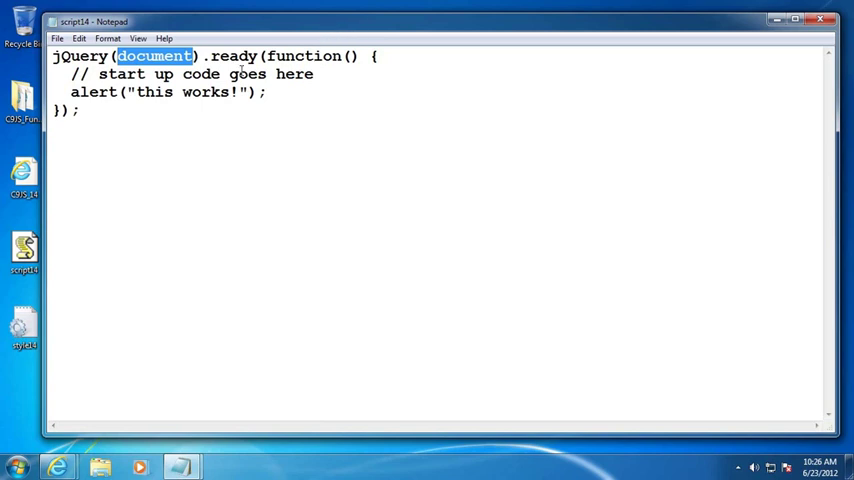
pyautogui.click(202, 56)
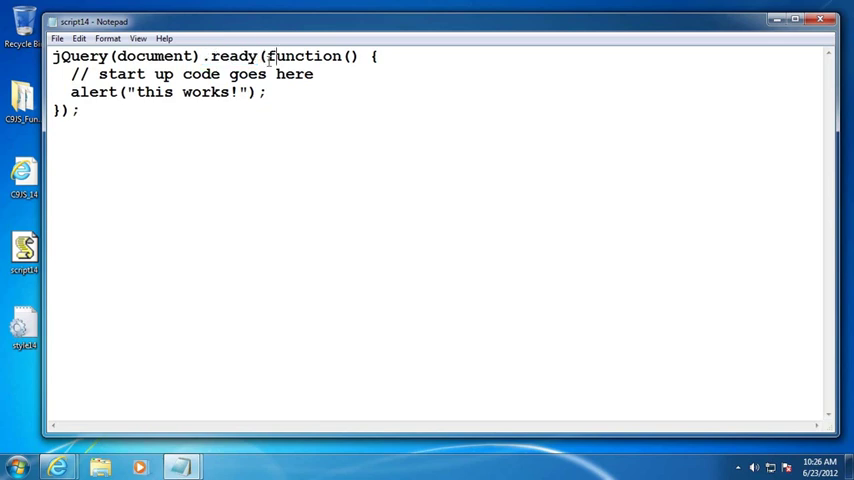
pyautogui.moveTo(268, 56); pyautogui.dragTo(258, 92)
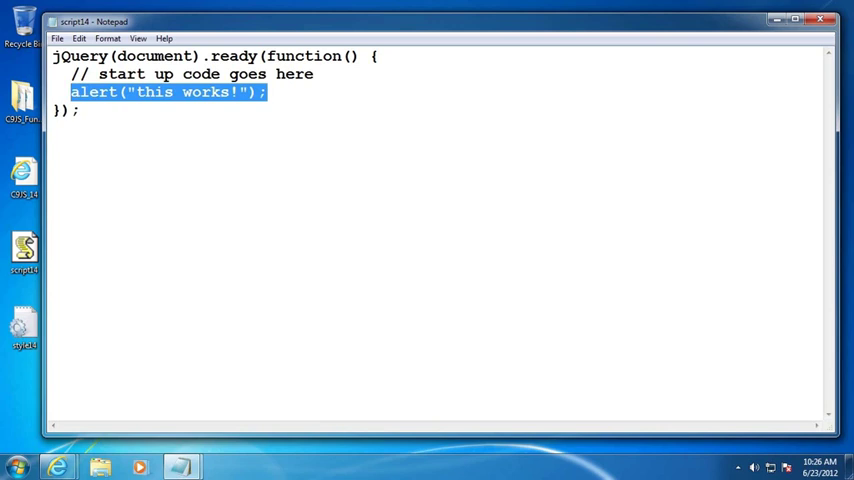
pyautogui.doubleClick(82, 52)
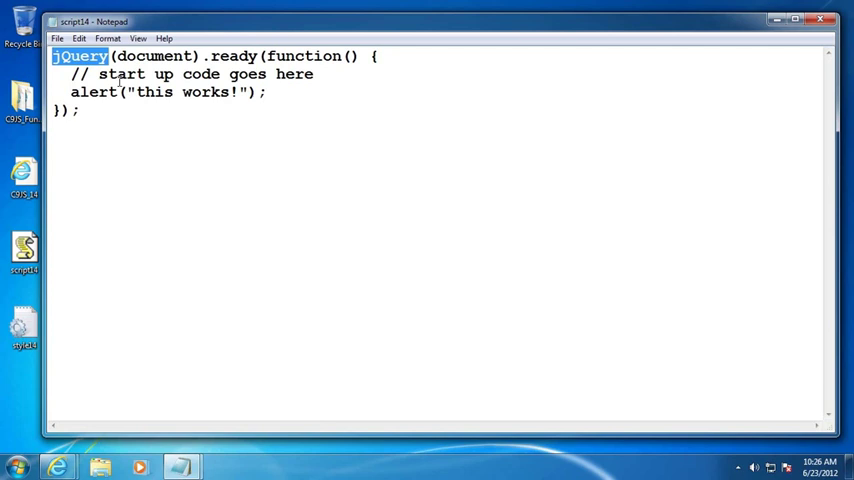
# - Replace jQuery with $ and dismiss the still-working "this works!" alert
pyautogui.write('$')
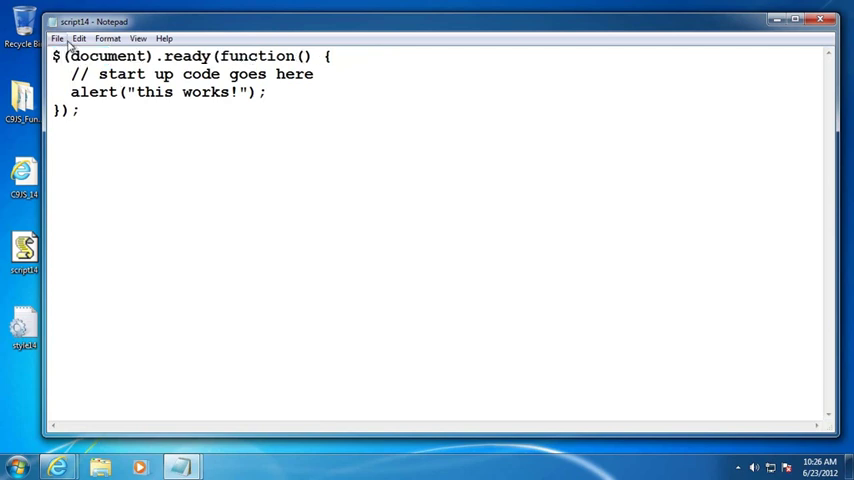
pyautogui.moveTo(52, 464)
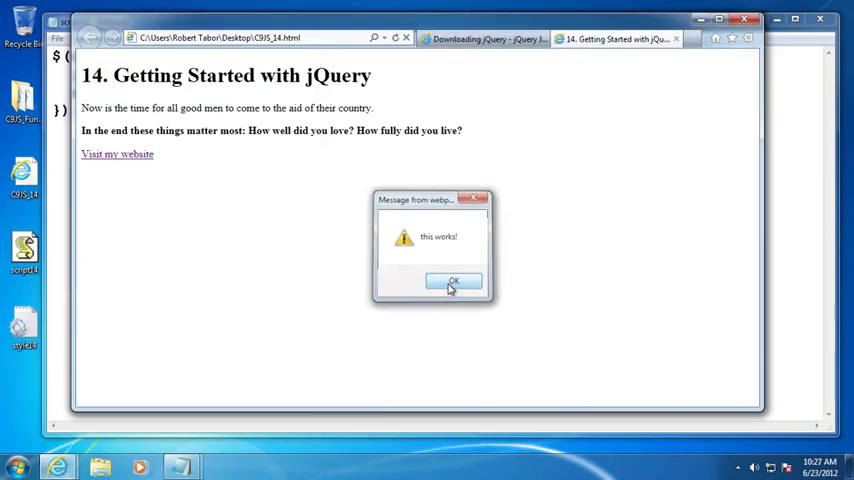
pyautogui.click(454, 280)
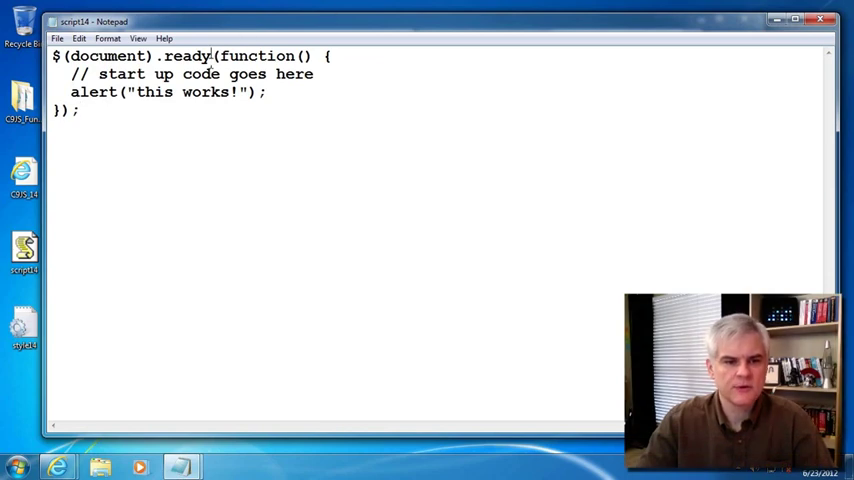
pyautogui.moveTo(220, 56); pyautogui.dragTo(58, 110)
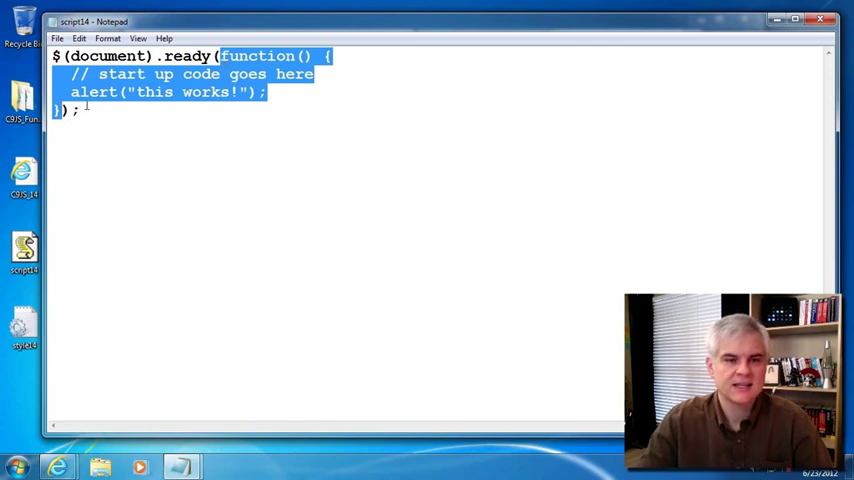
pyautogui.click(100, 110)
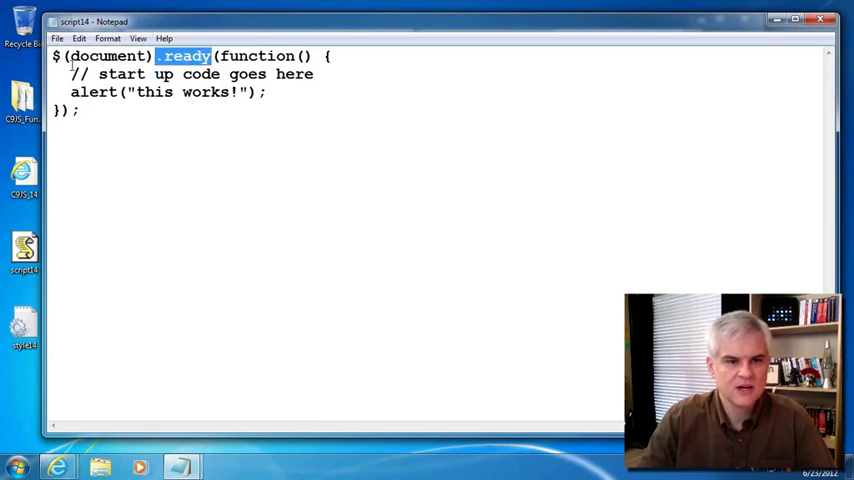
# - Delete (document).ready so the first line reads $(function() {
pyautogui.moveTo(62, 56); pyautogui.dragTo(210, 56)
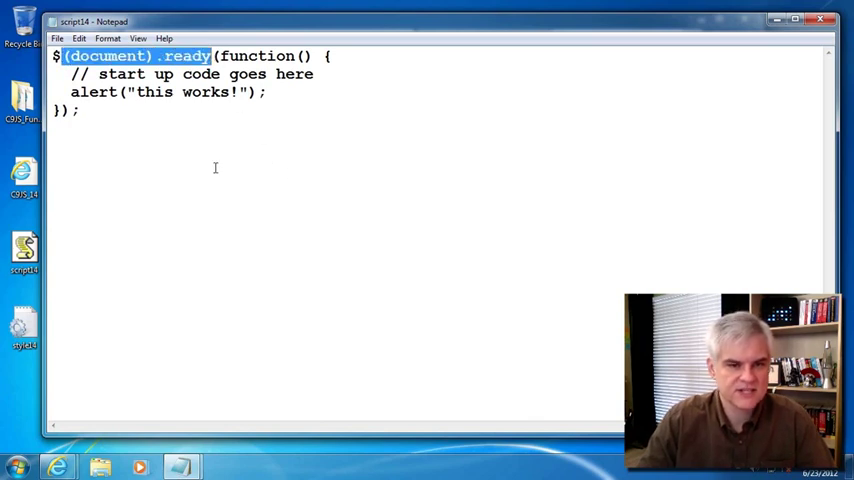
pyautogui.press('Delete')
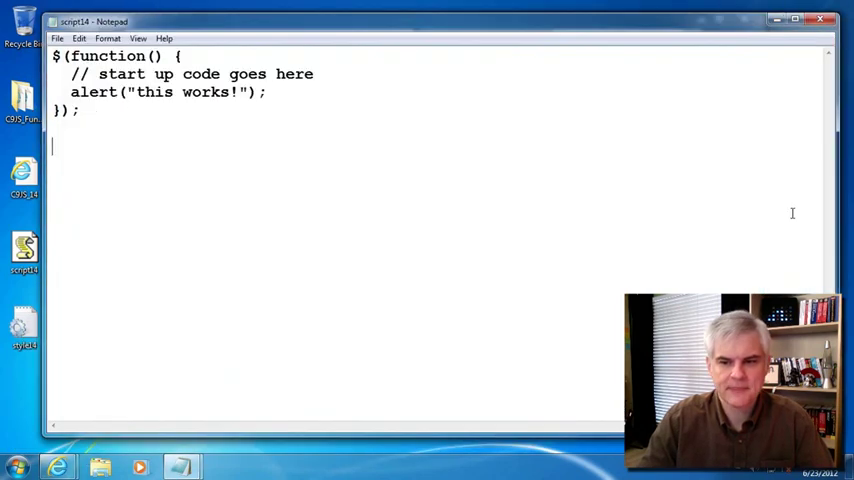
pyautogui.moveTo(52, 462)
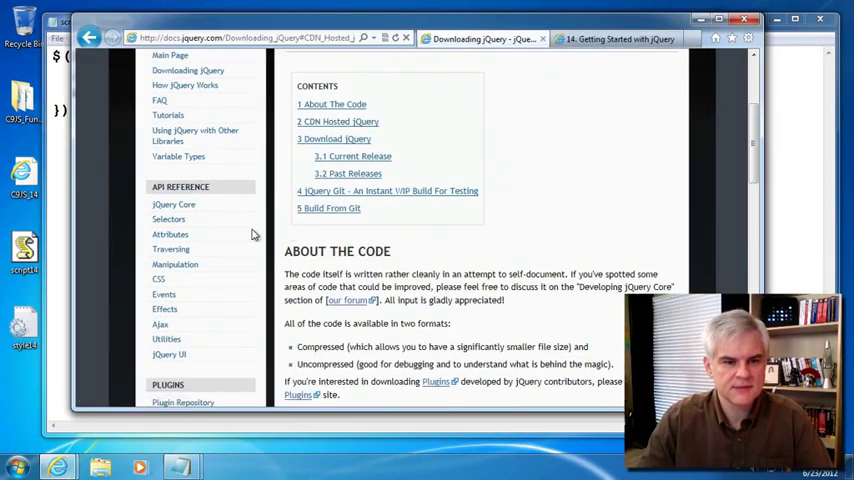
# - Browse the Core category of the jQuery API reference
pyautogui.scroll(3)
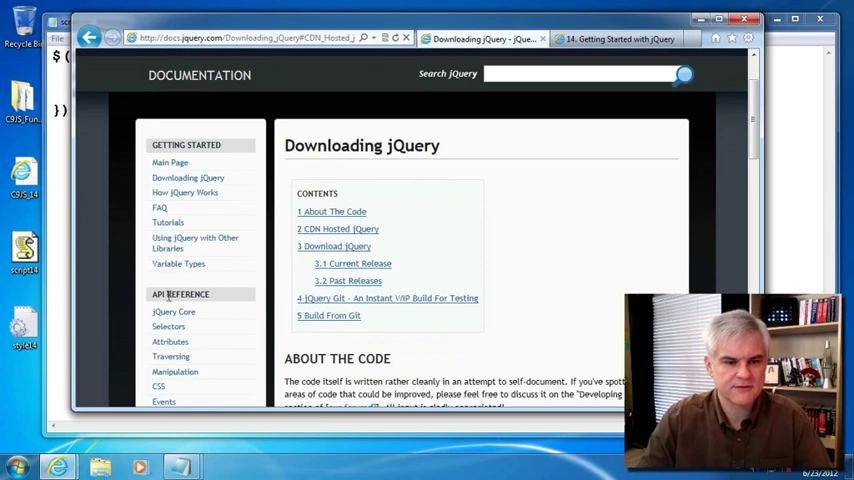
pyautogui.click(172, 204)
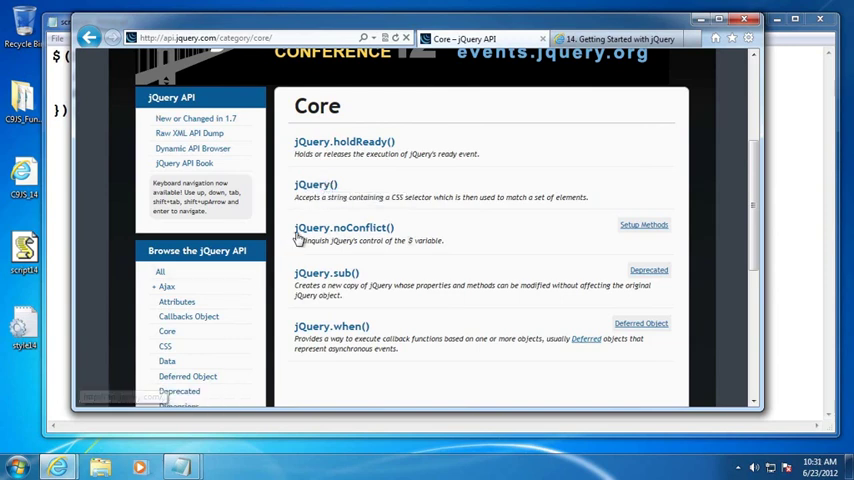
pyautogui.write('rtea')
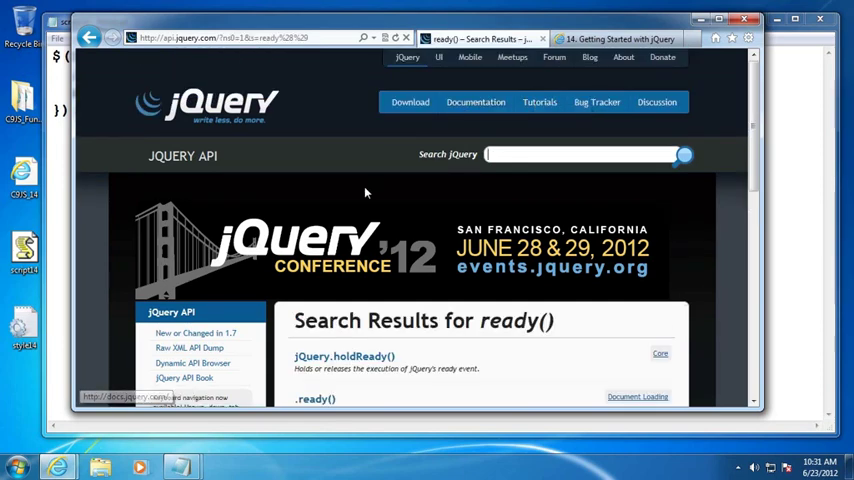
pyautogui.scroll(-3)
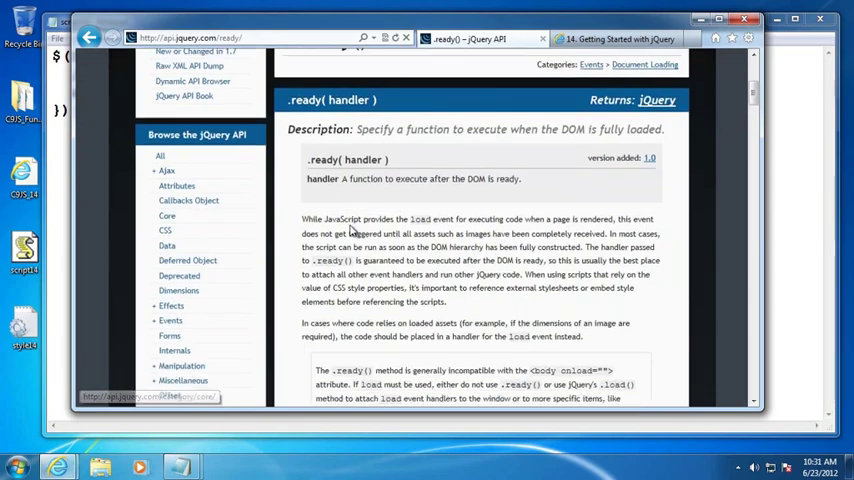
pyautogui.scroll(-3)
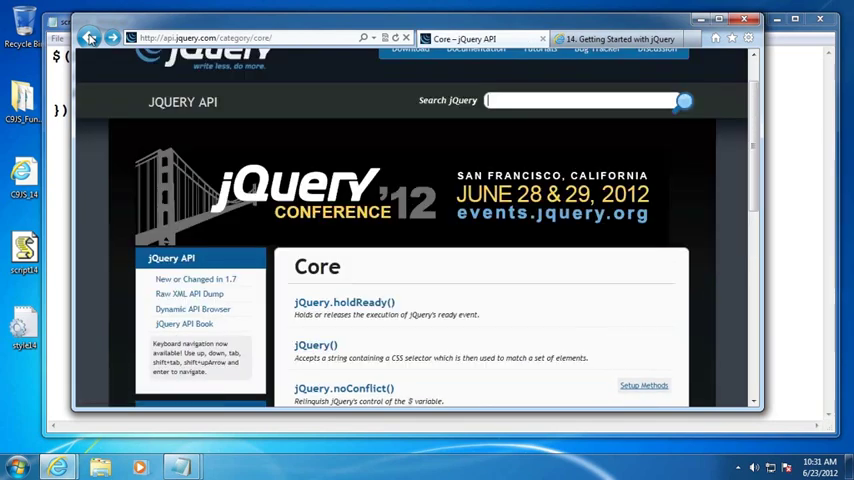
pyautogui.scroll(-3)
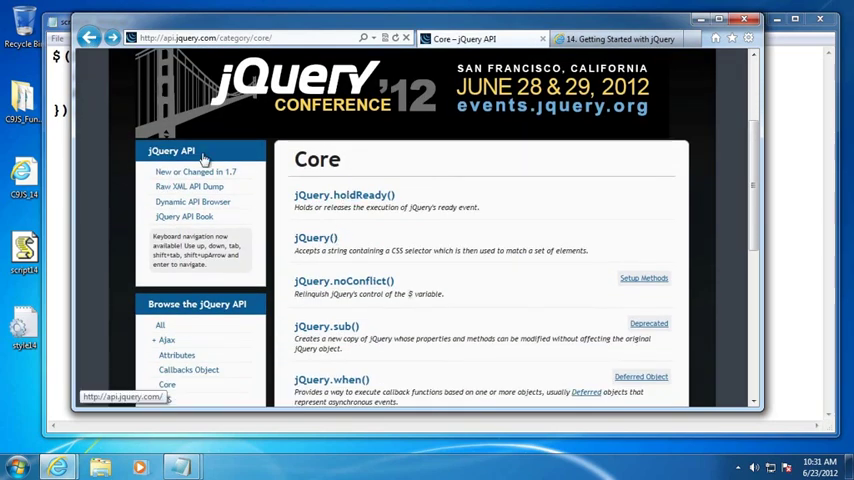
pyautogui.scroll(-3)
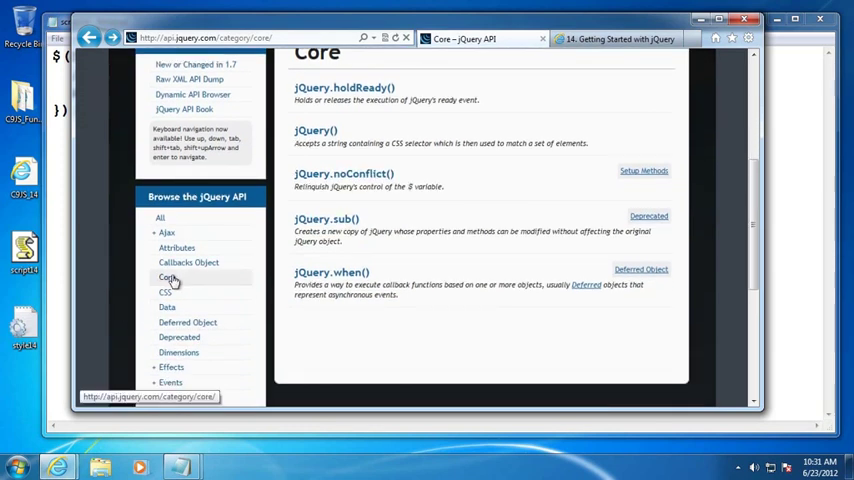
pyautogui.scroll(3)
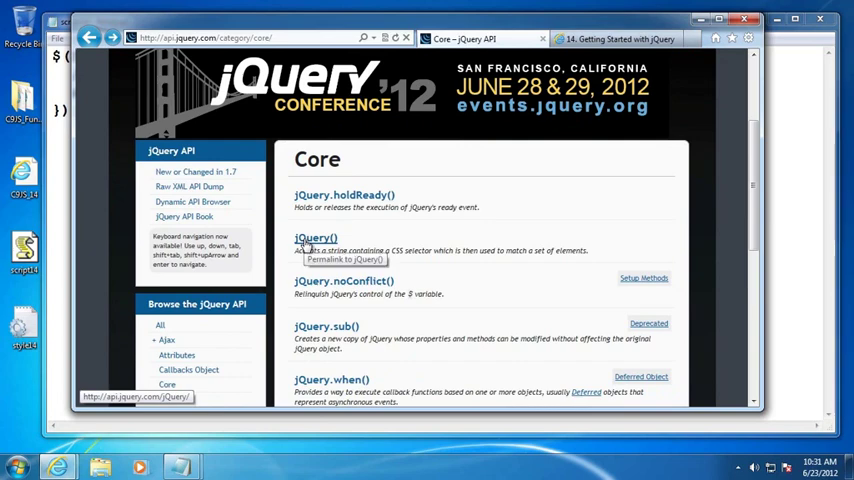
# - Open the jQuery() reference page and review its forms
pyautogui.click(312, 236)
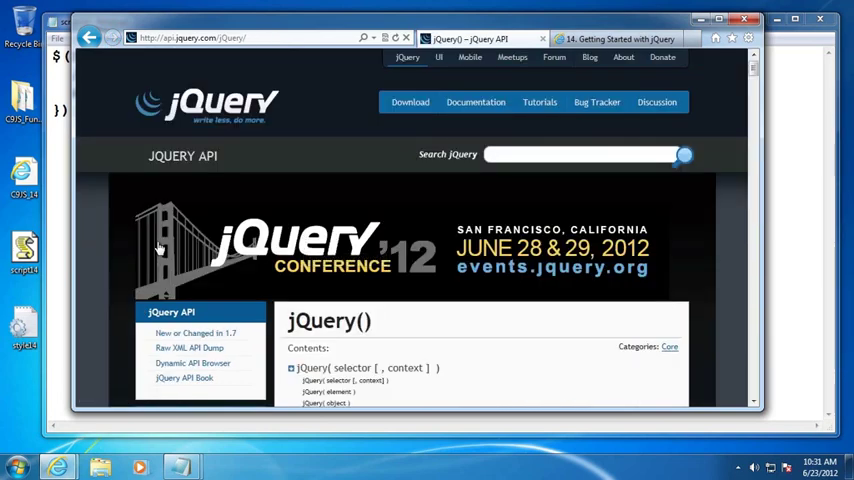
pyautogui.scroll(-3)
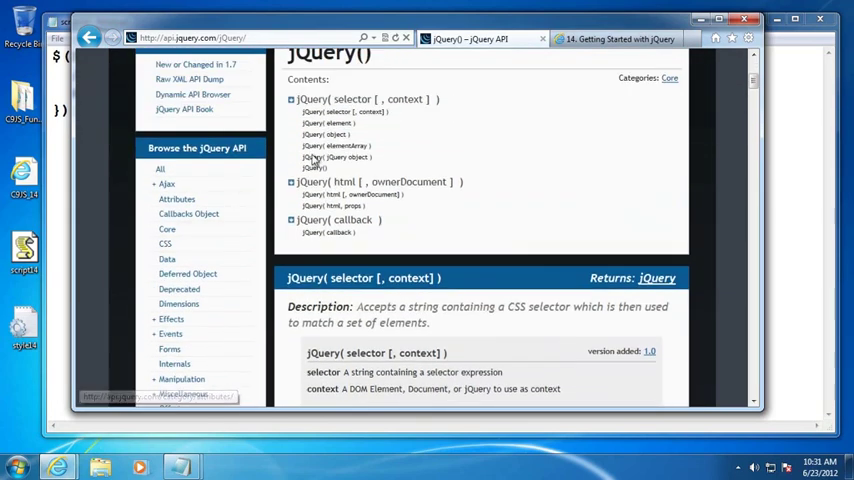
pyautogui.moveTo(338, 232)
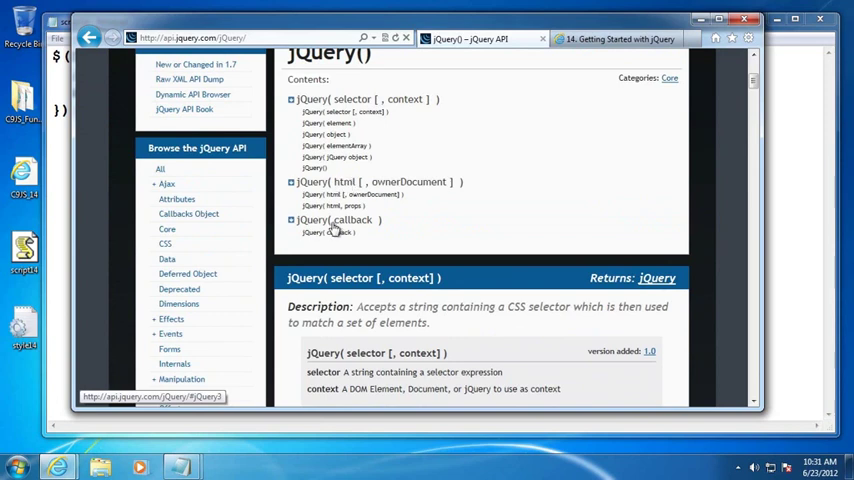
pyautogui.moveTo(576, 80)
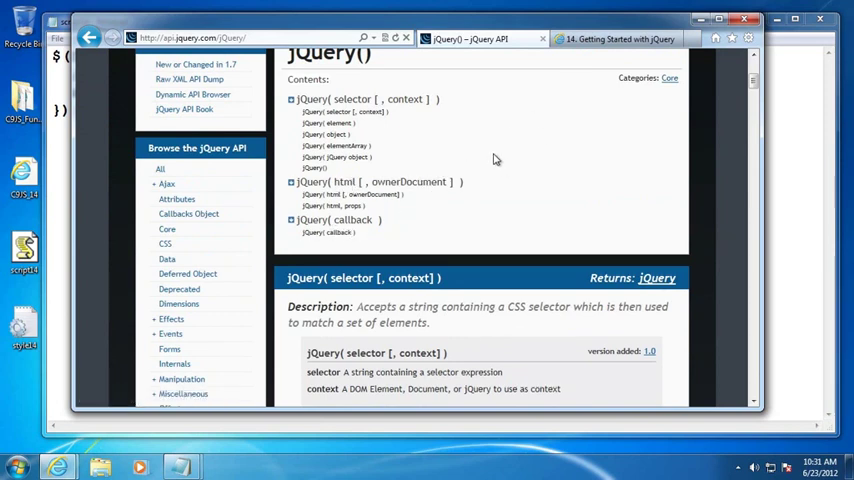
pyautogui.moveTo(528, 156)
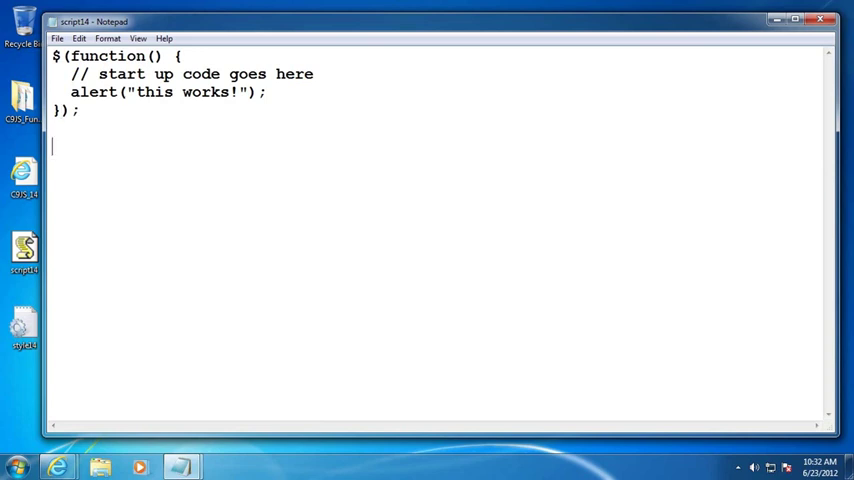
pyautogui.moveTo(96, 150)
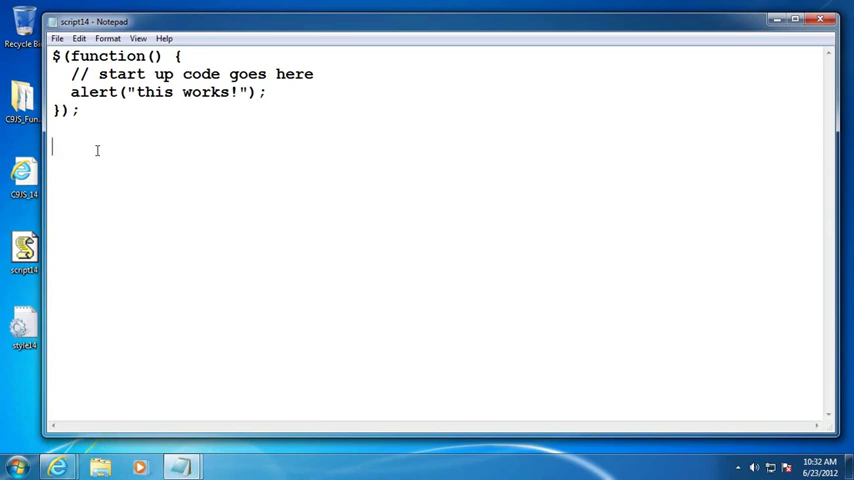
# - Add selector lines $('.importantText'), $('#myFirstParagraph') and $('p'), then select all three
pyautogui.write("$('")
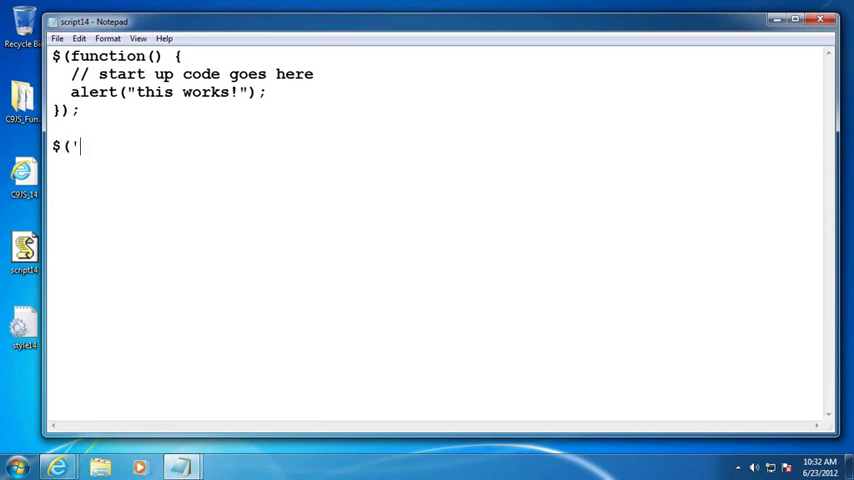
pyautogui.write('.importantT')
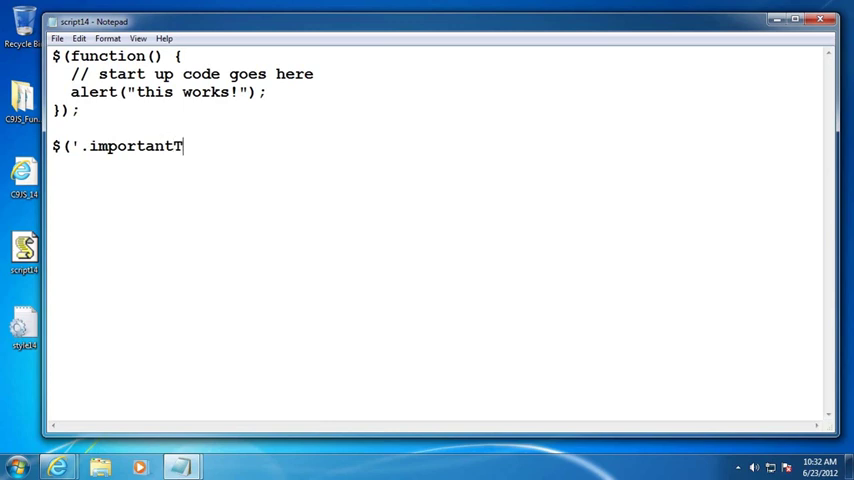
pyautogui.write("ext').")
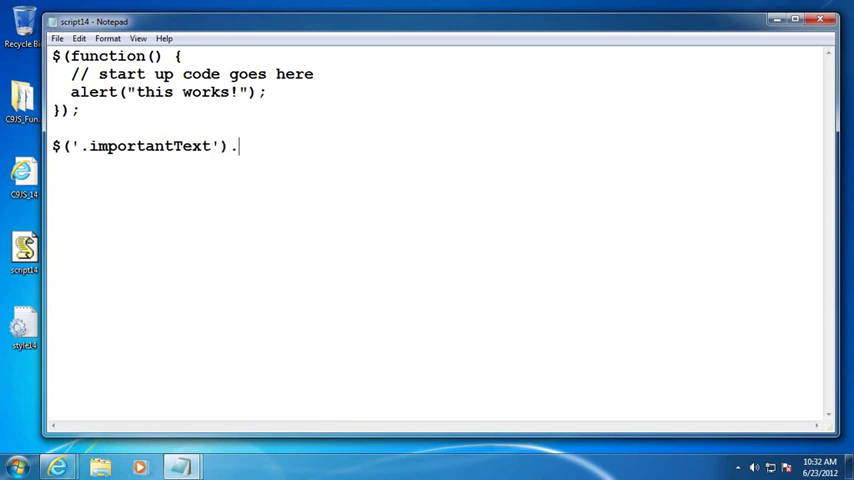
pyautogui.press('Enter')
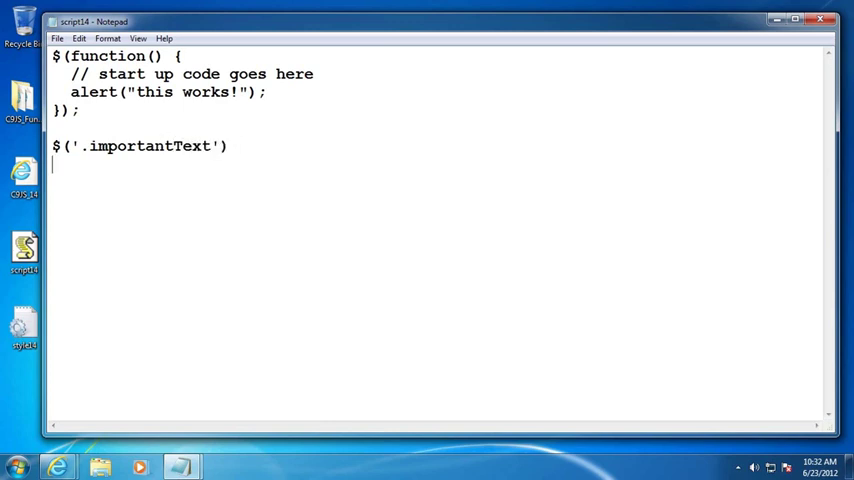
pyautogui.write('$(')
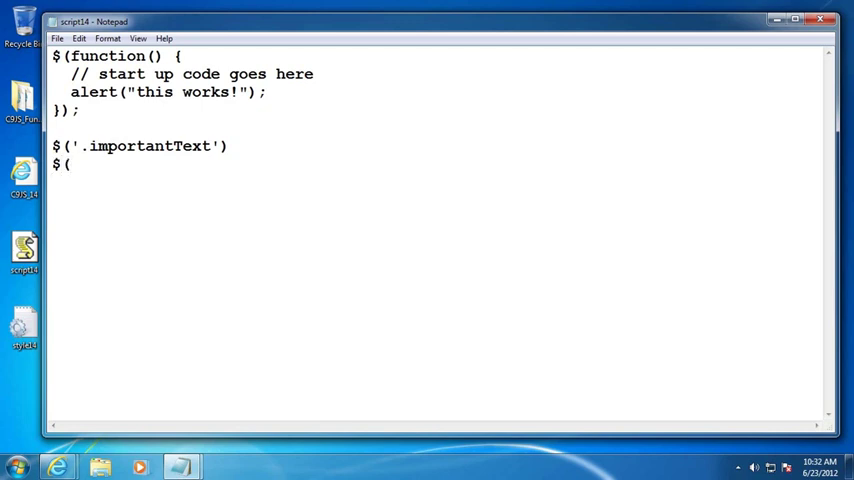
pyautogui.write("'#m")
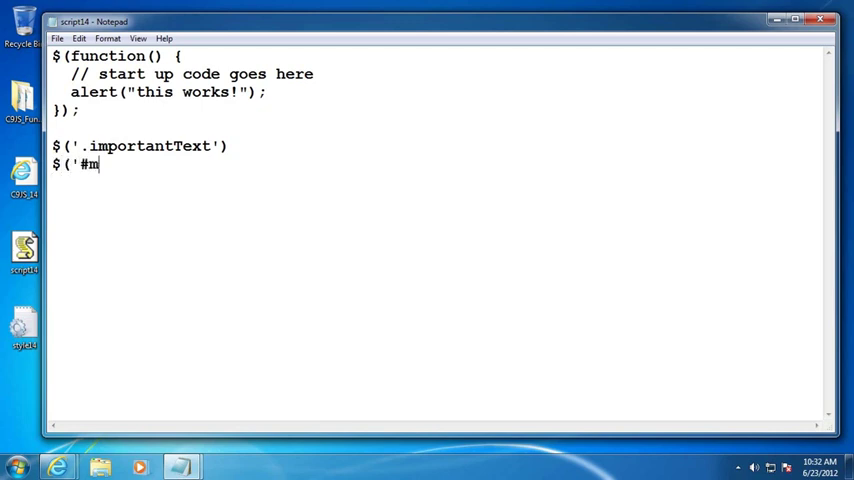
pyautogui.write('yFirstParagrap')
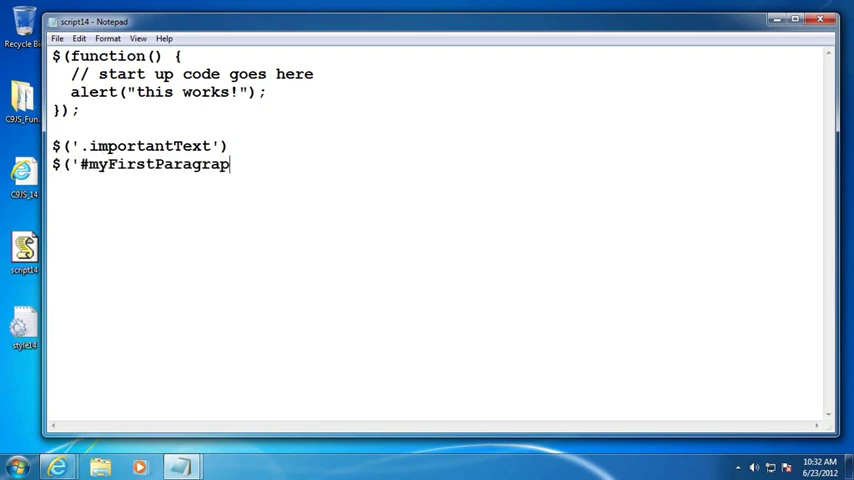
pyautogui.write("h')")
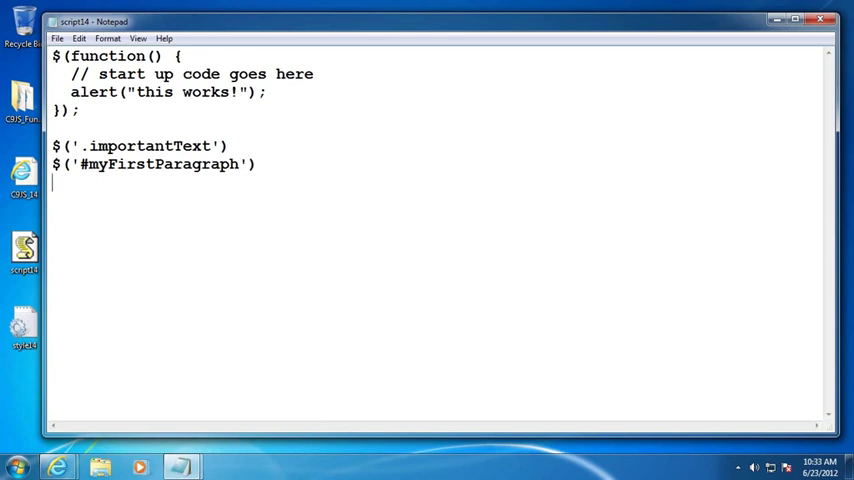
pyautogui.write("$('")
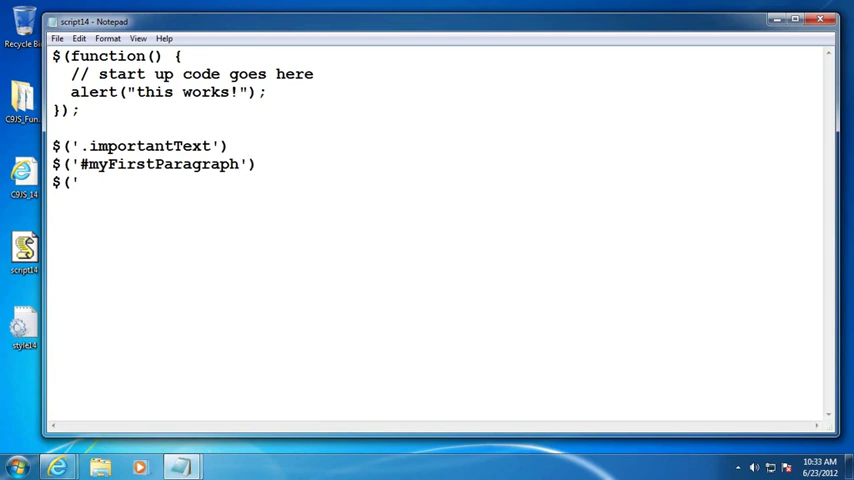
pyautogui.write("p')")
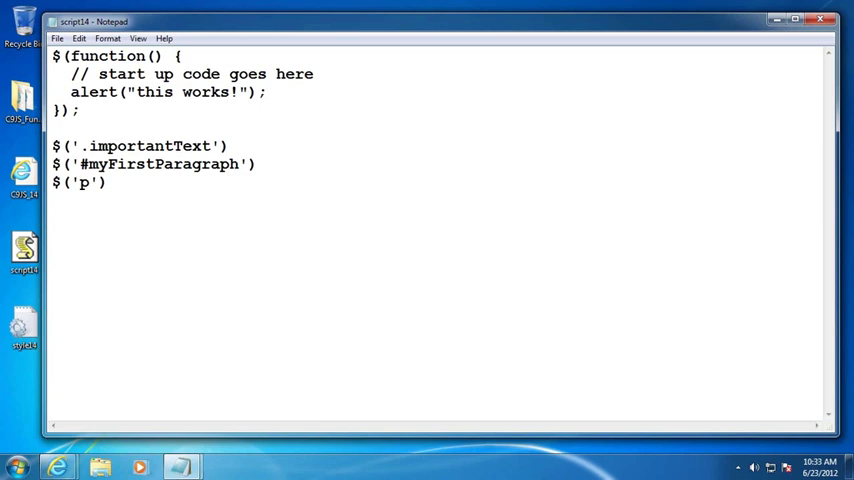
pyautogui.moveTo(54, 144); pyautogui.dragTo(108, 182)
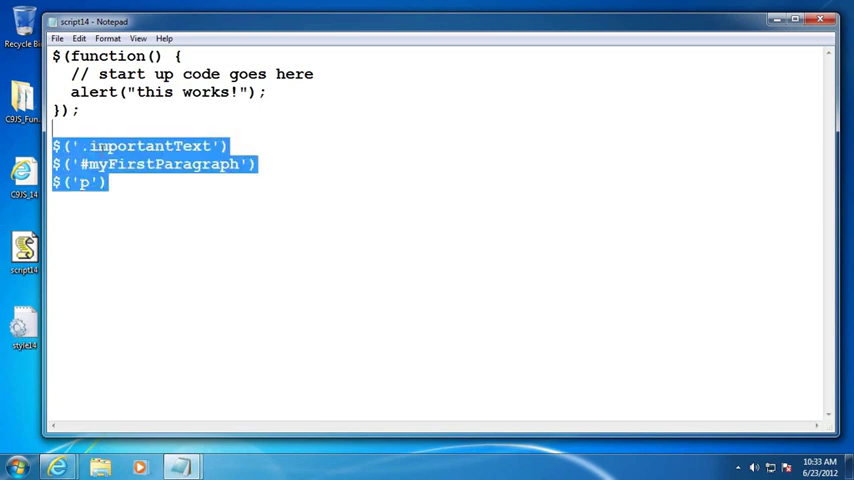
# - Return to the jQuery API documentation and read down to the jQuery object section of the Types page
pyautogui.click(260, 144)
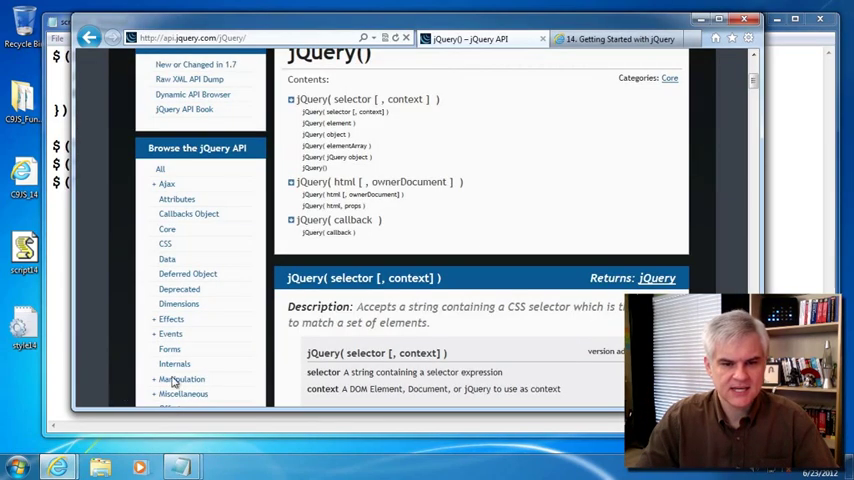
pyautogui.moveTo(560, 194)
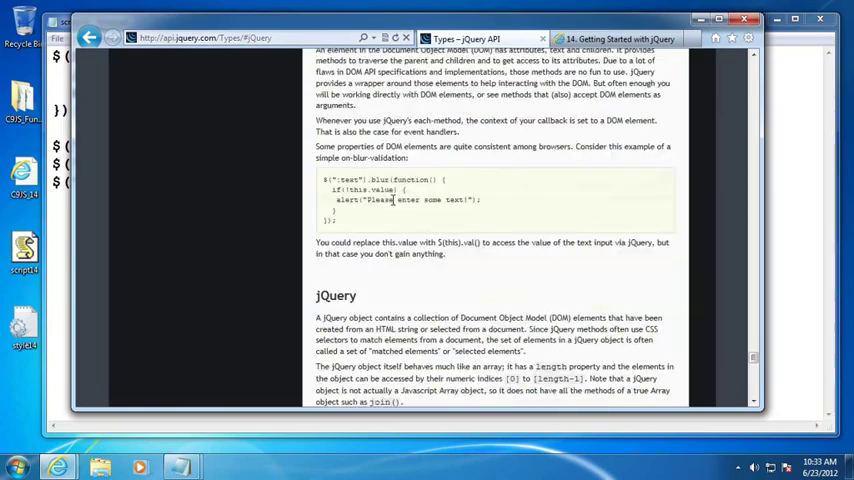
pyautogui.scroll(-3)
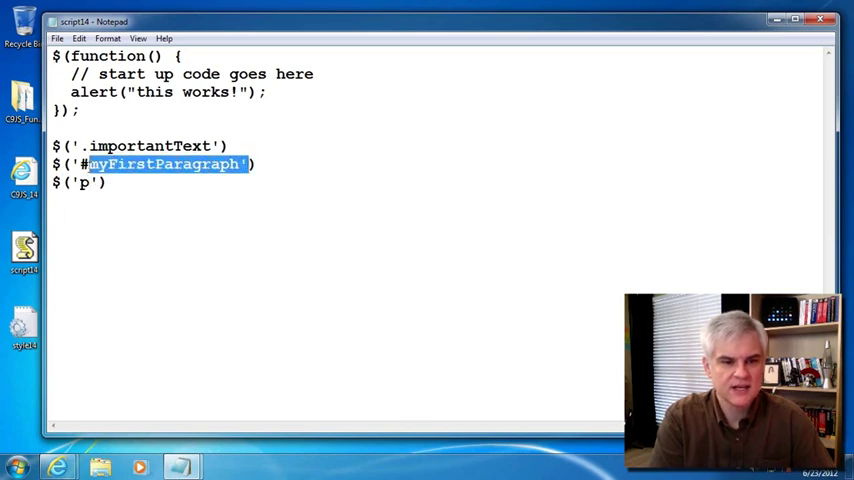
pyautogui.click(234, 164)
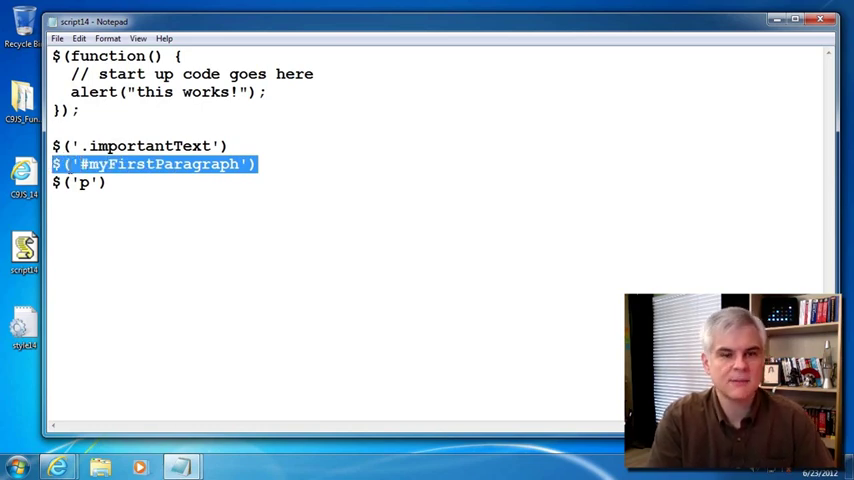
pyautogui.click(224, 164)
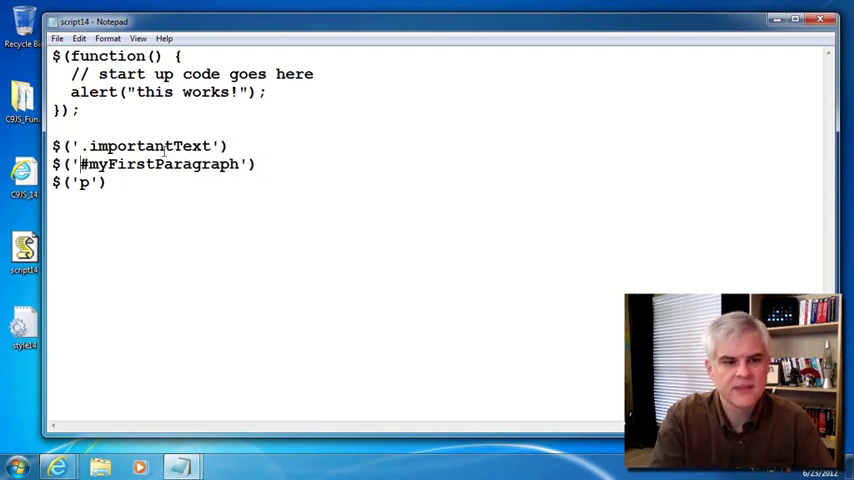
pyautogui.doubleClick(140, 146)
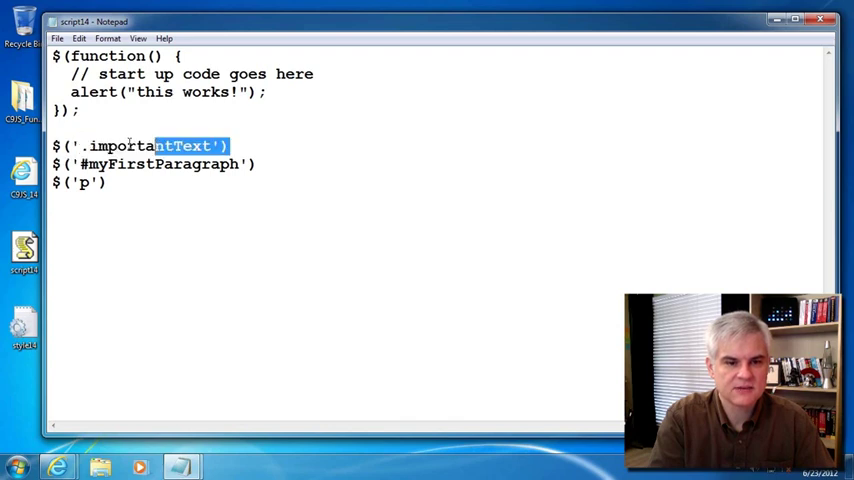
pyautogui.click(148, 146)
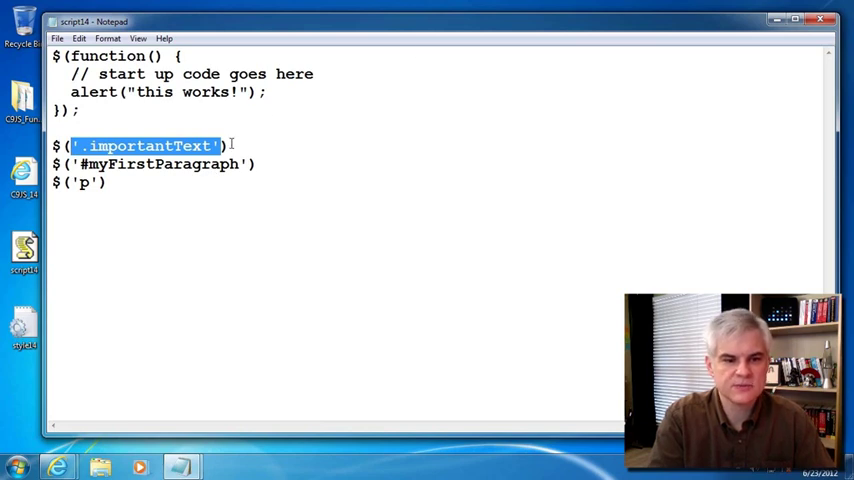
pyautogui.doubleClick(160, 164)
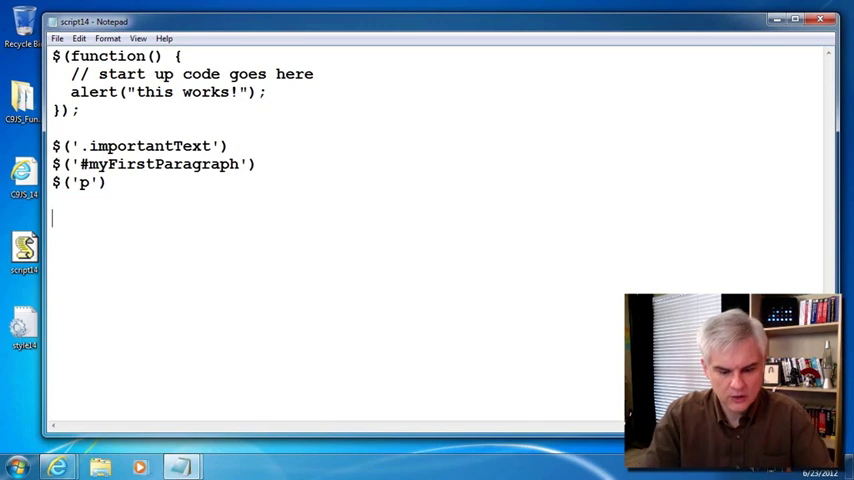
# - Write a $(document).ready example below the selectors, then delete it again so only the three selector lines remain
pyautogui.write('$(soc')
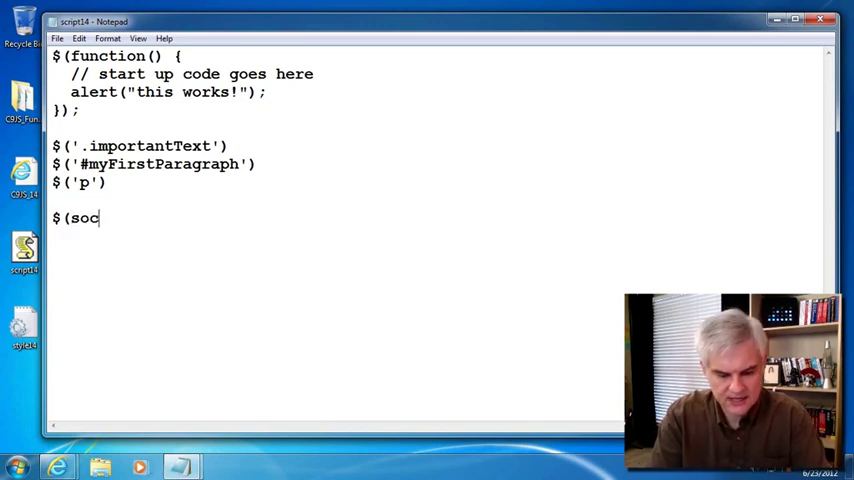
pyautogui.write('document)')
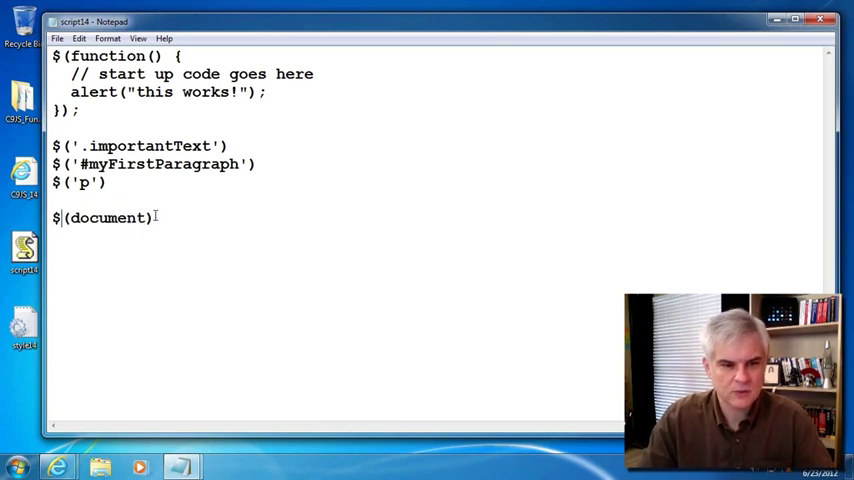
pyautogui.write('.ready(')
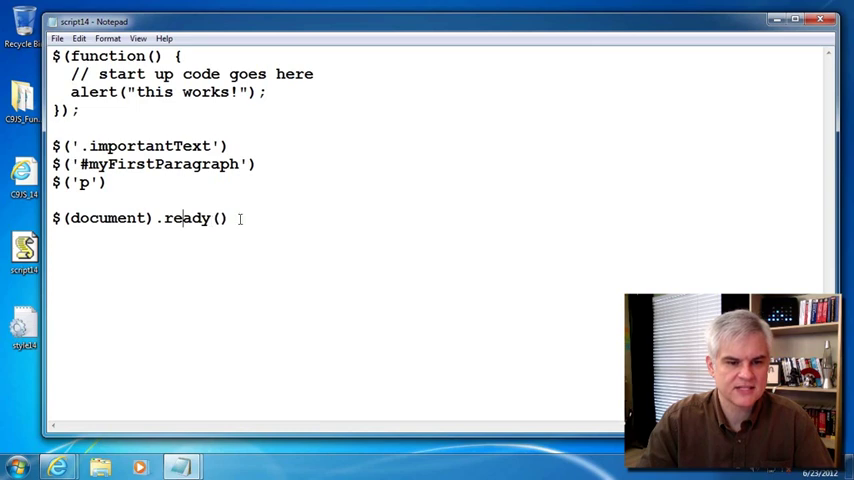
pyautogui.moveTo(158, 218); pyautogui.dragTo(228, 218)
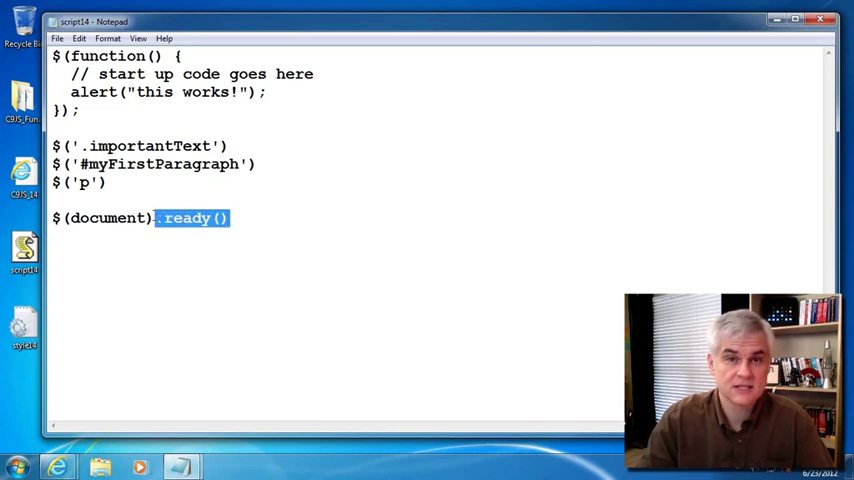
pyautogui.press('Delete')
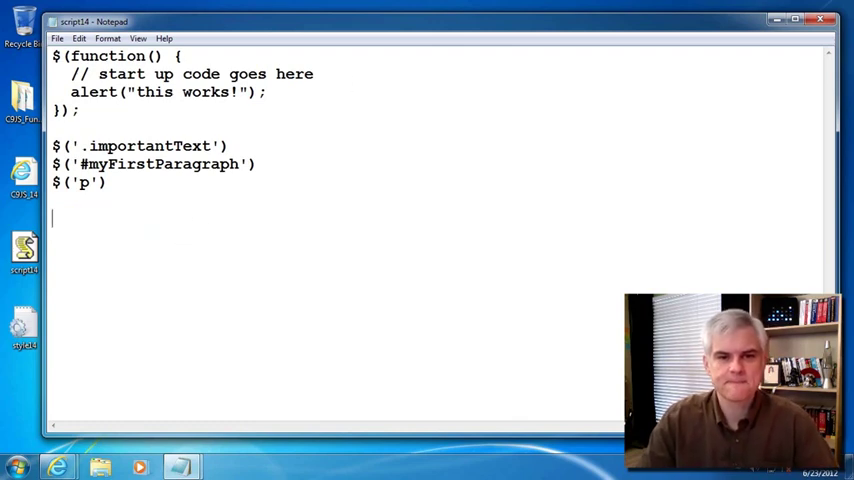
# - Chain .fadeOut(); onto the $('p') selector line and highlight the call to point it out
pyautogui.click(132, 208)
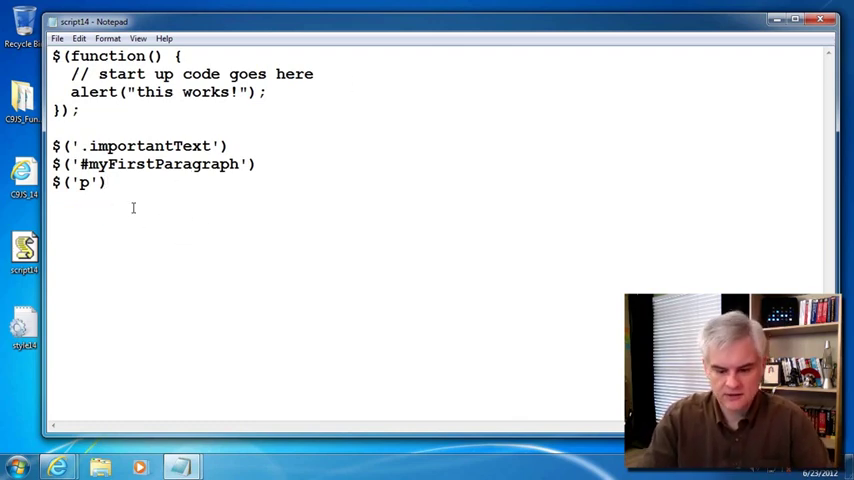
pyautogui.write('.')
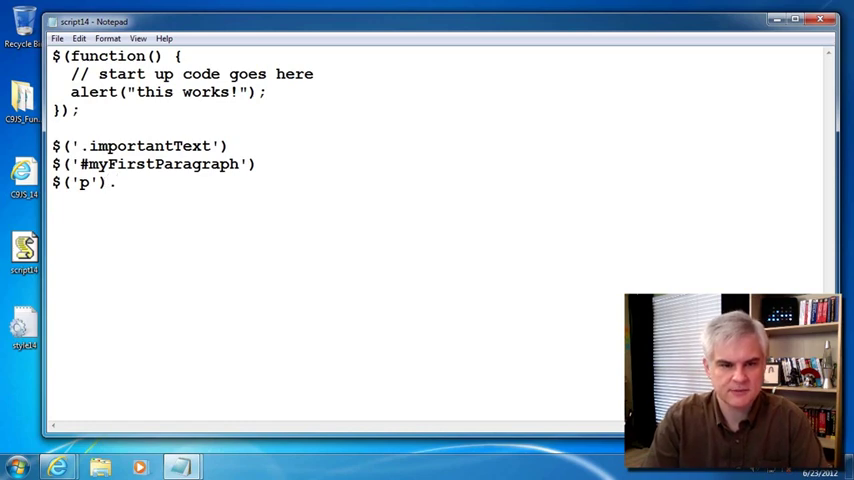
pyautogui.write('fadeOut()')
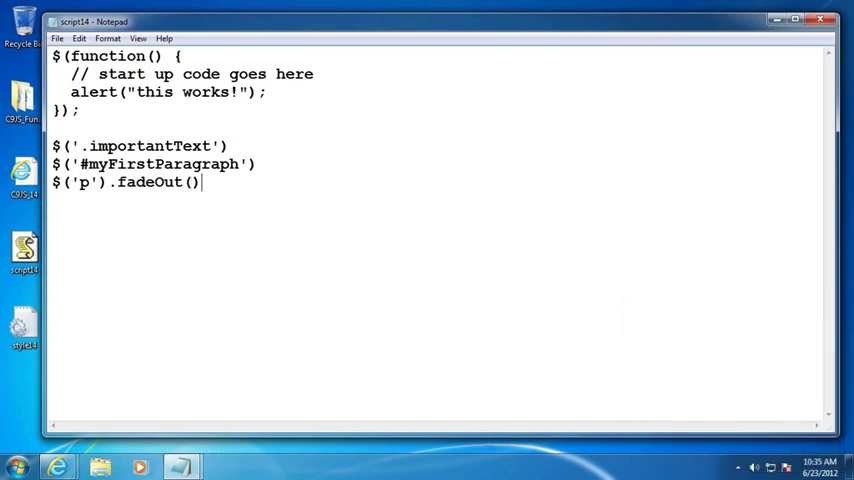
pyautogui.write(';')
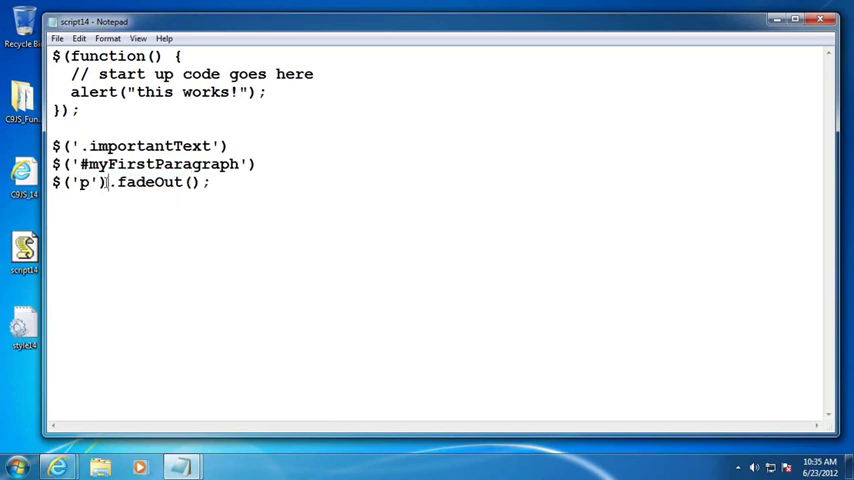
pyautogui.moveTo(56, 182); pyautogui.dragTo(108, 182)
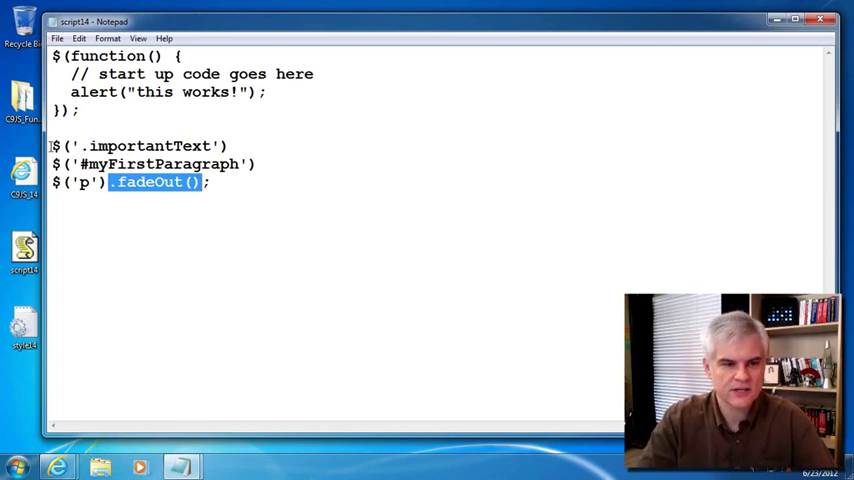
pyautogui.click(230, 146)
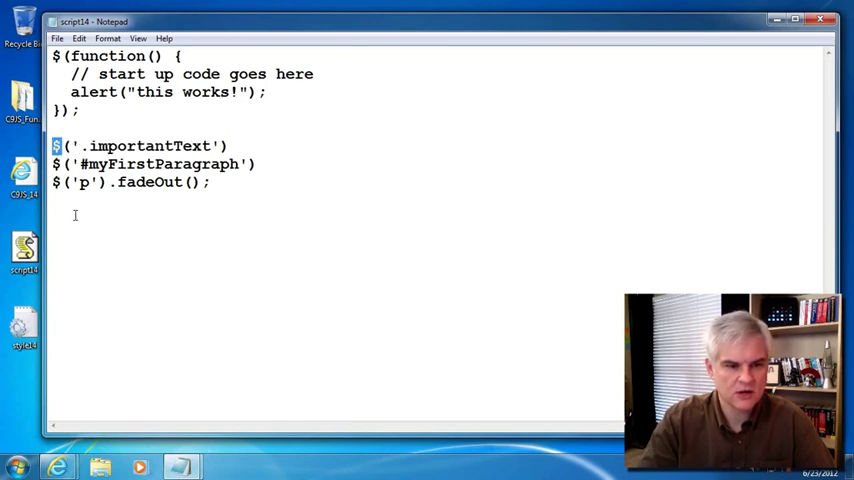
pyautogui.write('jQuery')
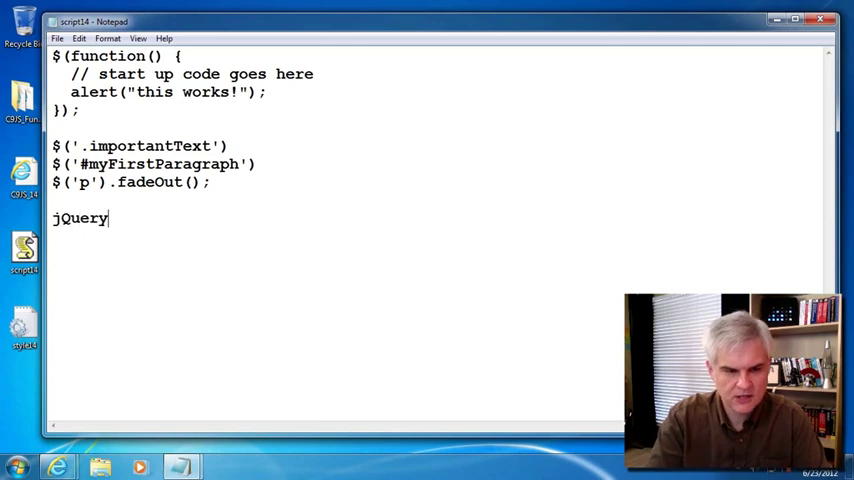
pyautogui.write("('")
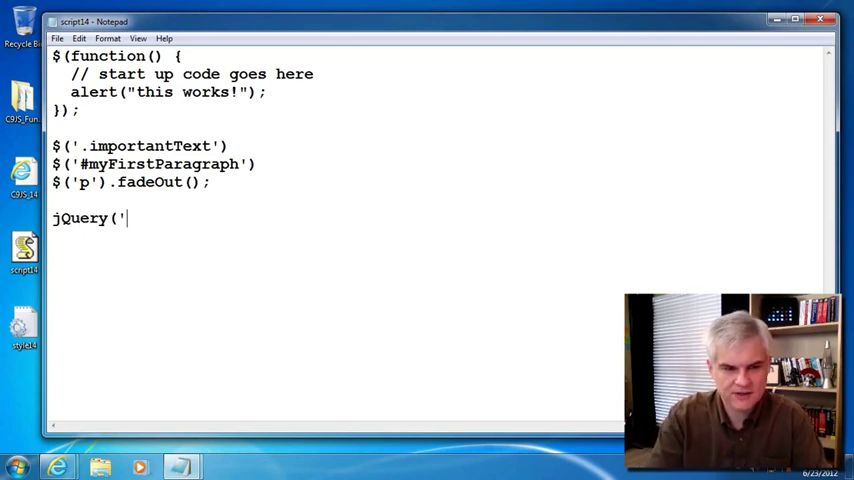
pyautogui.write("p')")
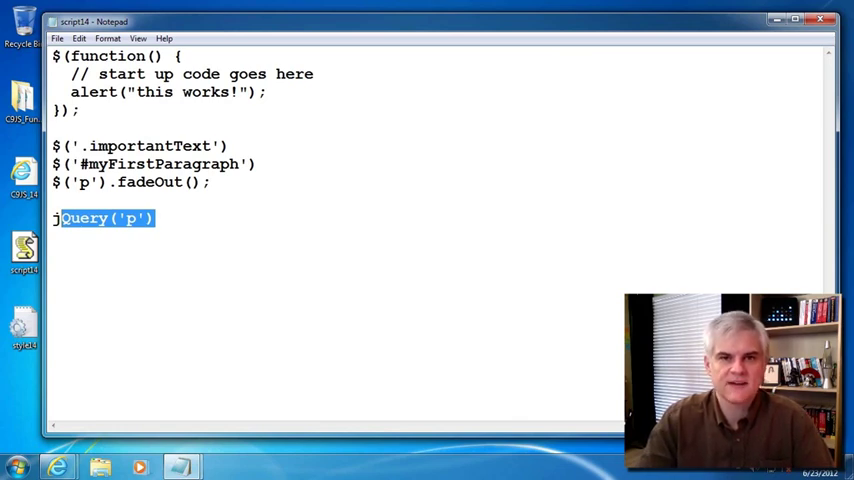
pyautogui.moveTo(182, 214)
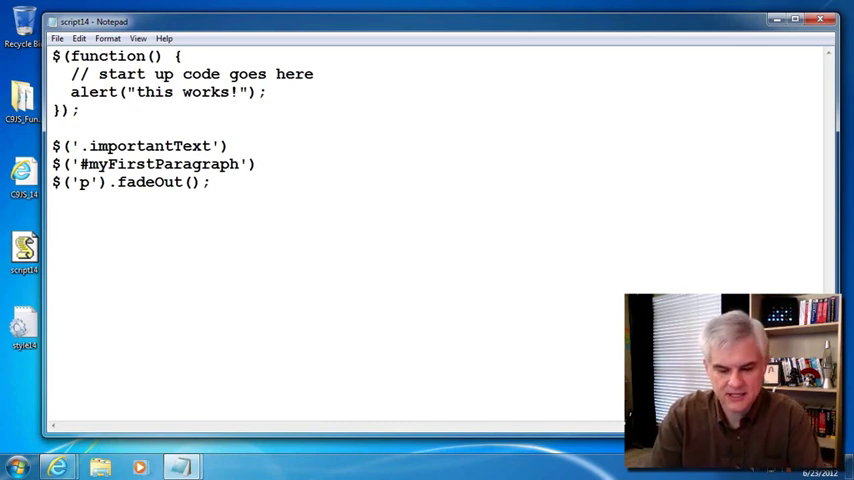
# - Start a jQuery('...') call whose HTML string holds a <div id="badge"></div> wrapper
pyautogui.write('j')
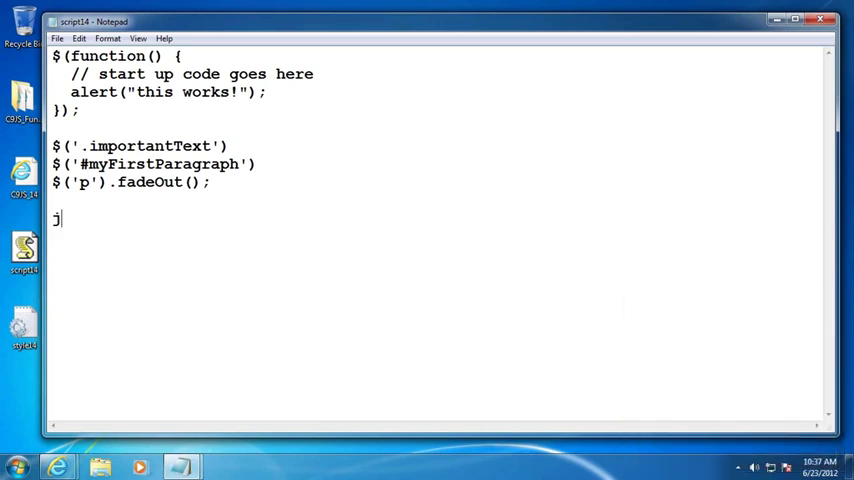
pyautogui.write('Query(')
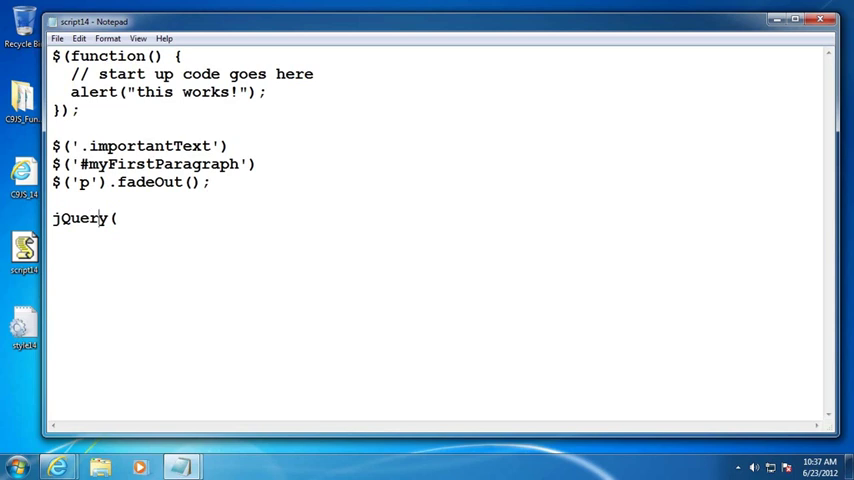
pyautogui.write("''")
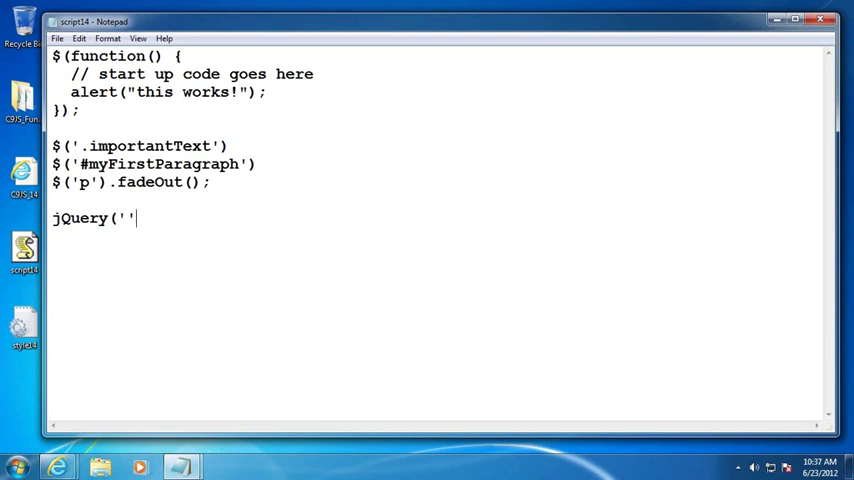
pyautogui.write('<')
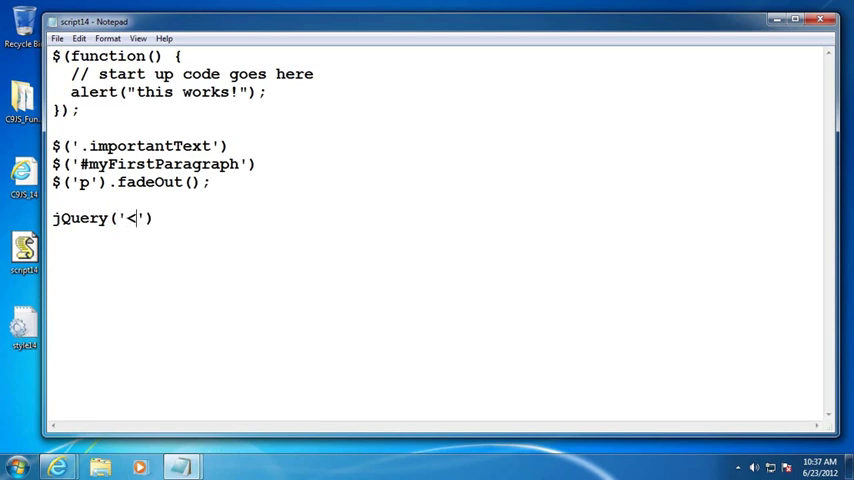
pyautogui.write('d>')
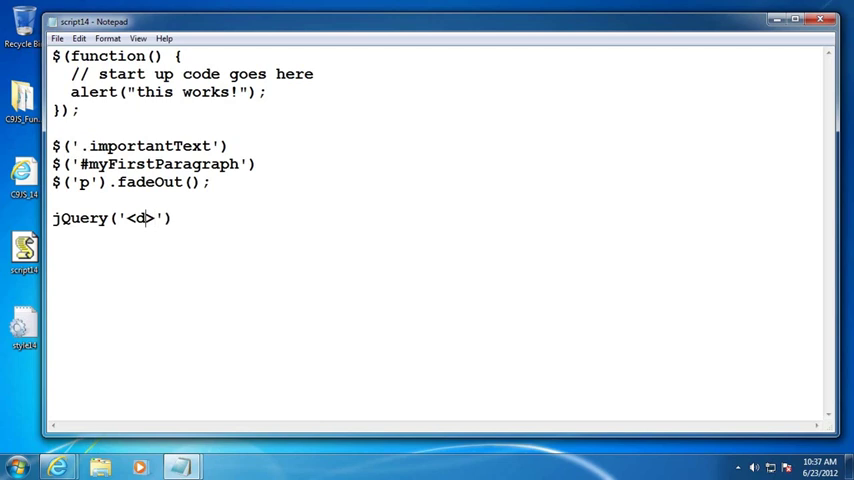
pyautogui.write('iv id="badget')
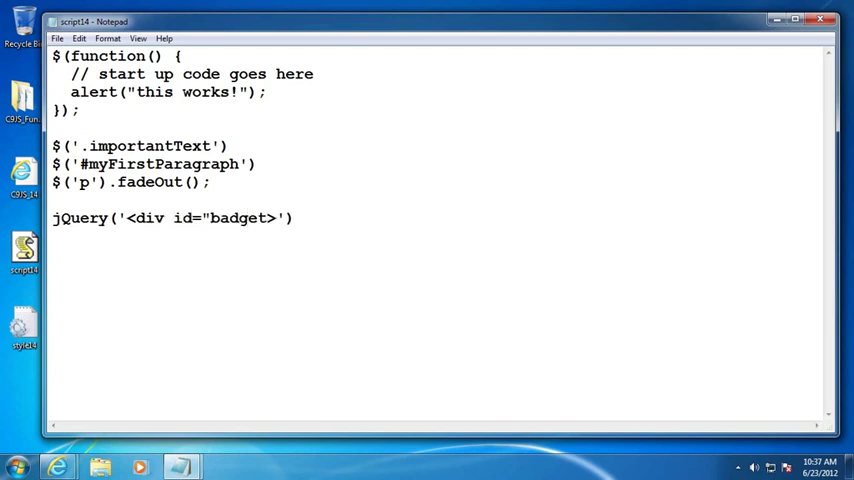
pyautogui.write('</')
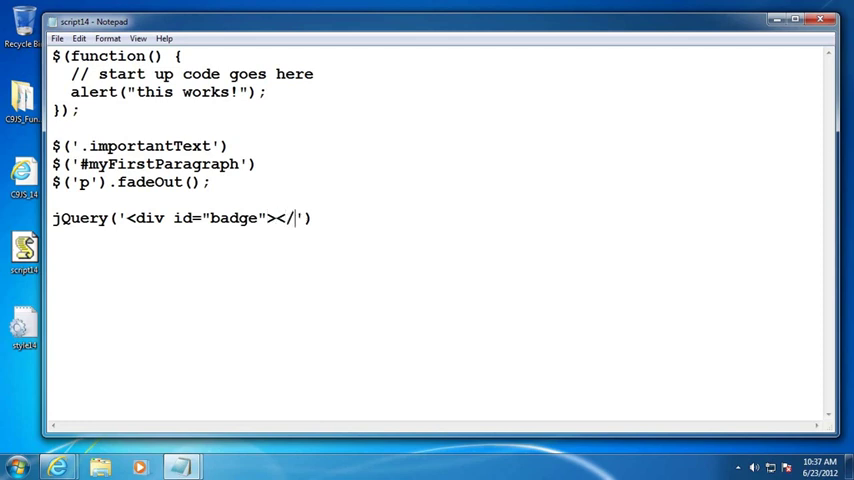
pyautogui.write('div>')
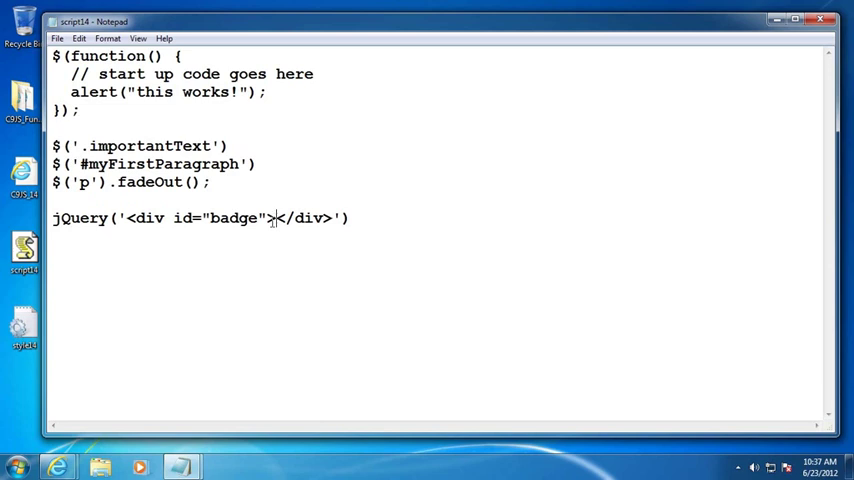
# - Inside the badge div add <img src="badge.gif" alt="Badge earned for achievement">
pyautogui.write('<')
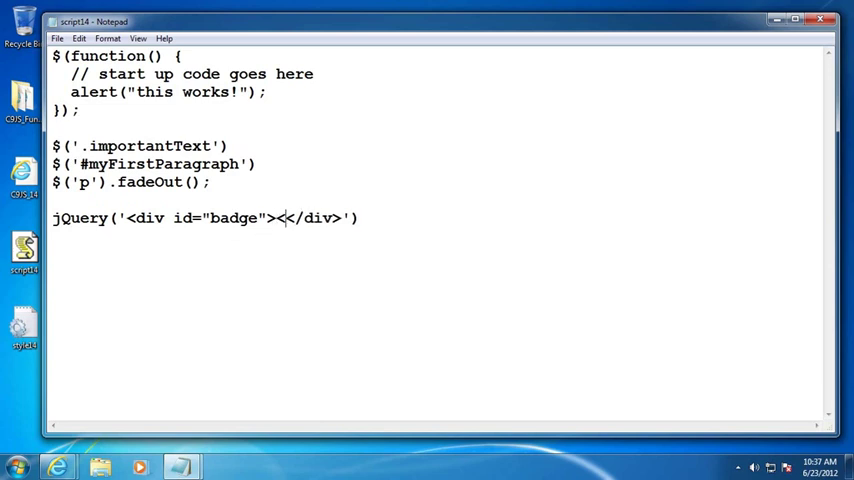
pyautogui.write('im')
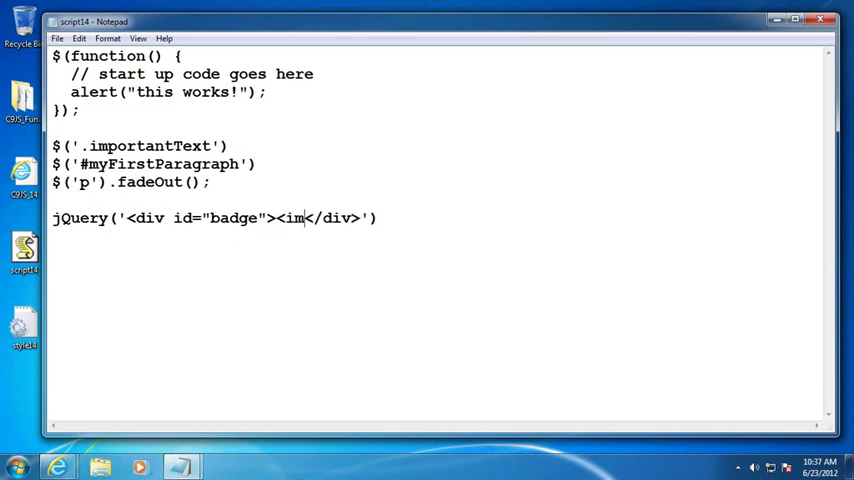
pyautogui.write('g ser')
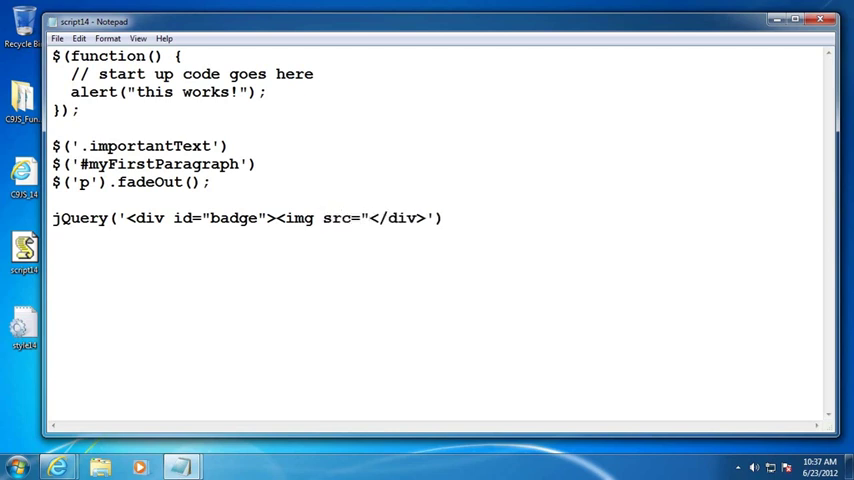
pyautogui.write('badge.gi')
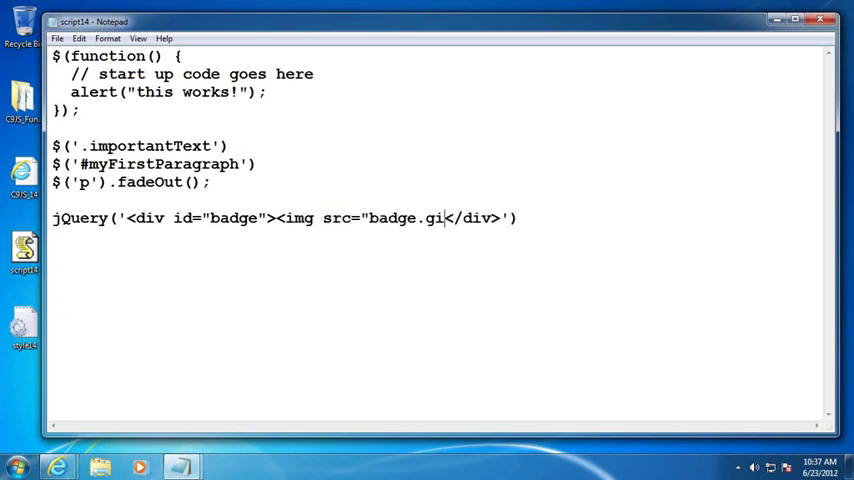
pyautogui.write('f"')
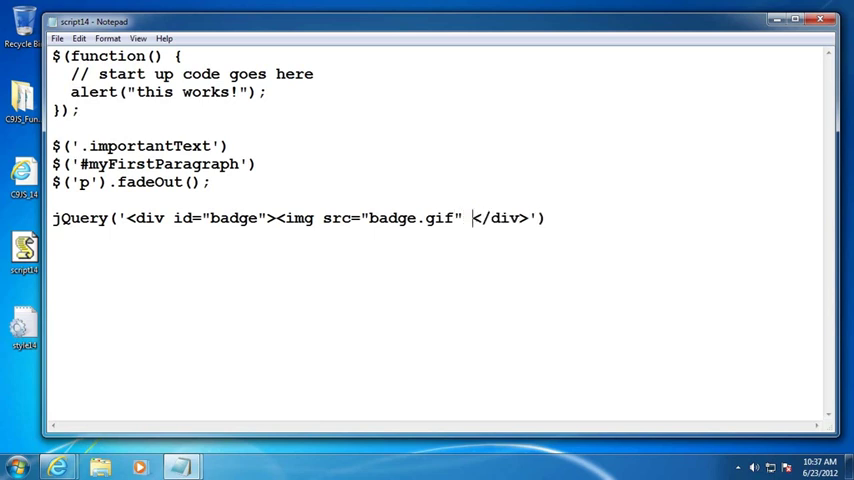
pyautogui.write('alt="')
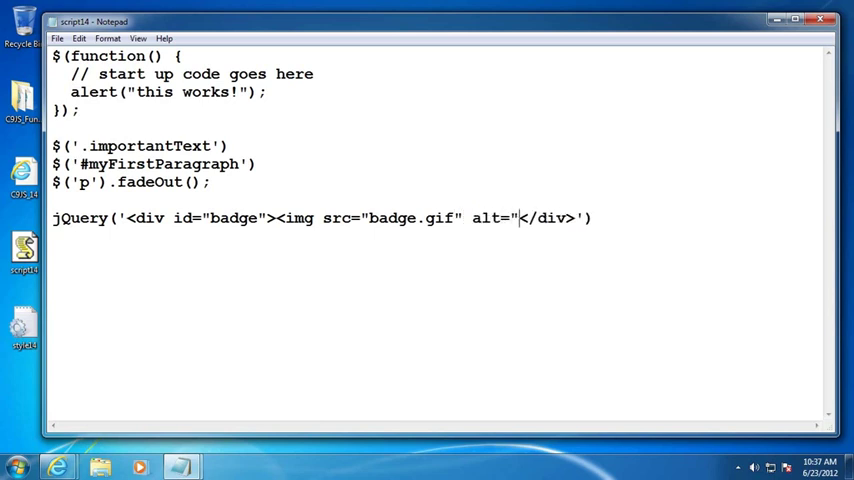
pyautogui.write('Badge earned for"')
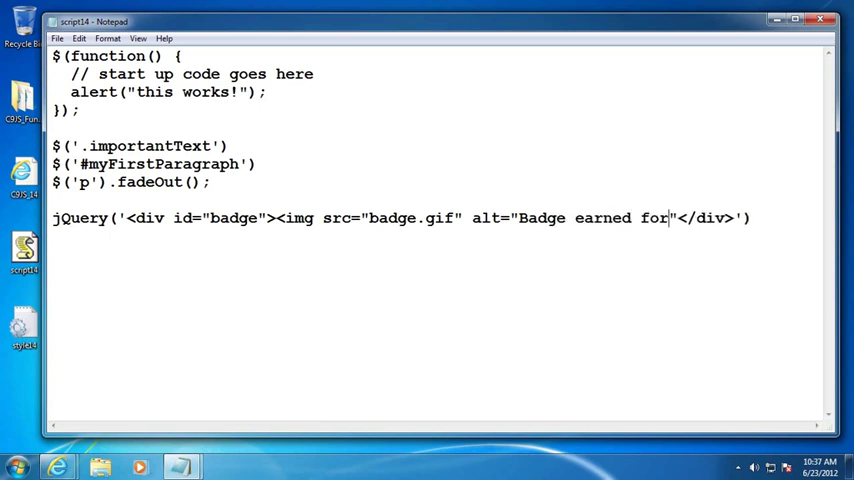
pyautogui.write('achievement')
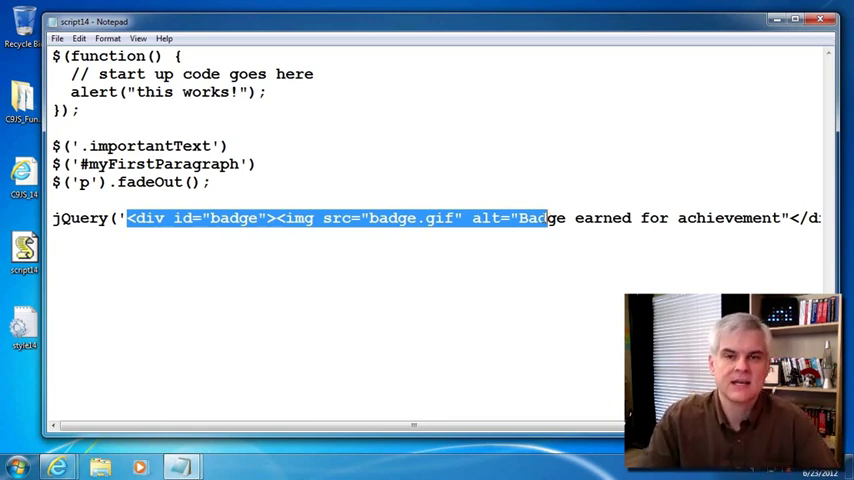
pyautogui.click(100, 218)
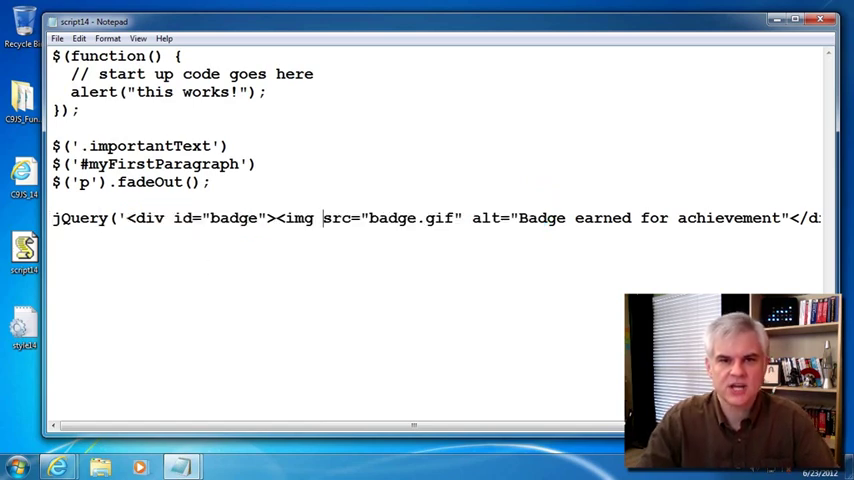
pyautogui.moveTo(268, 252)
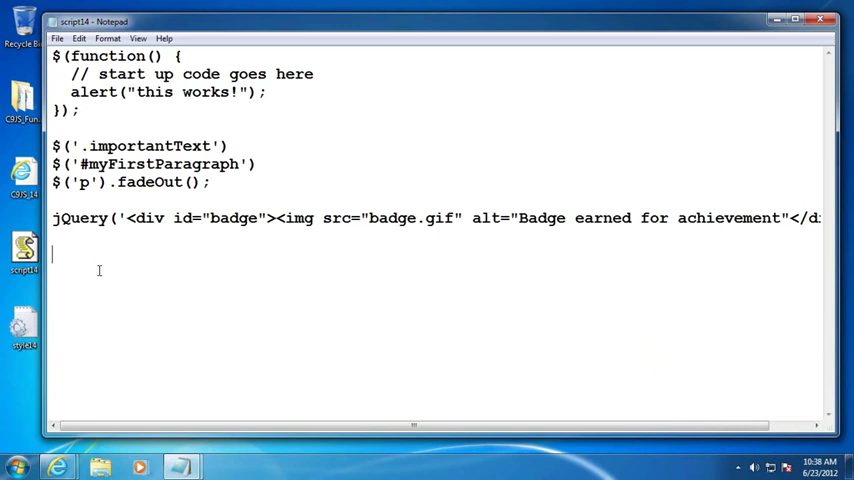
# - Define $.myCustomMethod = function() {alert('hi')}; on a new line below the badge example
pyautogui.write('jQuery.')
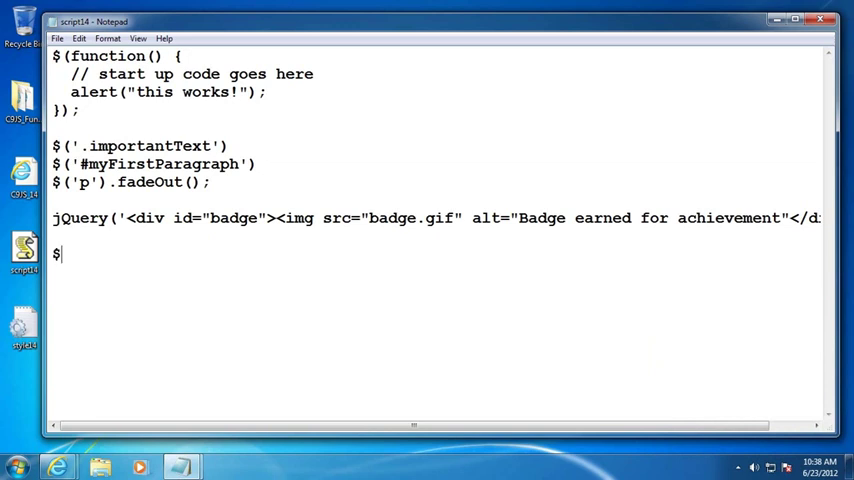
pyautogui.write('.')
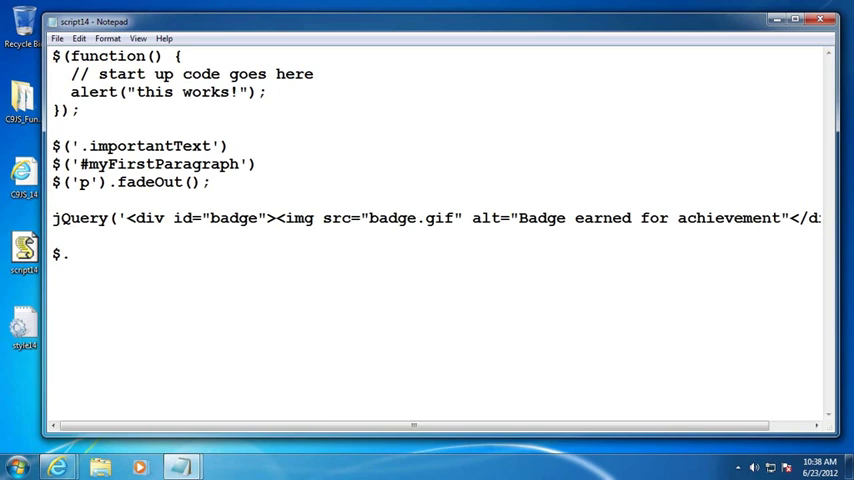
pyautogui.write('myCustomM')
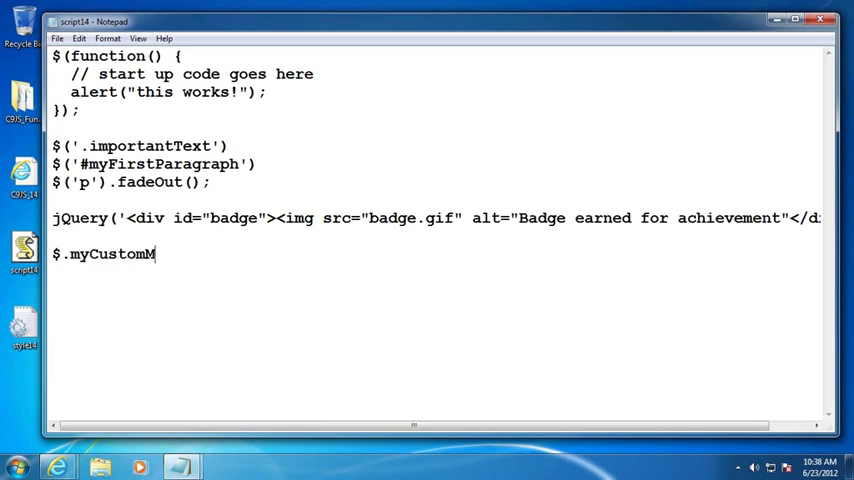
pyautogui.write('ethod =')
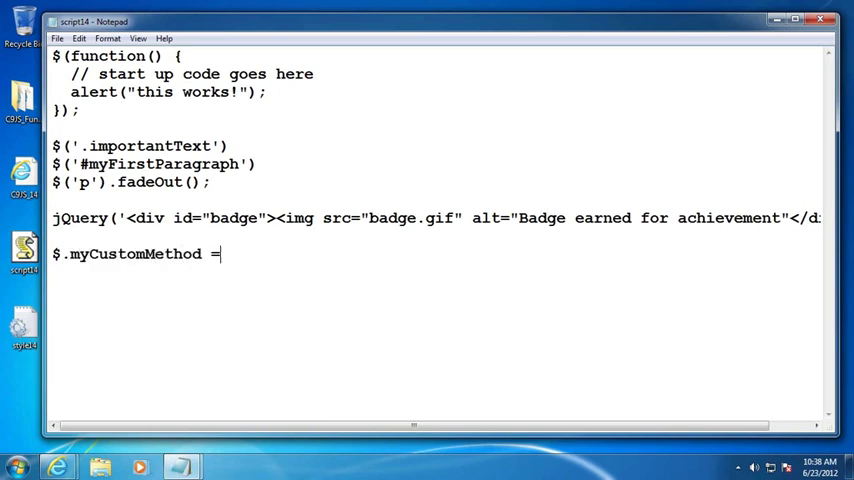
pyautogui.write('function()')
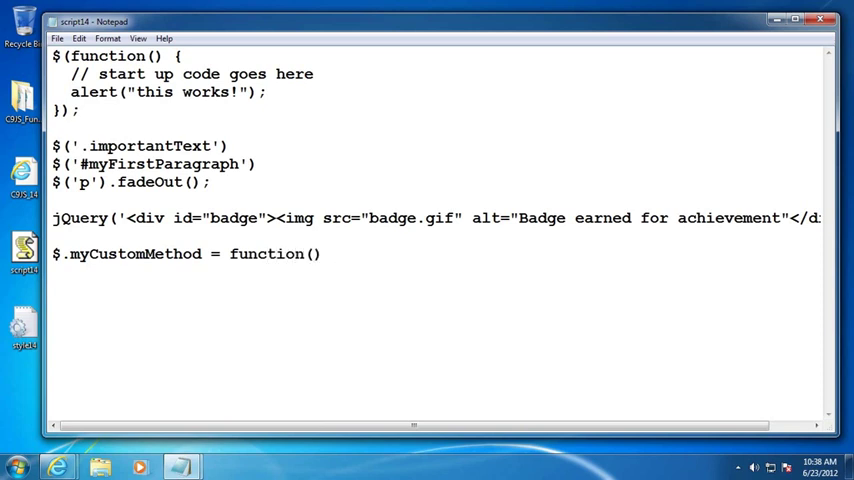
pyautogui.write('{alert')
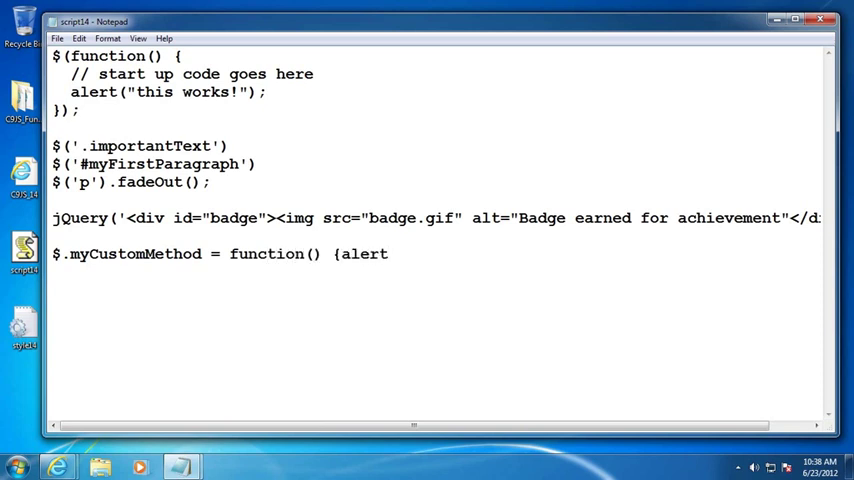
pyautogui.write("('hi')")
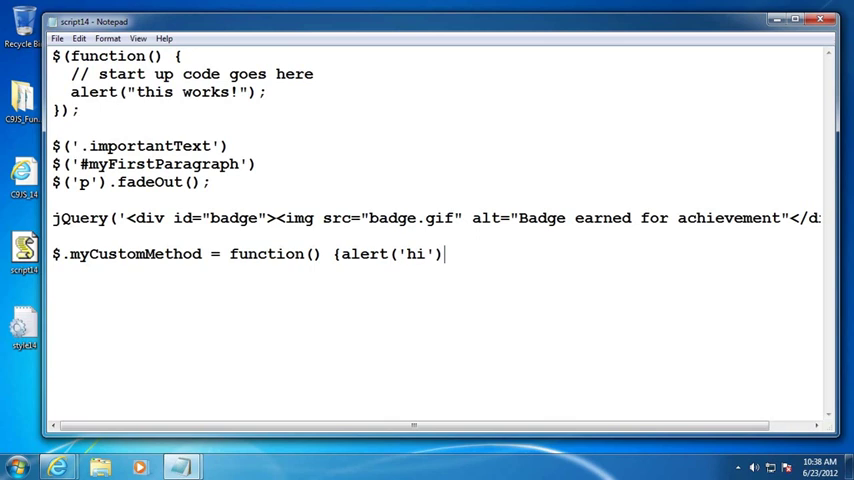
pyautogui.write('}')
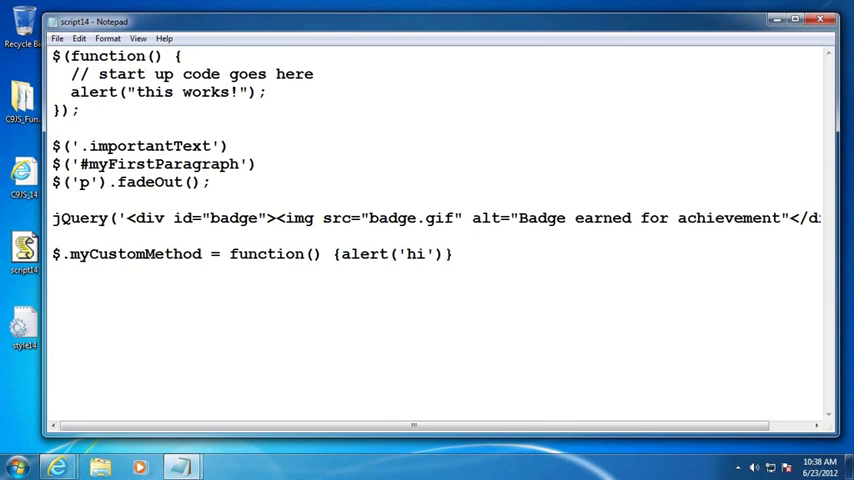
pyautogui.write(';')
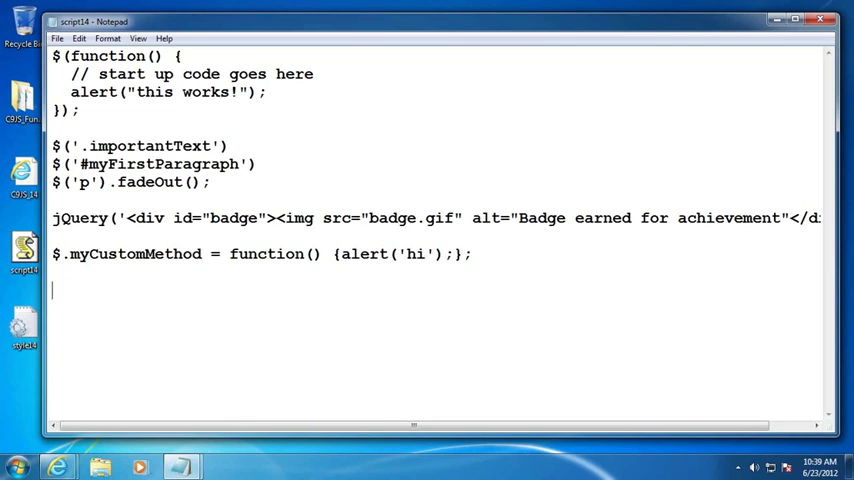
# - Begin a $.listBox object literal with an empty show: function() { } method
pyautogui.write('$.')
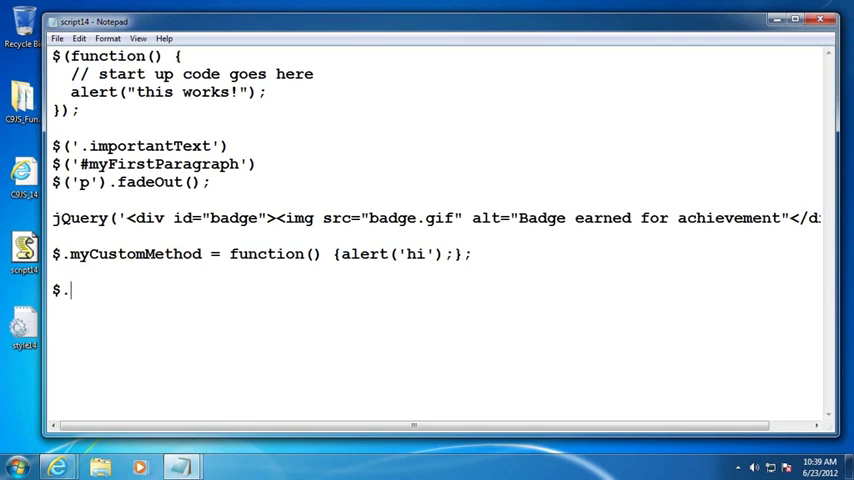
pyautogui.write('listBox = {')
pyautogui.write('};')
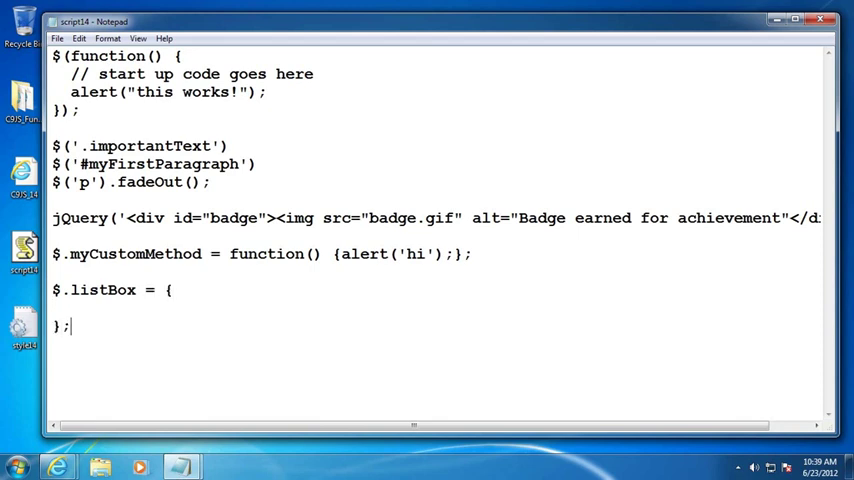
pyautogui.write('s')
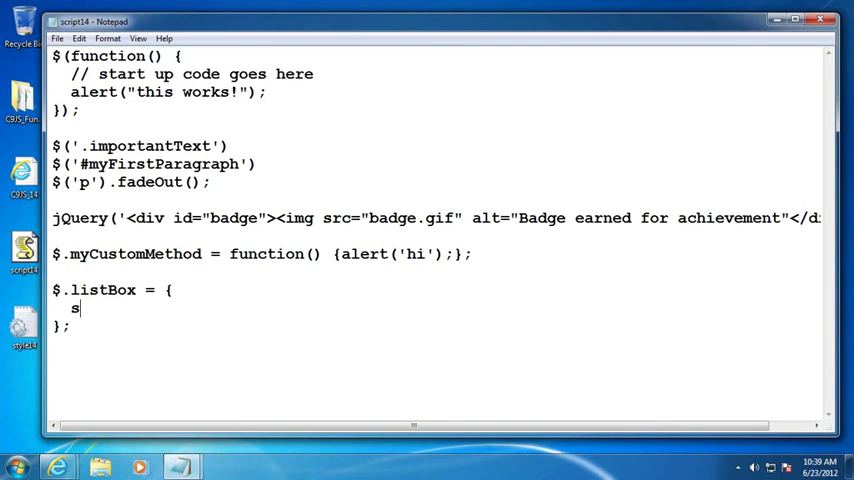
pyautogui.write('how:')
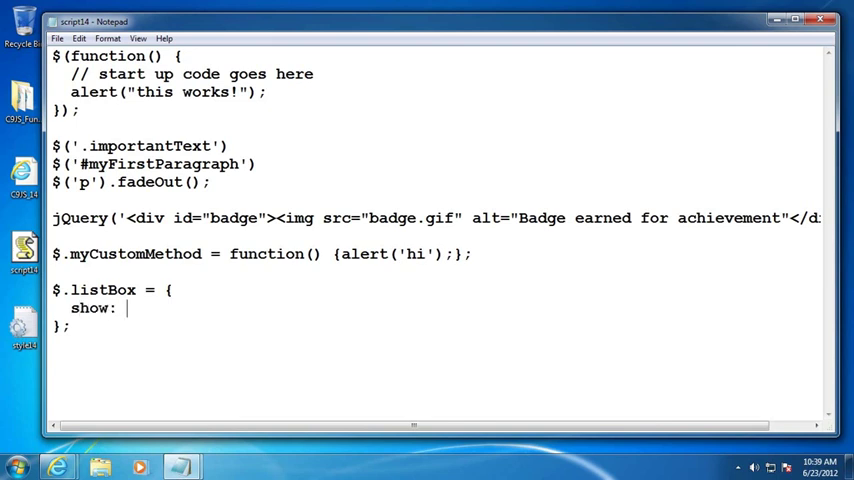
pyautogui.write('function()')
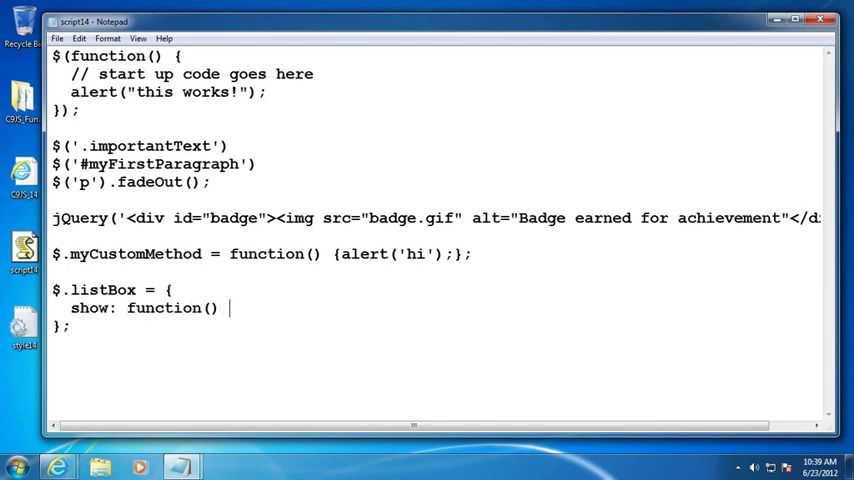
pyautogui.write('{ }')
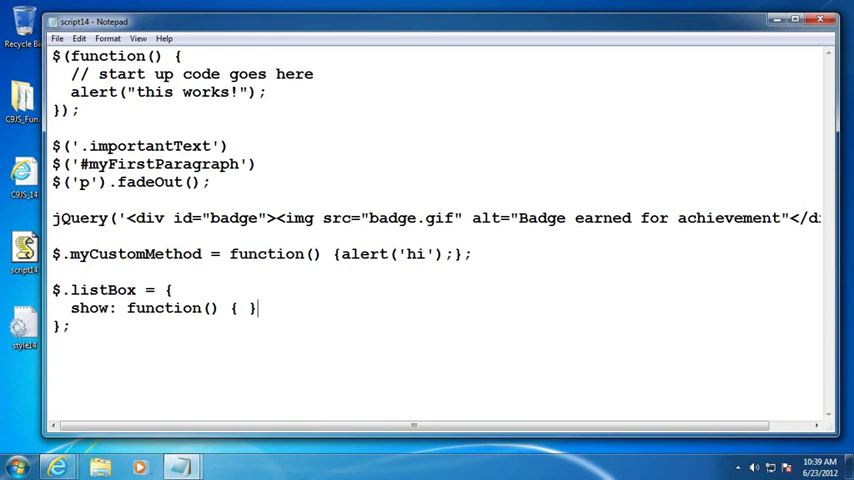
pyautogui.write(',')
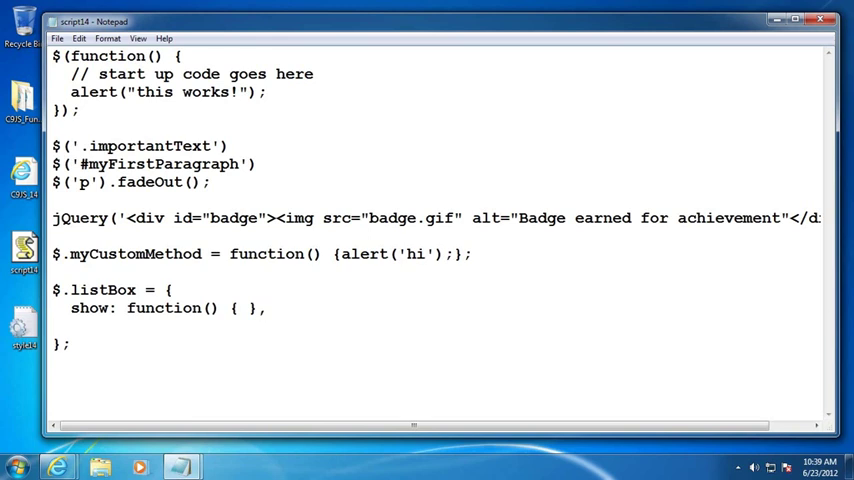
# - Add empty hide, postition and initiate function methods to complete the $.listBox object
pyautogui.write('hide:')
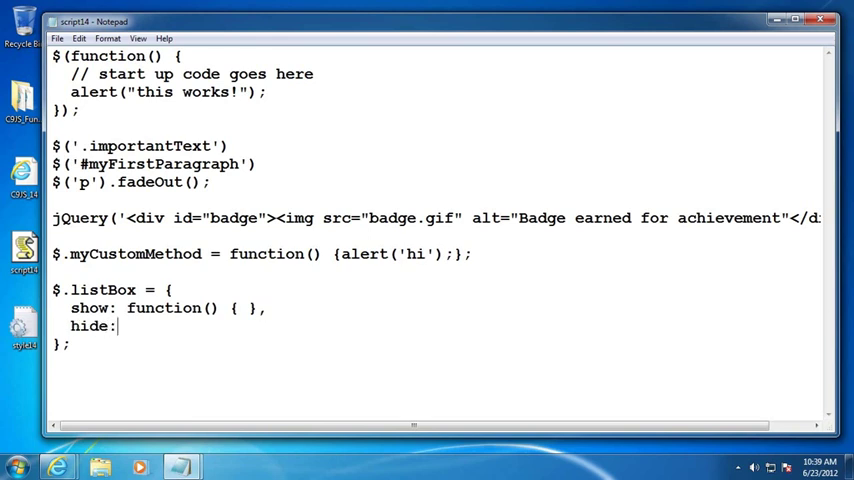
pyautogui.write('function()')
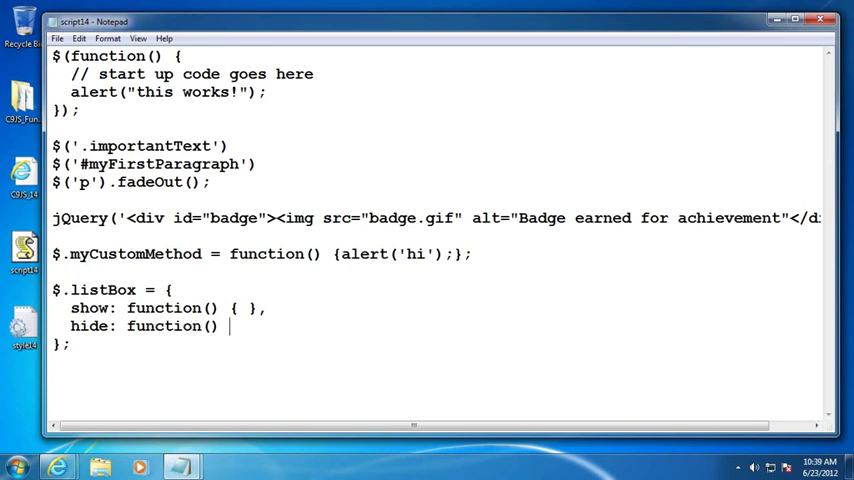
pyautogui.write('{ }.')
pyautogui.write('postition')
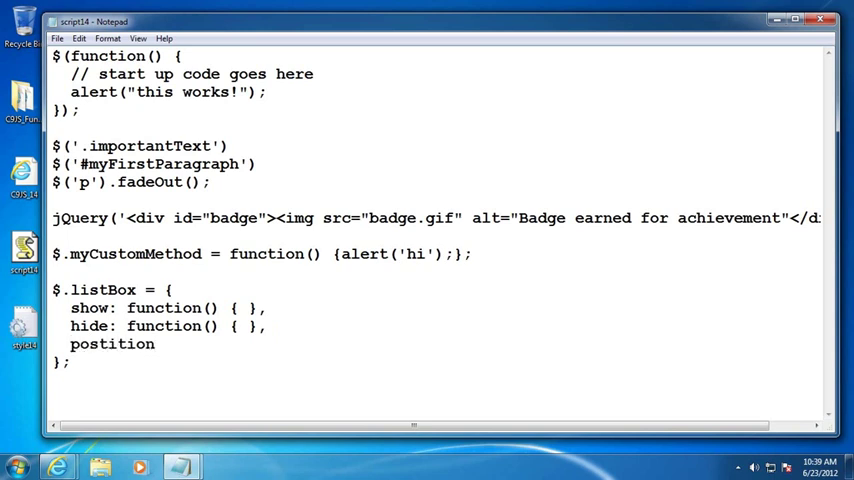
pyautogui.write(': function() { },')
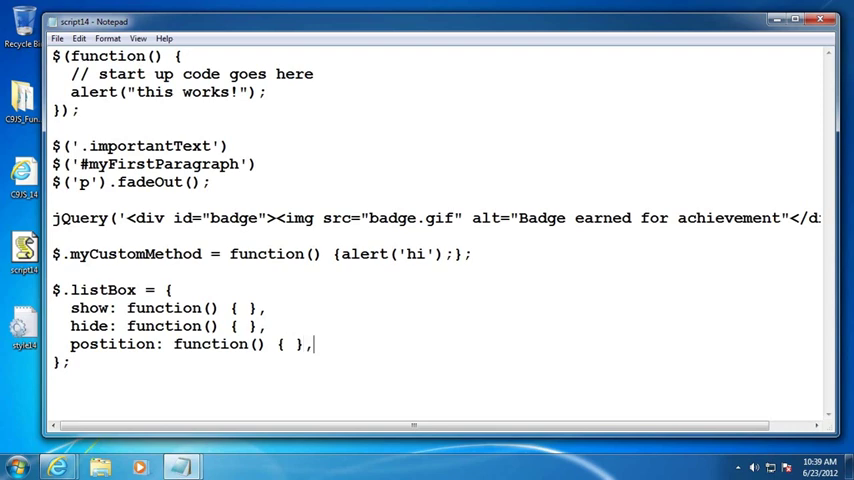
pyautogui.write('ini')
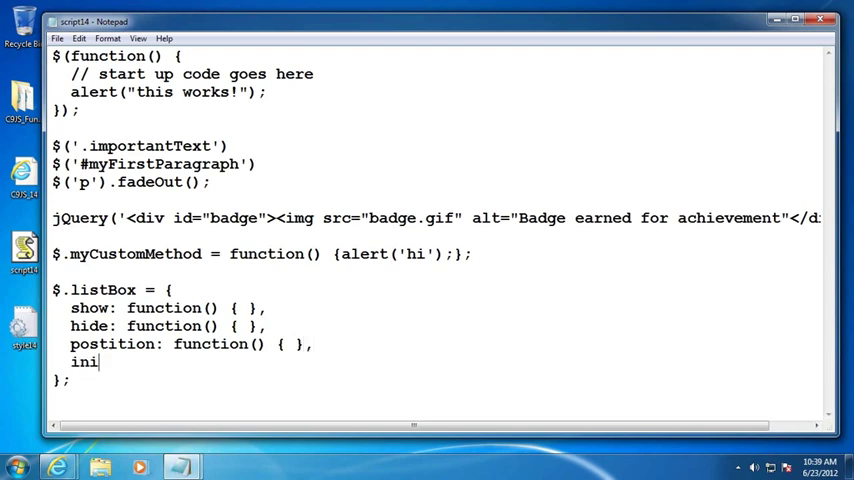
pyautogui.write('tiate:')
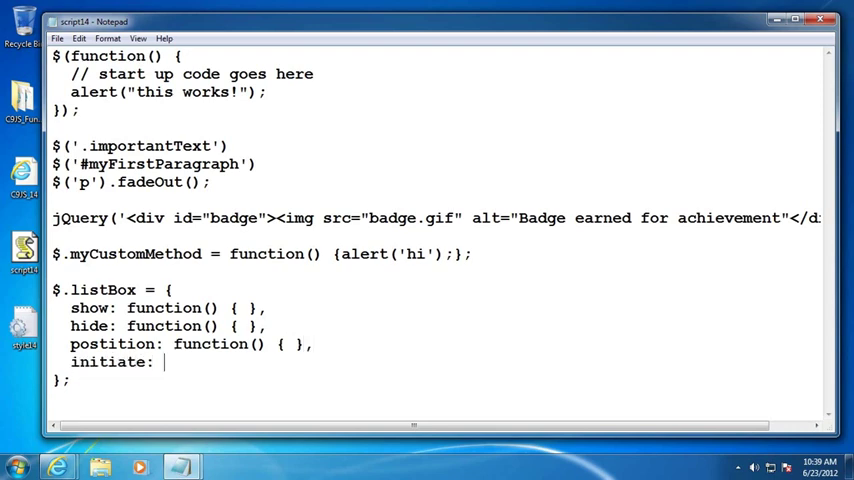
pyautogui.write('function')
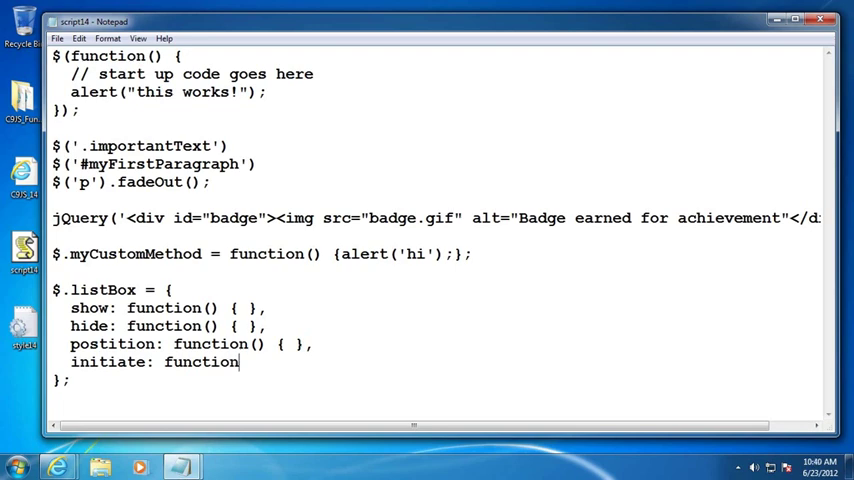
pyautogui.write('() { }')
pyautogui.click(440, 290)
pyautogui.write('jQuery')
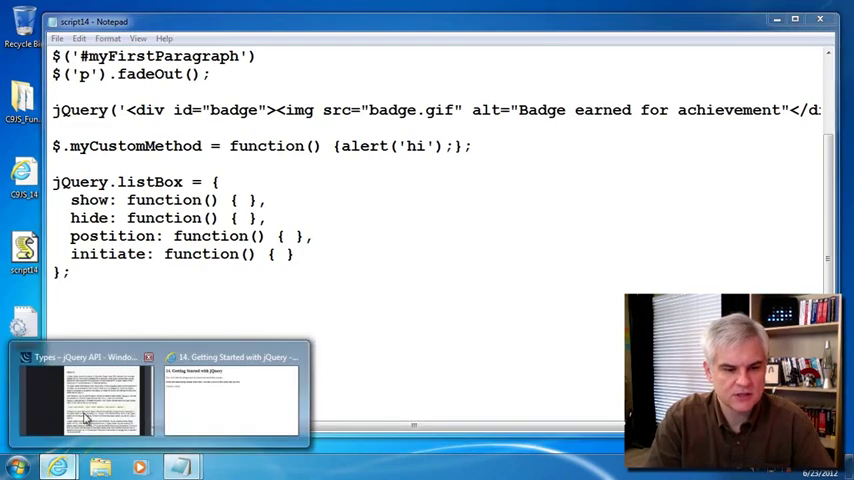
pyautogui.click(84, 404)
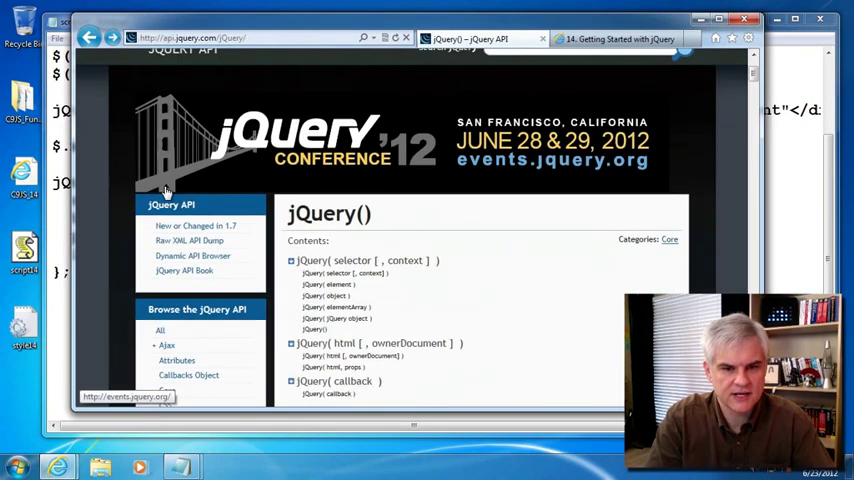
pyautogui.scroll(-3)
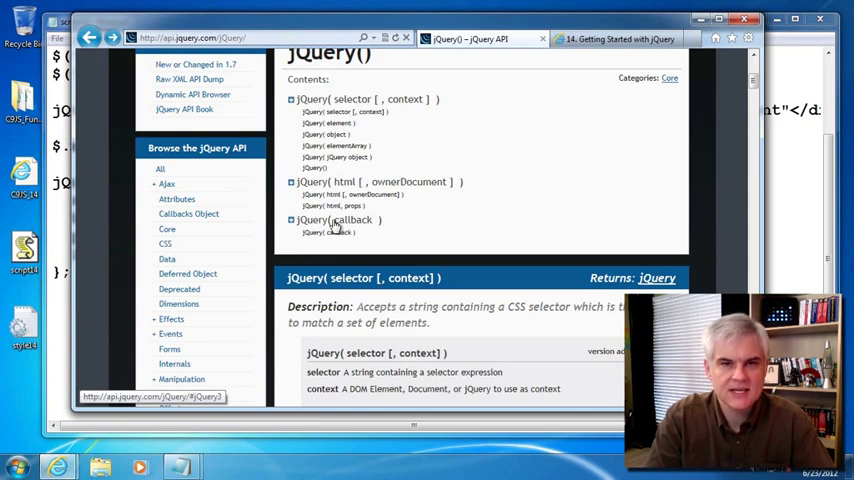
pyautogui.moveTo(304, 112)
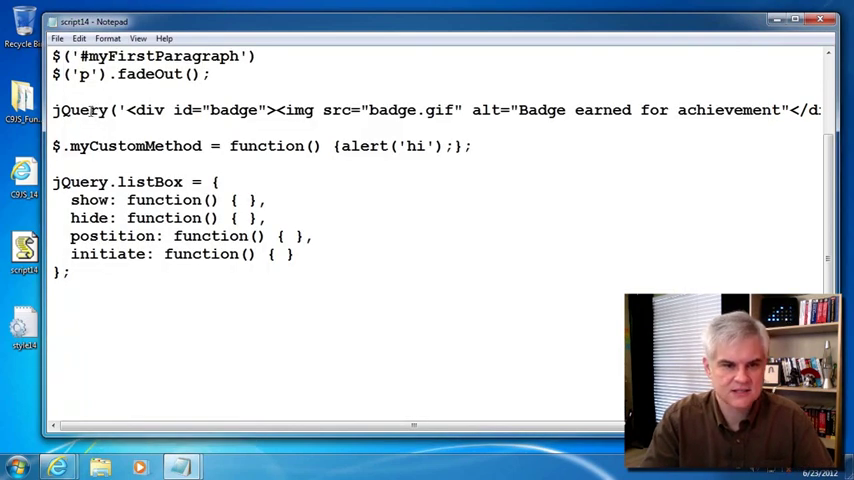
# - Highlight the jQuery( badge line and the $ shorthand for comparison, then select all example lines after the startup function
pyautogui.moveTo(80, 110); pyautogui.dragTo(824, 110)
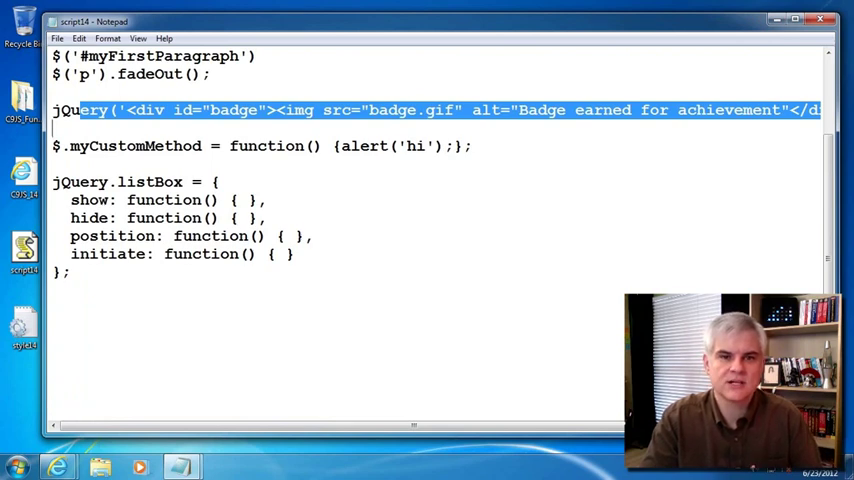
pyautogui.moveTo(258, 64)
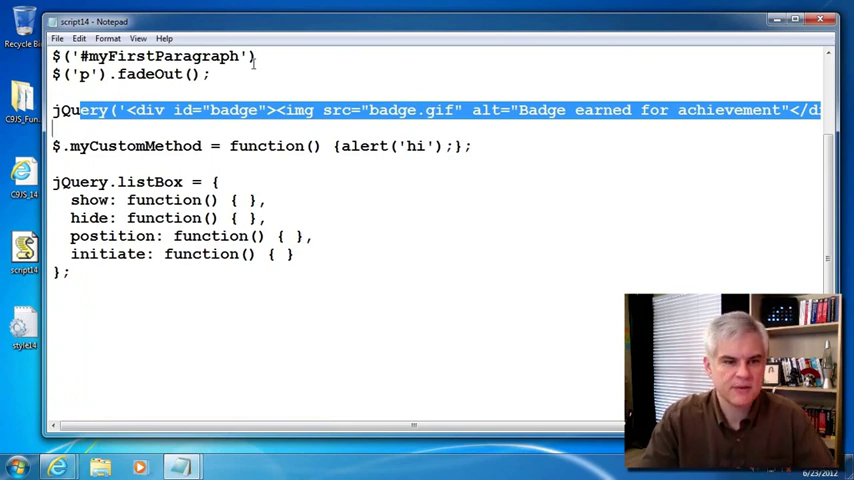
pyautogui.doubleClick(84, 180)
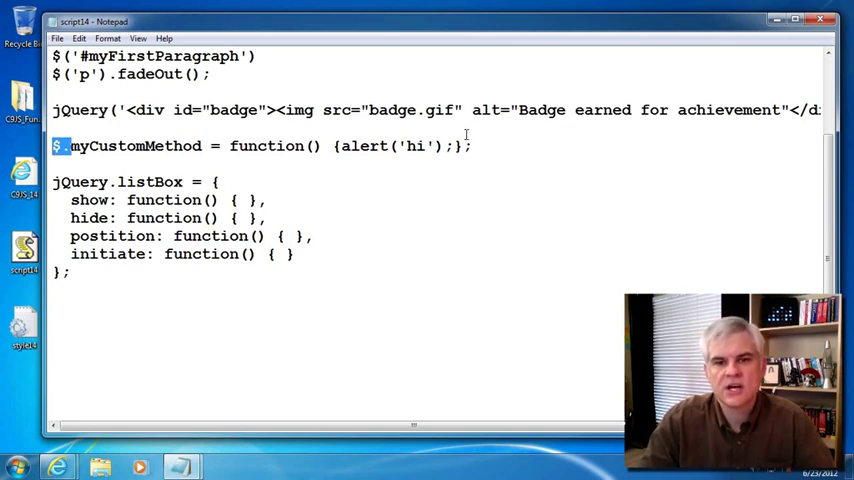
pyautogui.moveTo(344, 170)
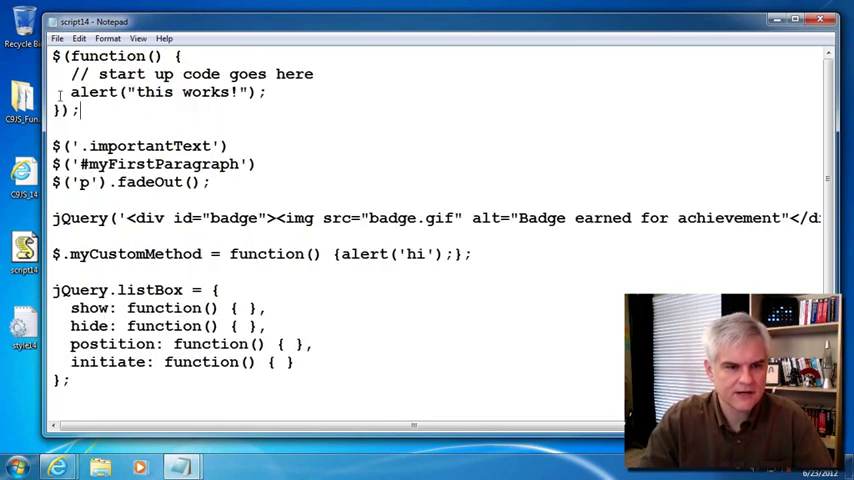
pyautogui.moveTo(52, 56); pyautogui.dragTo(80, 110)
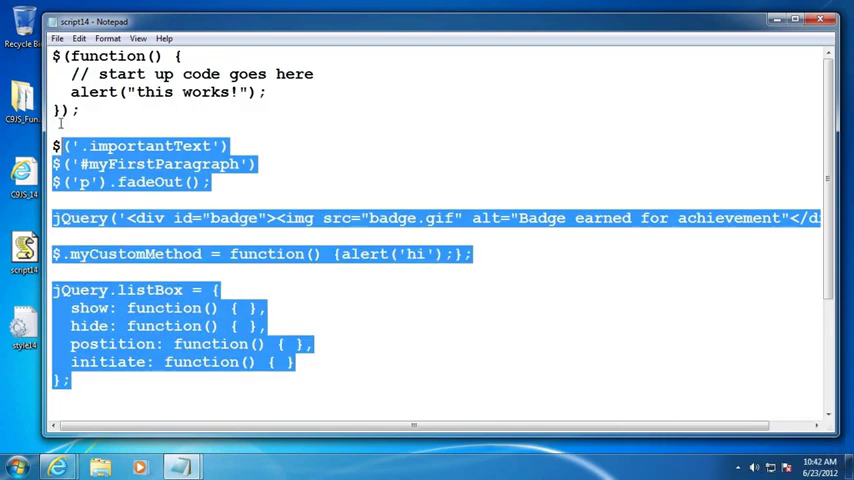
# - Delete the selected example lines and add further $(function) startup blocks with numbered "this works" alerts
pyautogui.press('Delete')
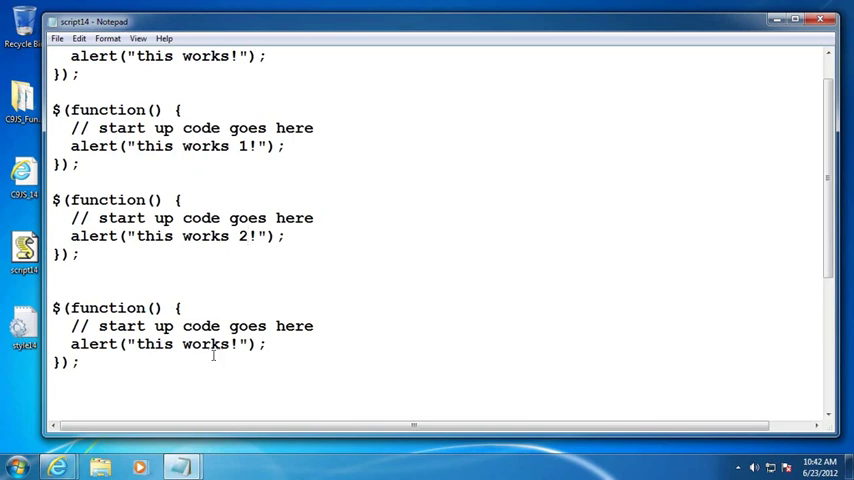
pyautogui.write('3')
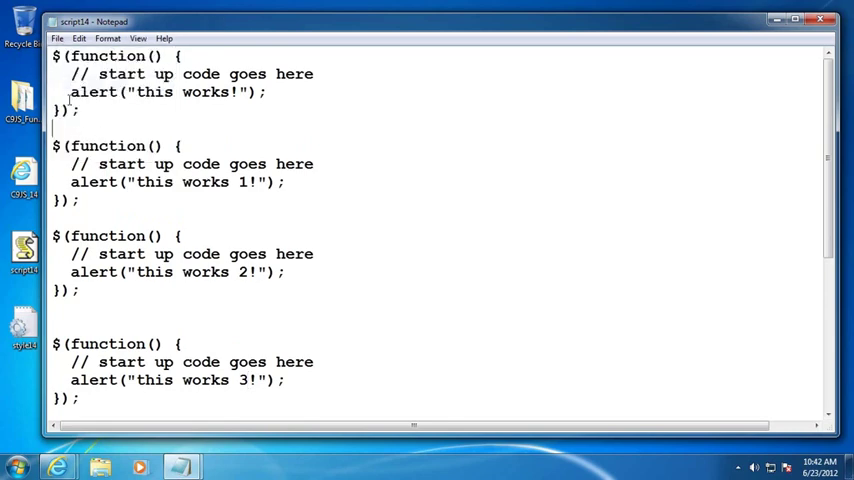
pyautogui.moveTo(54, 144); pyautogui.dragTo(80, 200)
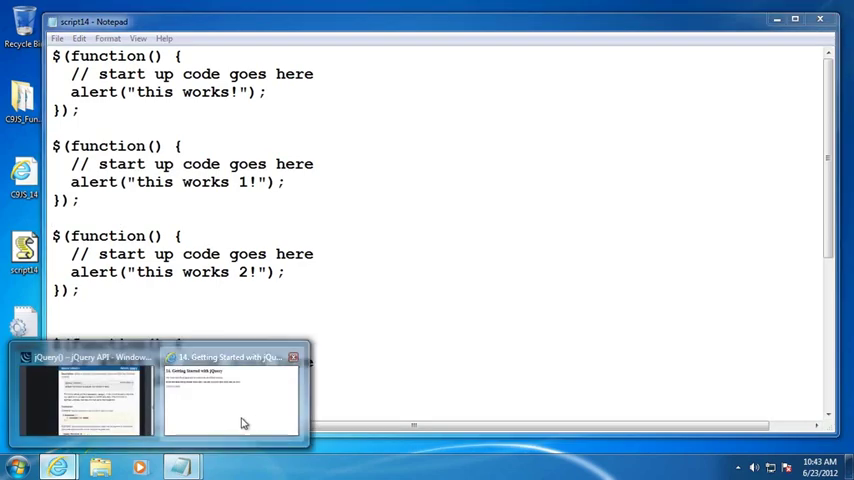
# - Run the test page in Internet Explorer and dismiss the "this works 2!" startup alert
pyautogui.click(234, 400)
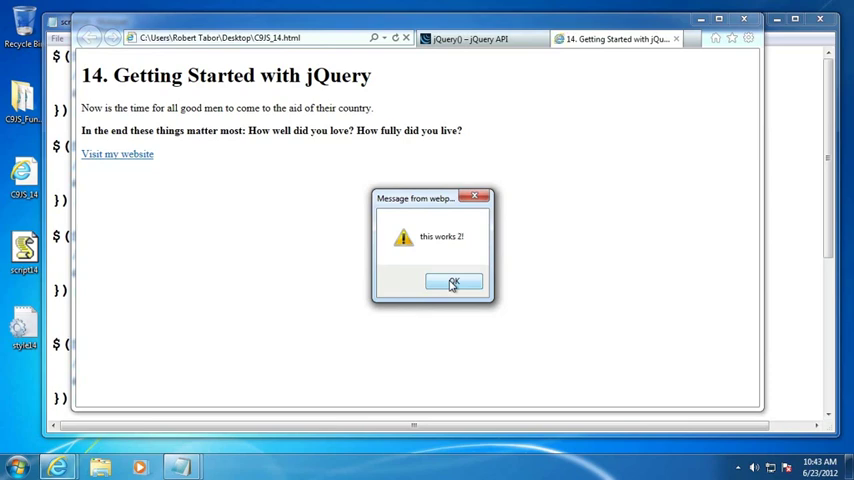
pyautogui.click(454, 280)
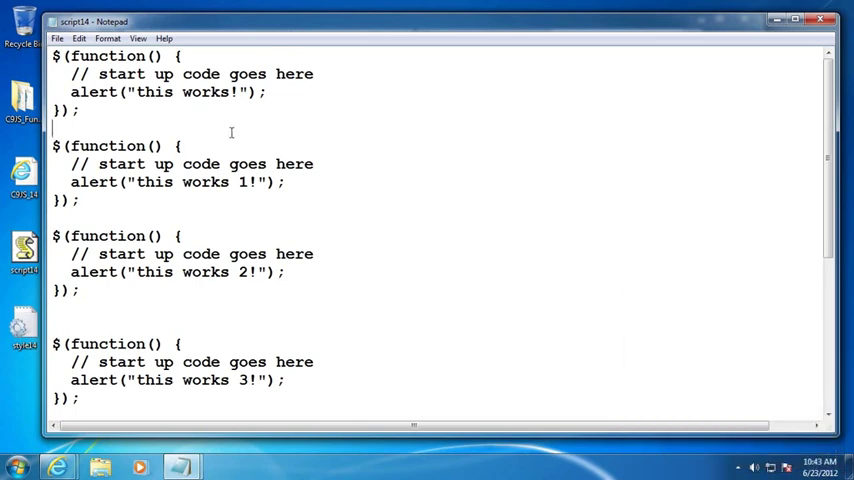
# - Remove the extra startup blocks so only the original "this works!" handler remains
pyautogui.press('ctrl+a')
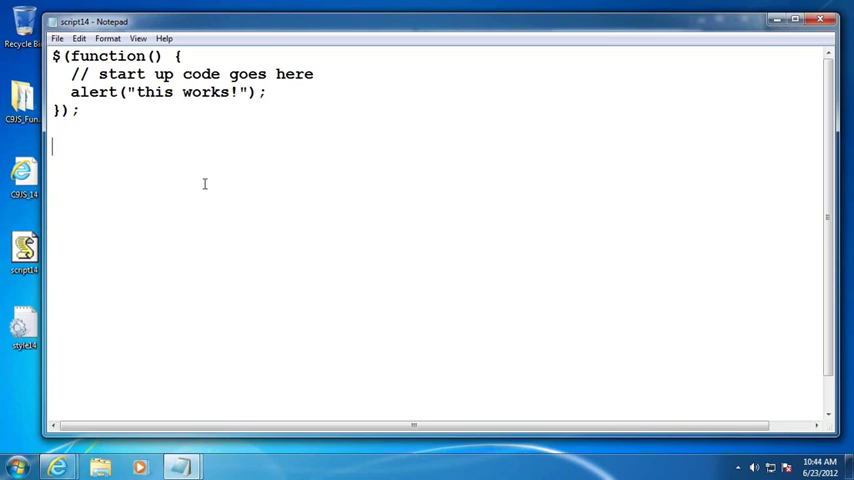
# - Write jQuery('.importantText') below the ready block, then swap the selector for '#myFirstParagraph'
pyautogui.write('jQuery')
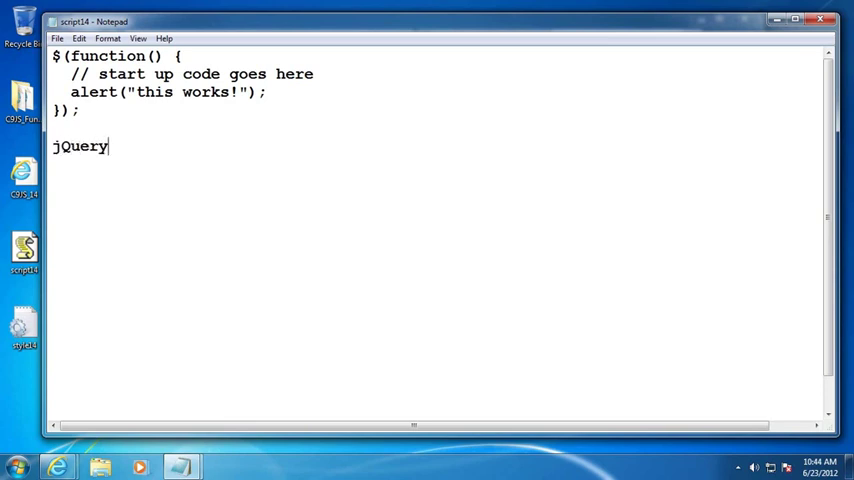
pyautogui.write("('p")
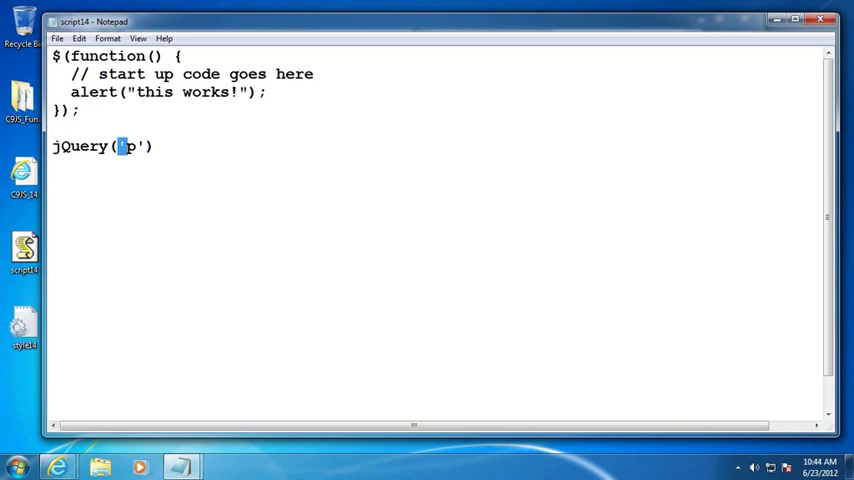
pyautogui.write('.cu')
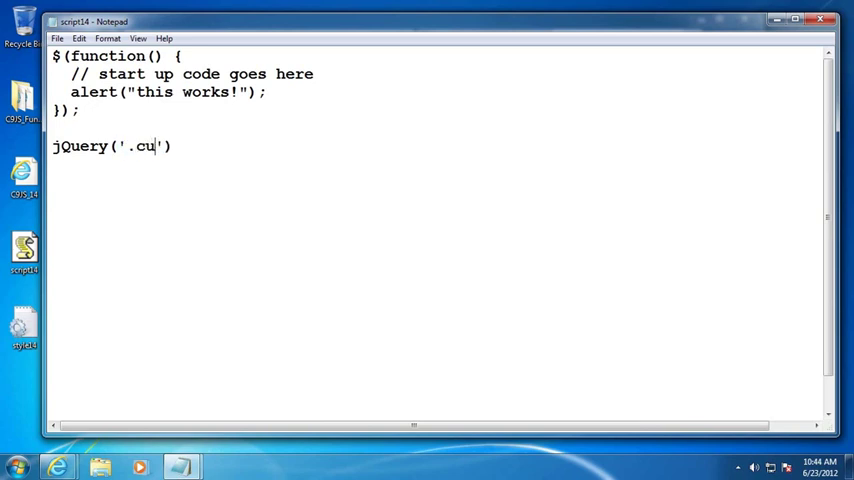
pyautogui.write('mportantText')
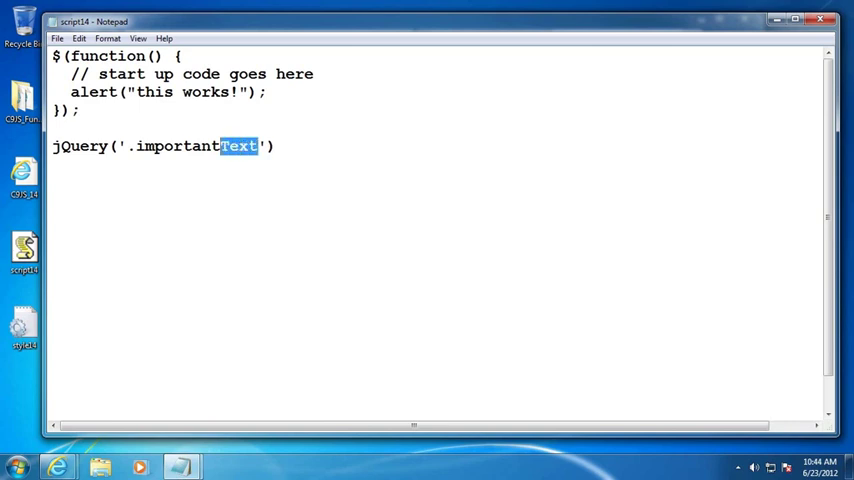
pyautogui.moveTo(256, 146); pyautogui.dragTo(124, 146)
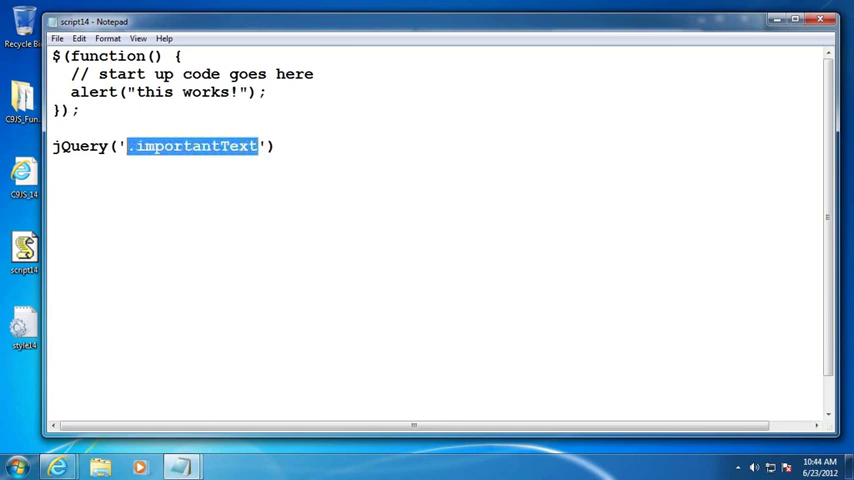
pyautogui.write('#myFirstP')
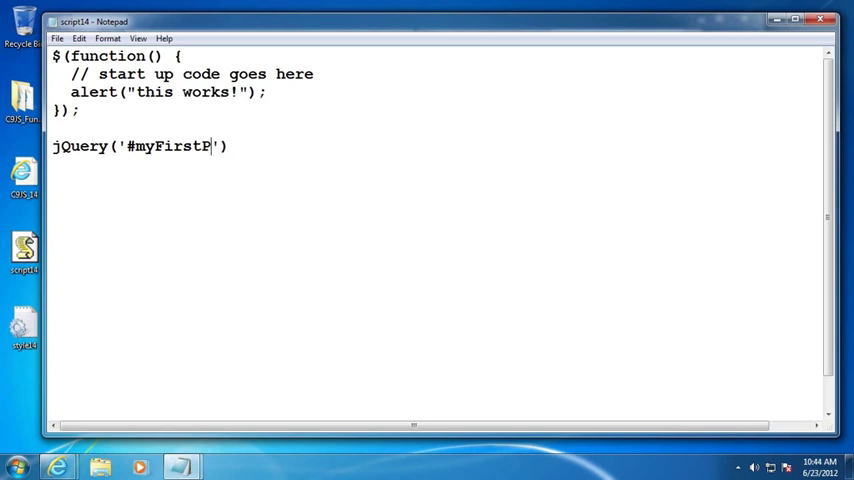
pyautogui.write('aragraph')
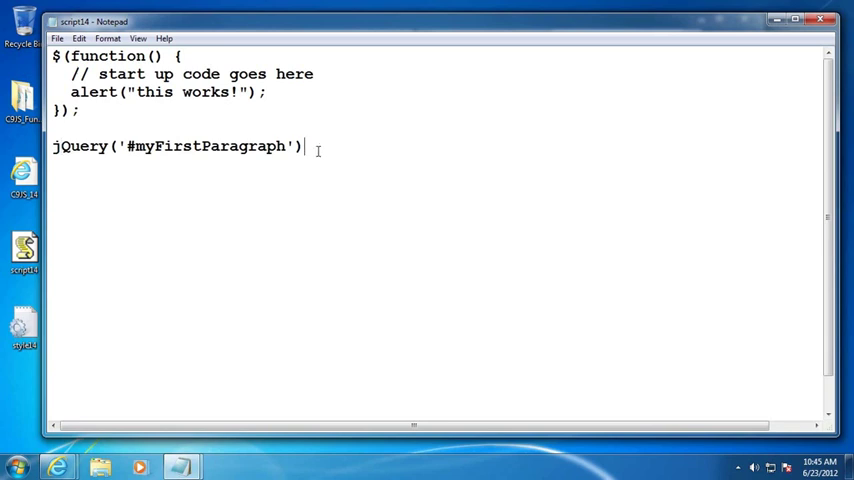
# - Chain .fadeOut(500).fadeIn(500); onto the #myFirstParagraph statement
pyautogui.write('.fa')
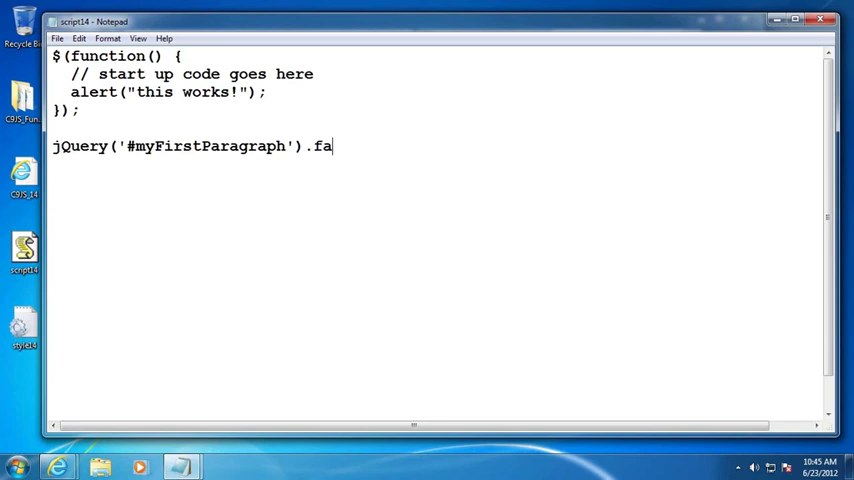
pyautogui.write('deOut()')
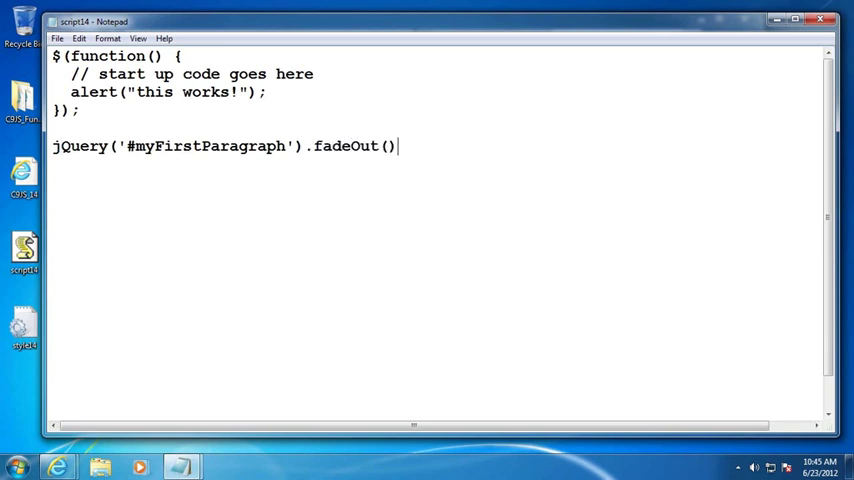
pyautogui.write('.')
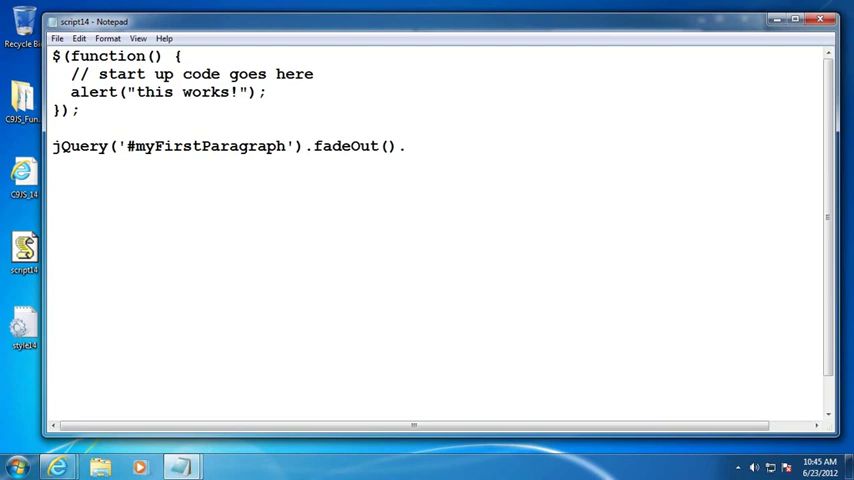
pyautogui.write('5')
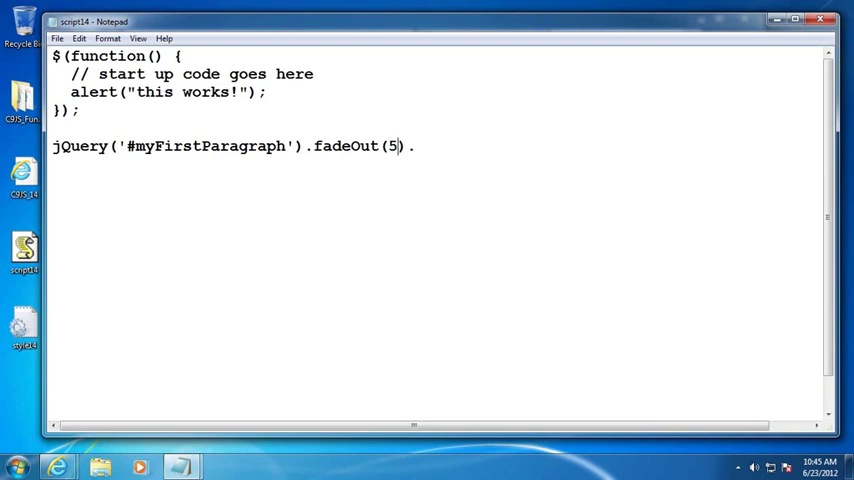
pyautogui.write('00')
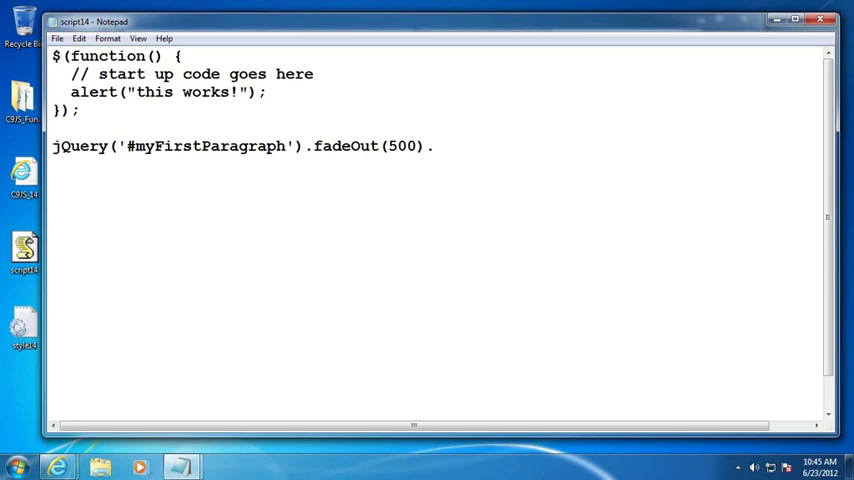
pyautogui.write('fade')
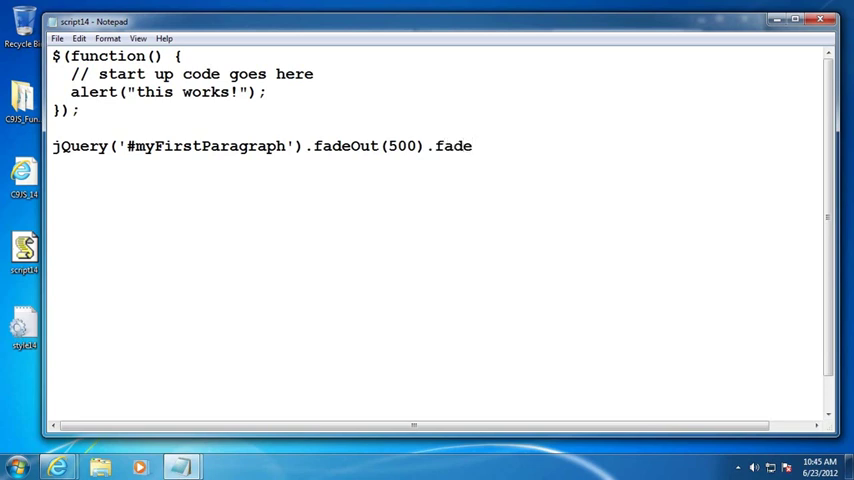
pyautogui.write('In(500)')
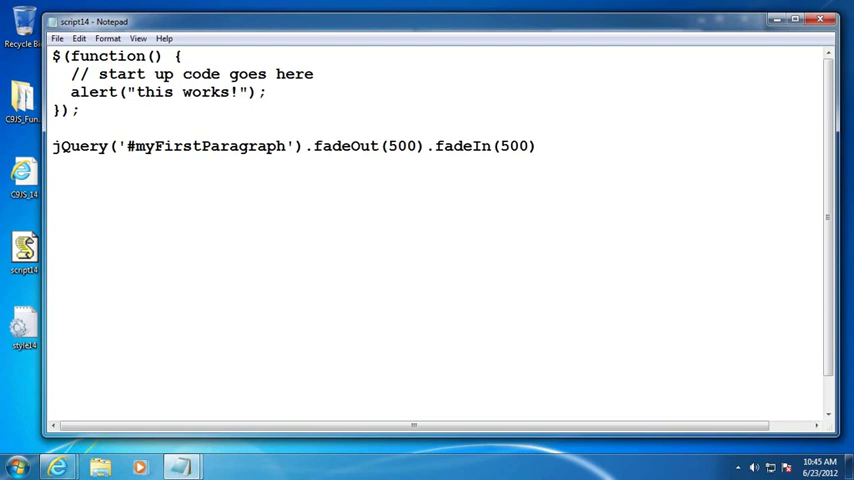
pyautogui.moveTo(476, 152)
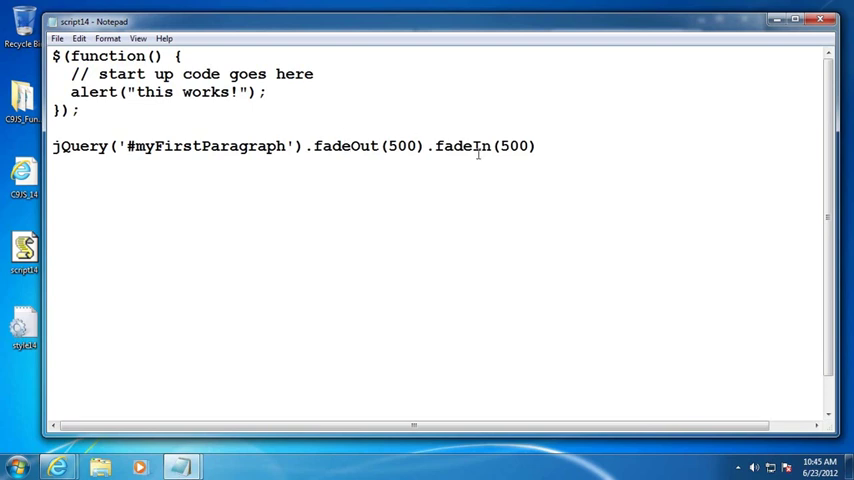
pyautogui.write(';')
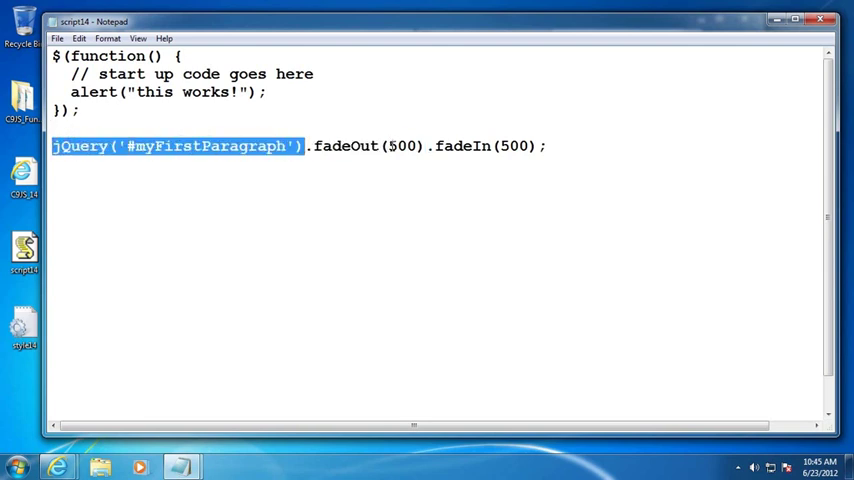
# - Highlight the selector part of the statement to explain chaining, then clear the selection
pyautogui.moveTo(176, 146); pyautogui.dragTo(428, 146)
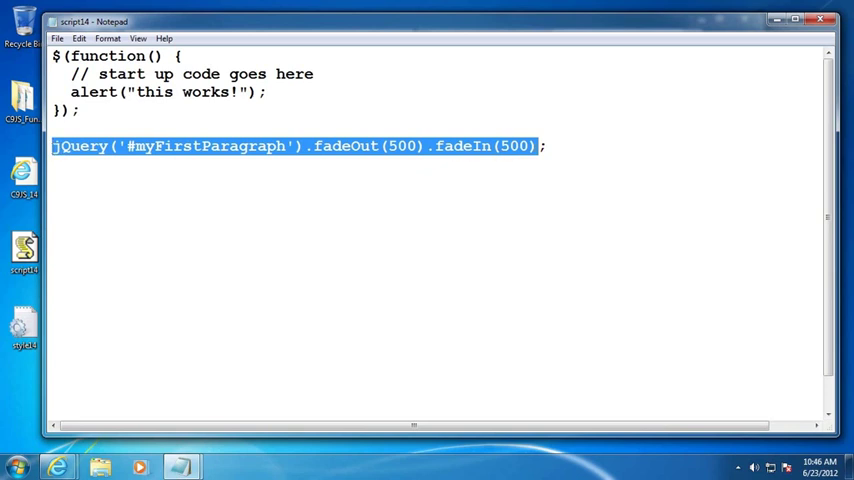
pyautogui.click(540, 146)
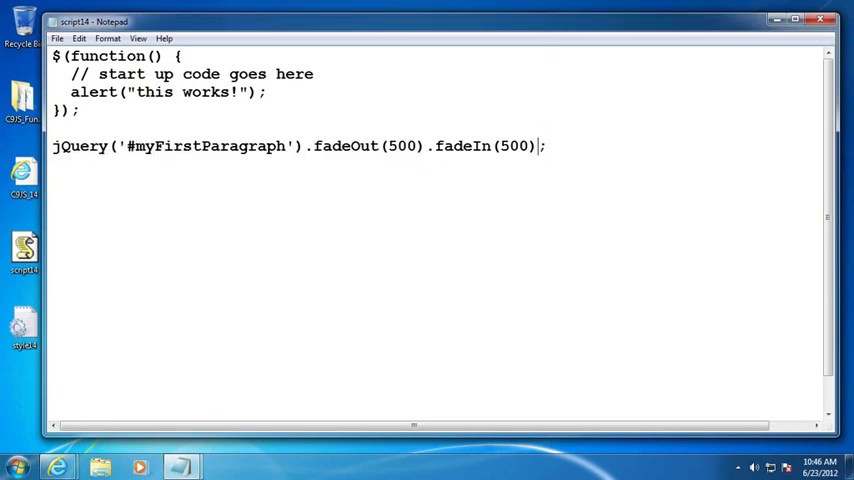
pyautogui.moveTo(492, 172)
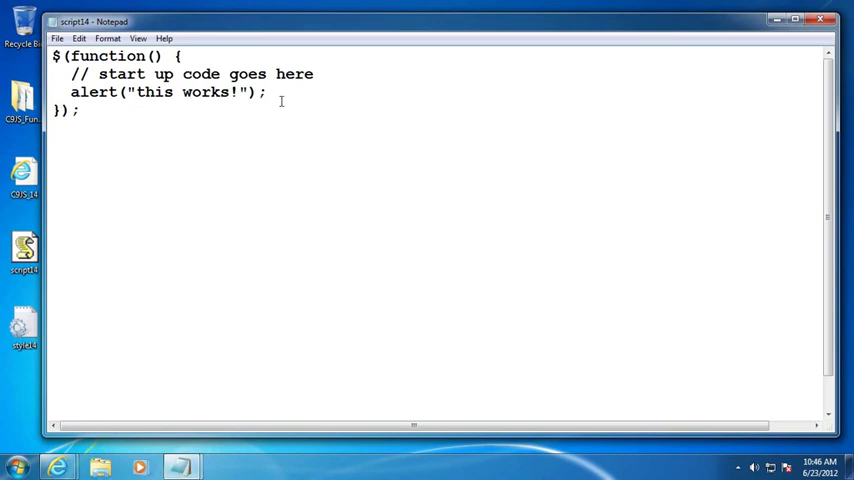
# - Review the first paragraph's markup in CIS14_14.html before commenting out the alert
pyautogui.moveTo(100, 92); pyautogui.dragTo(266, 92)
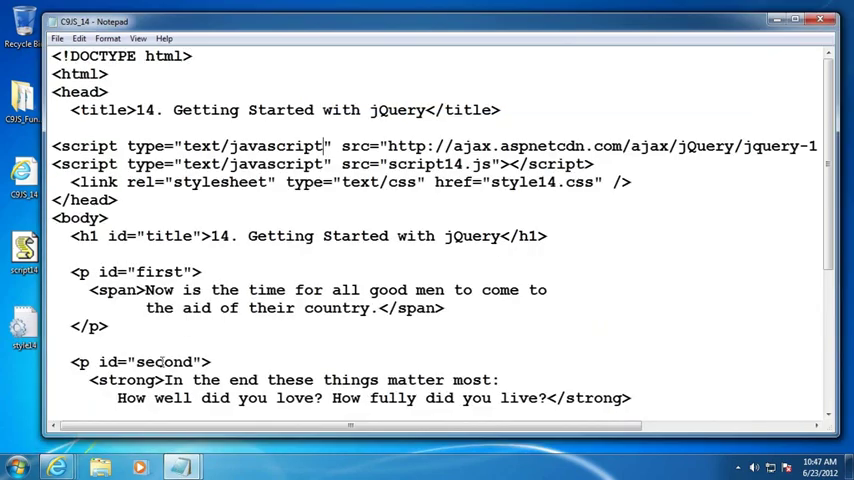
pyautogui.scroll(-3)
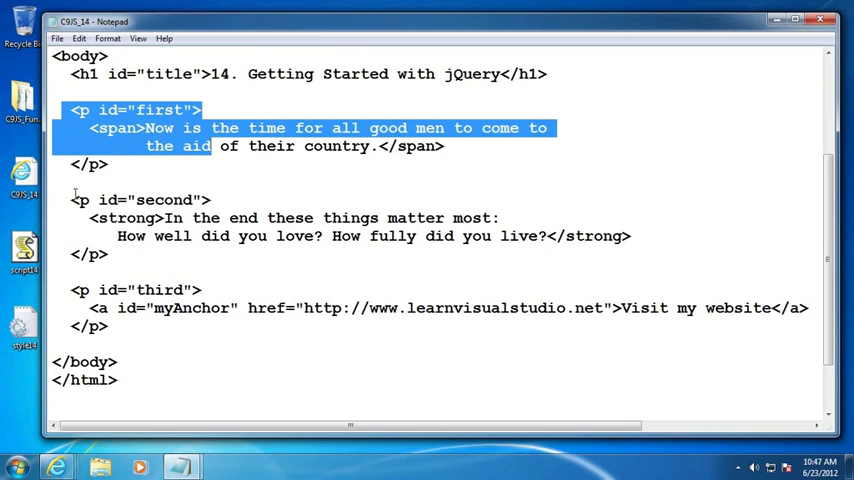
pyautogui.moveTo(70, 290); pyautogui.dragTo(110, 326)
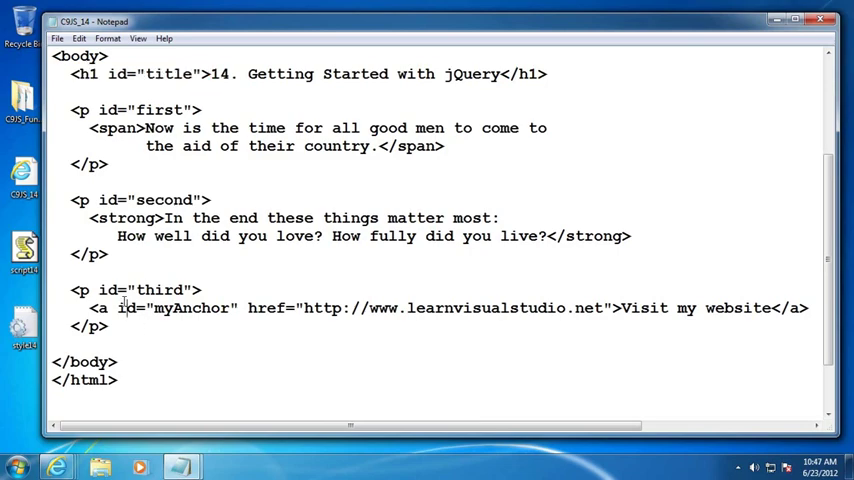
pyautogui.scroll(3)
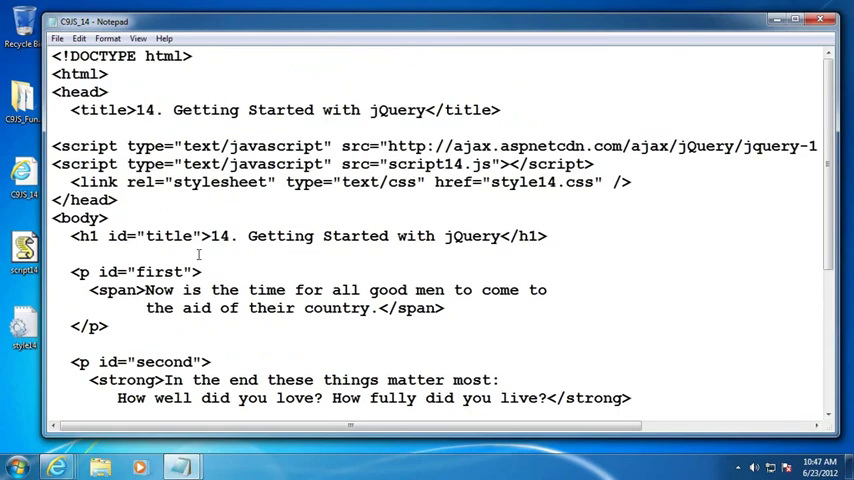
pyautogui.scroll(-3)
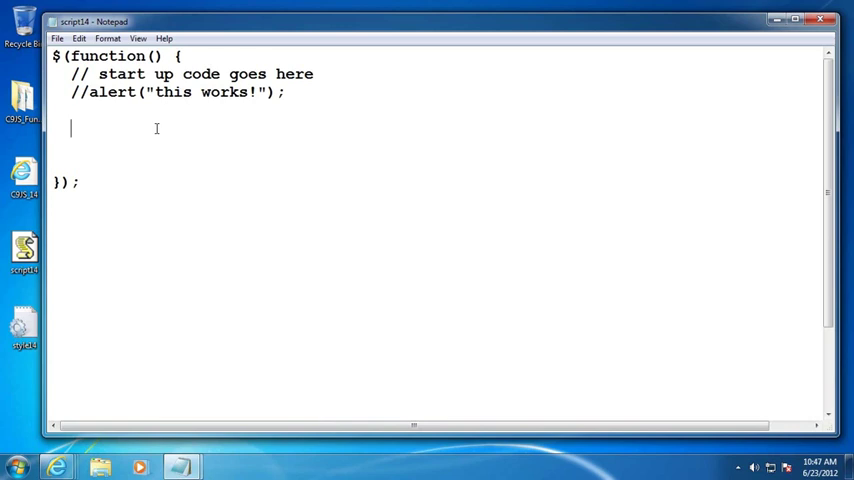
# - Write $("#title").text("Yay, I can now get at the H1 immediately!"); inside the startup block
pyautogui.write('$(')
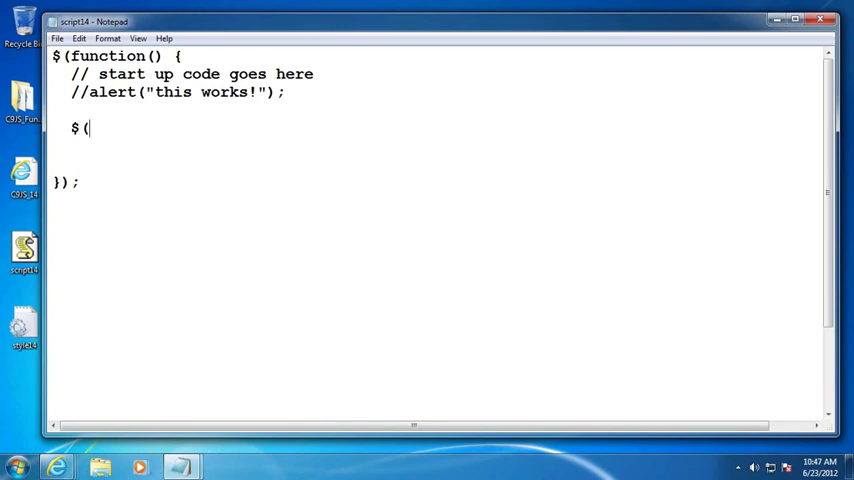
pyautogui.write('"#titl')
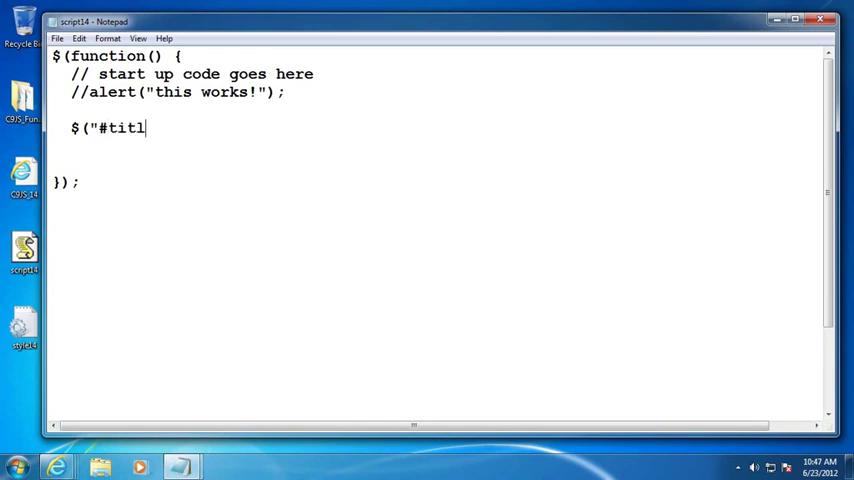
pyautogui.write('e")')
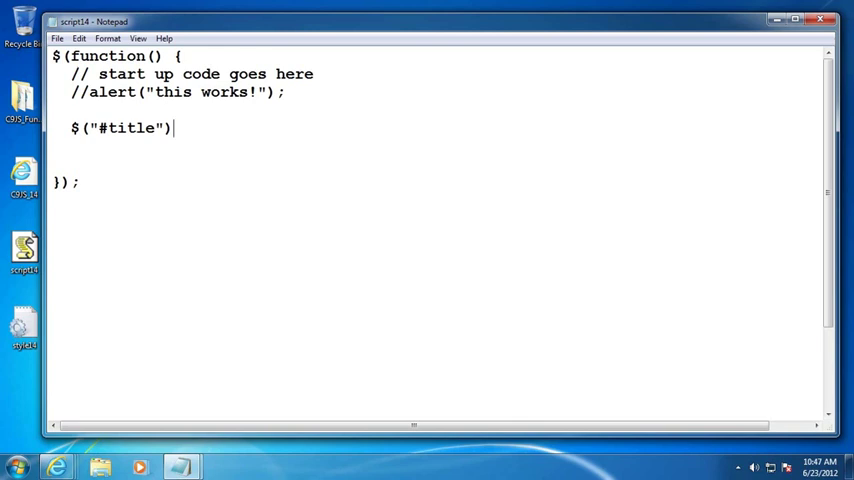
pyautogui.write('.text')
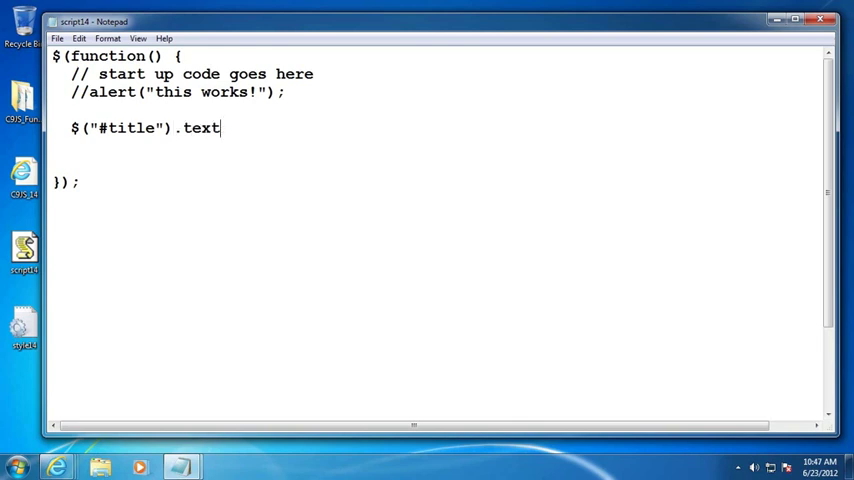
pyautogui.write('("Yay')
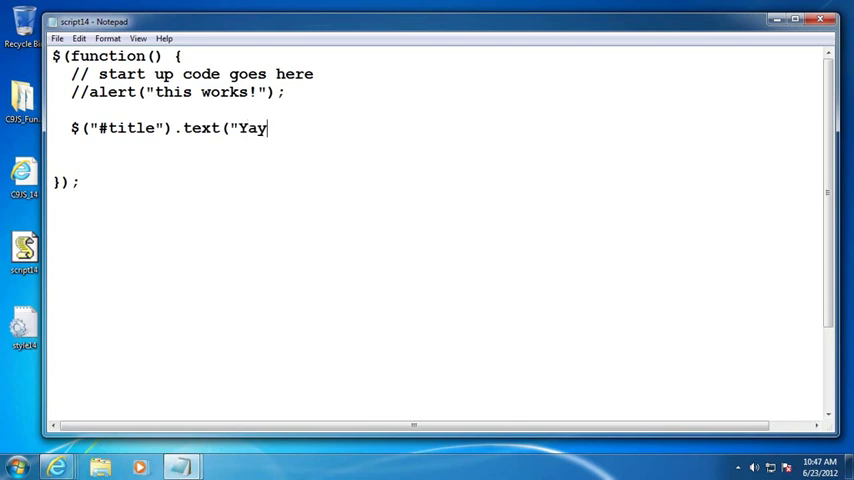
pyautogui.write(', I can now get at th')
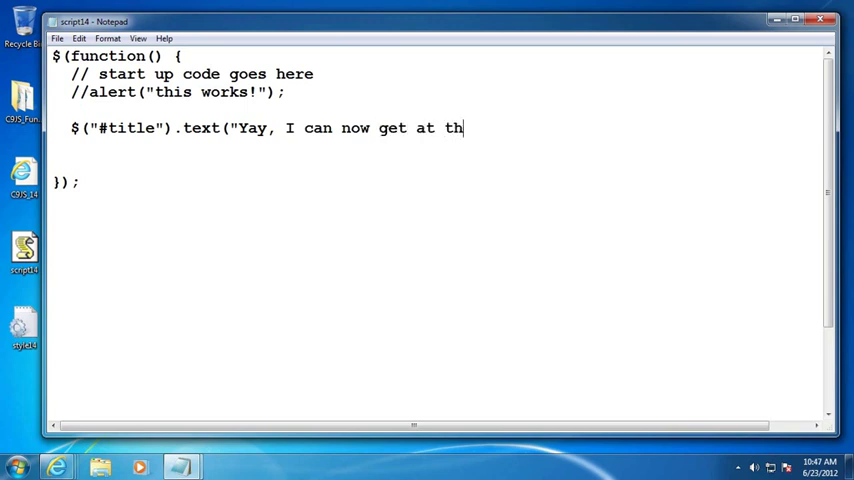
pyautogui.write('e H1 im')
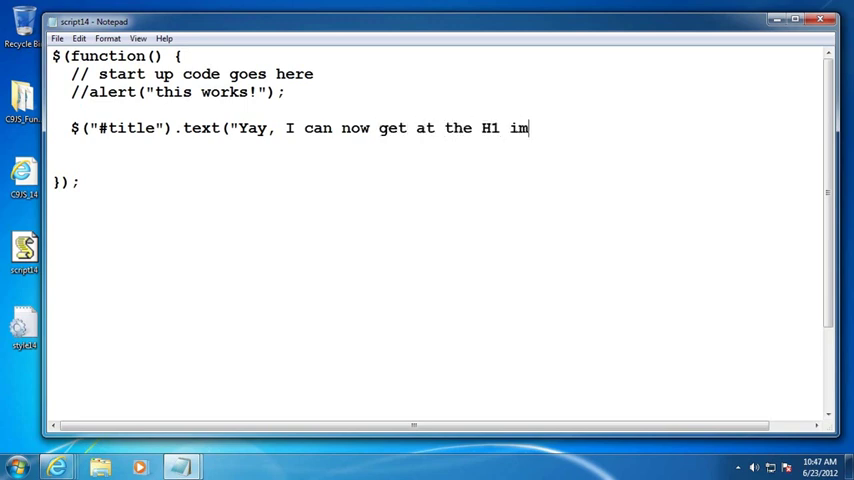
pyautogui.write('mediately!"')
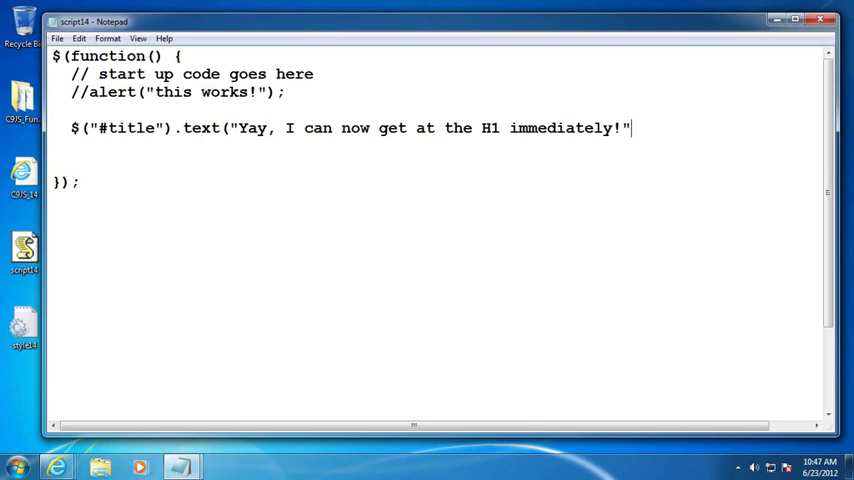
pyautogui.write(');')
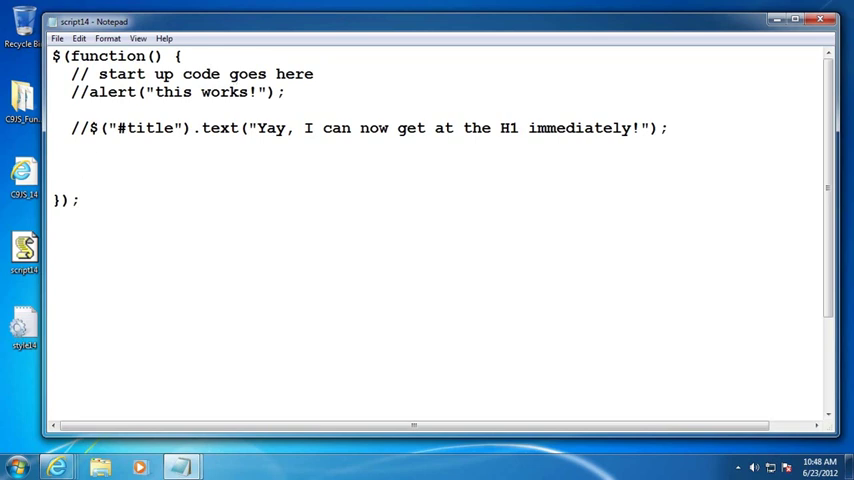
# - Write $("#first").html("<h2>Great quotes</h2>"); on a new line in the startup block
pyautogui.write('$(')
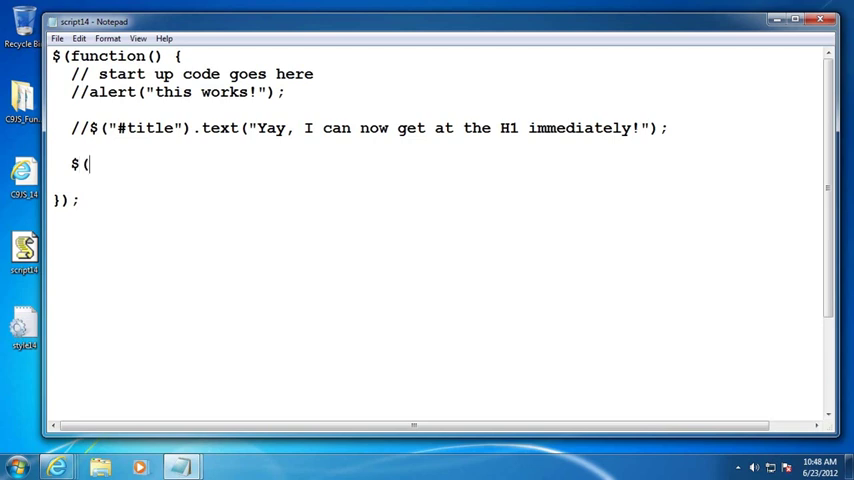
pyautogui.write('"#f')
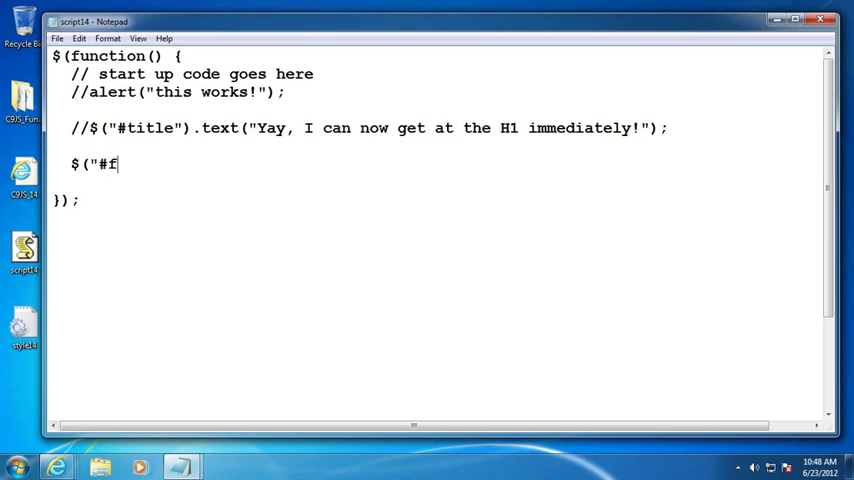
pyautogui.write('irst")')
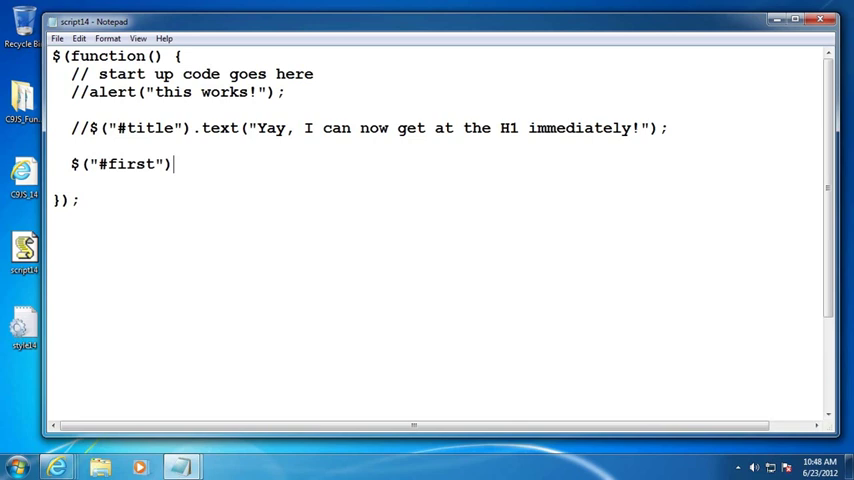
pyautogui.write('.')
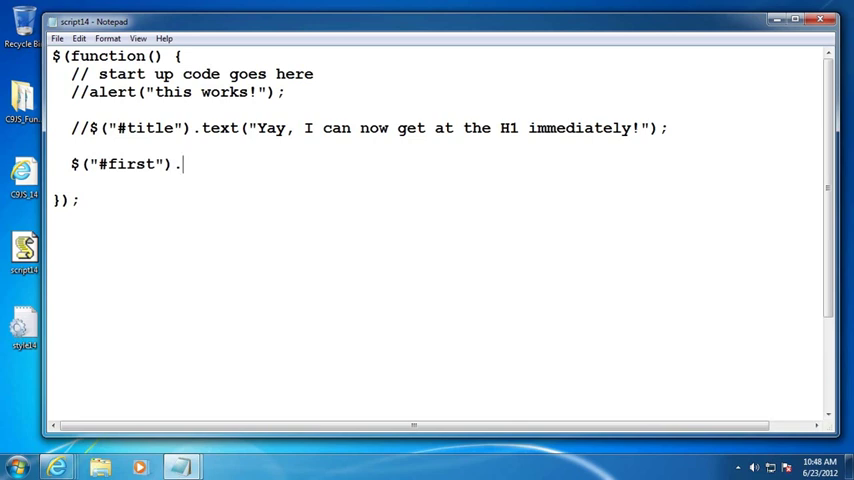
pyautogui.write('html')
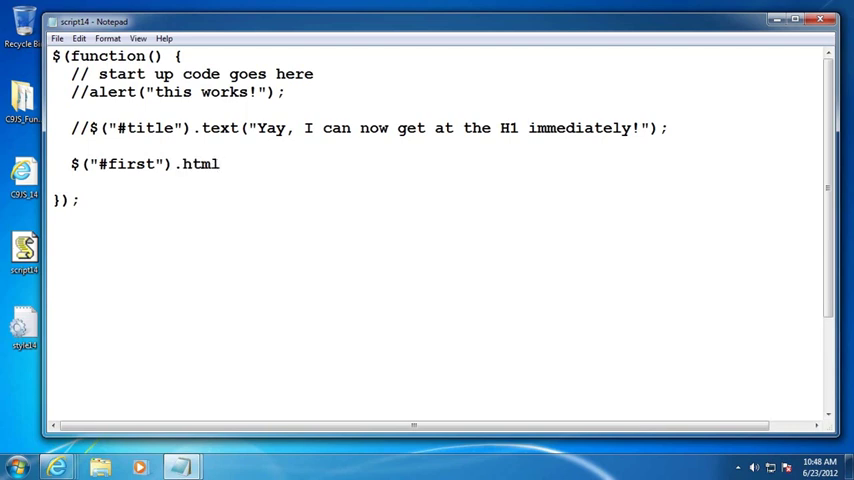
pyautogui.write('("<')
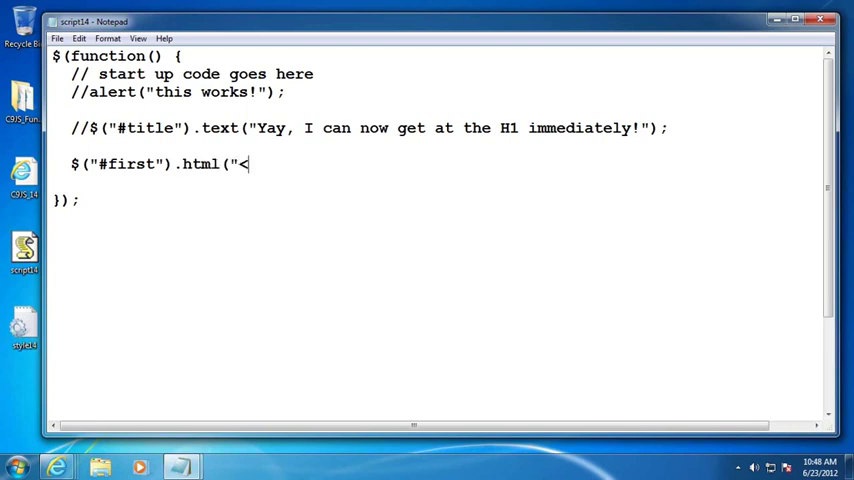
pyautogui.write('h2></h2>"')
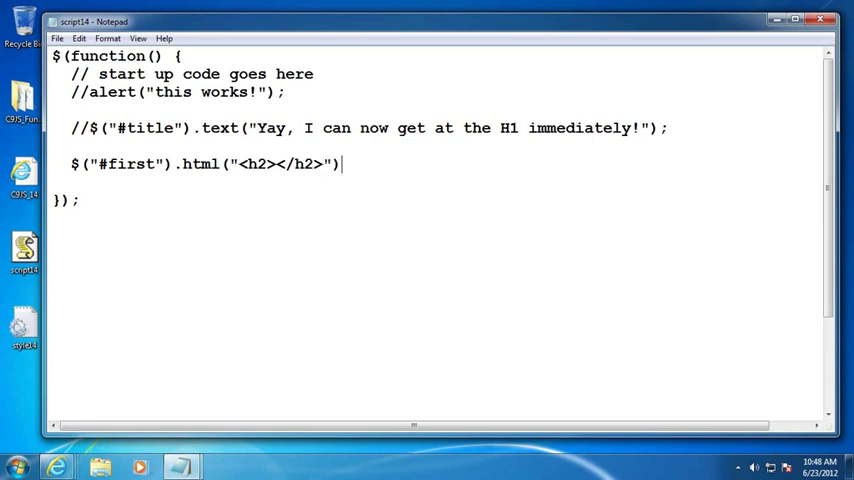
pyautogui.write(';')
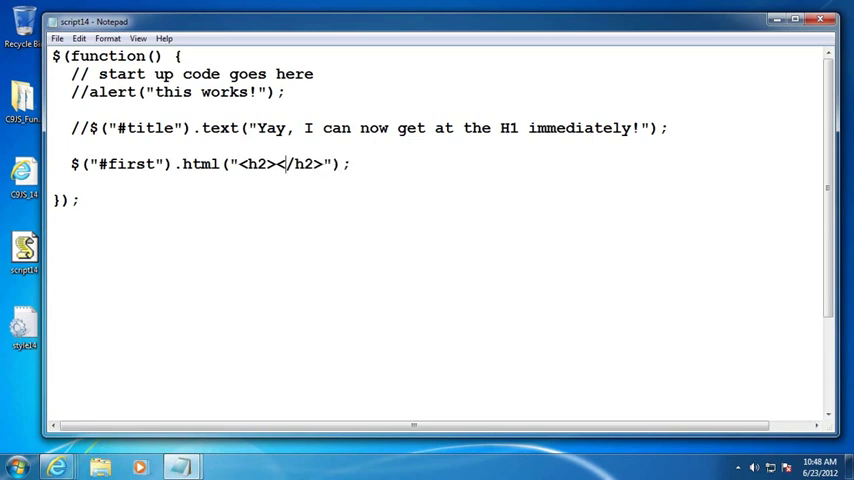
pyautogui.write('Great quotes')
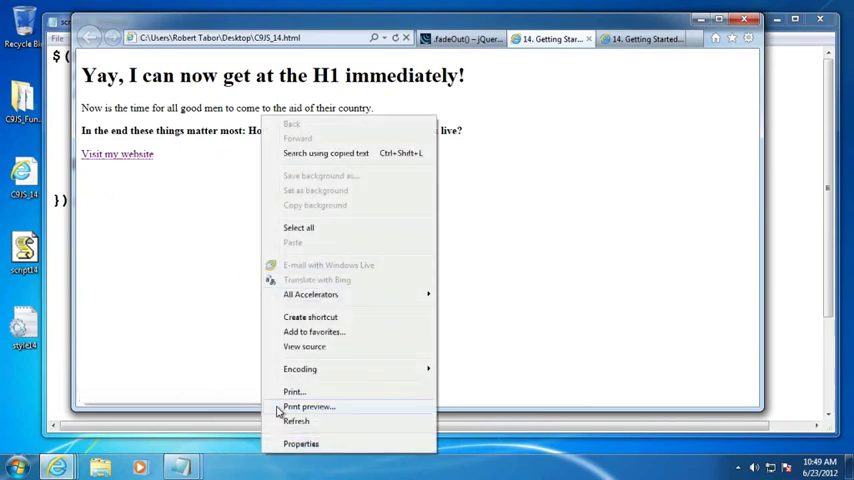
# - Refresh the lesson page to see the Great quotes heading, then return to the script
pyautogui.click(296, 420)
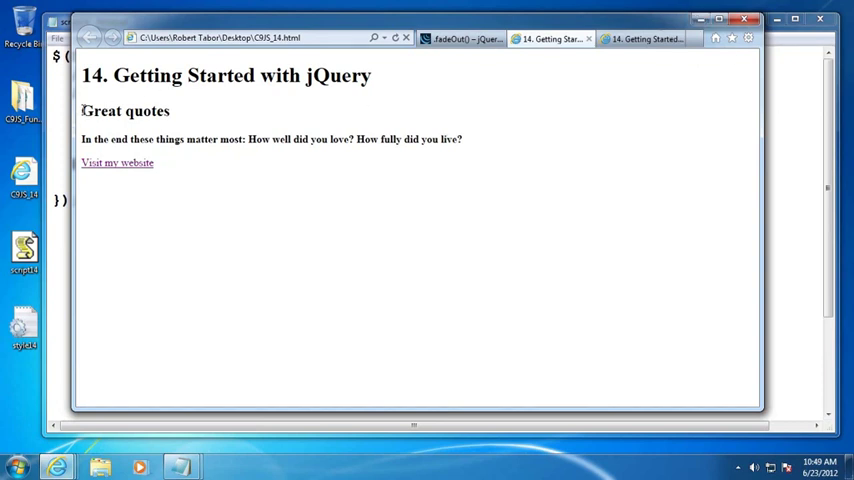
pyautogui.doubleClick(126, 112)
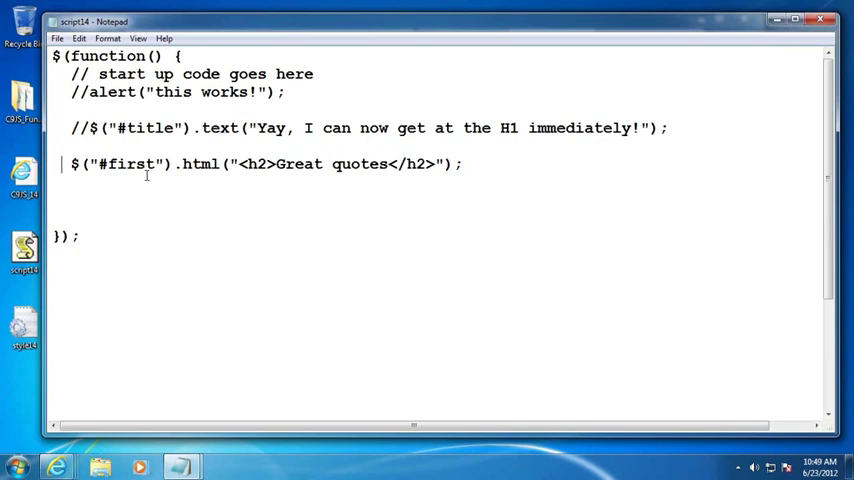
# - Comment out the .html line and start a $("#first").prepend("<h2> statement
pyautogui.write('//')
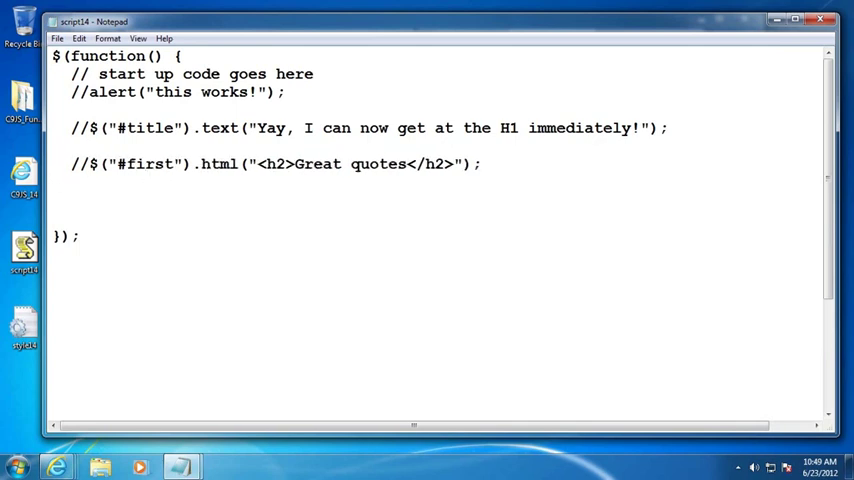
pyautogui.write('$("')
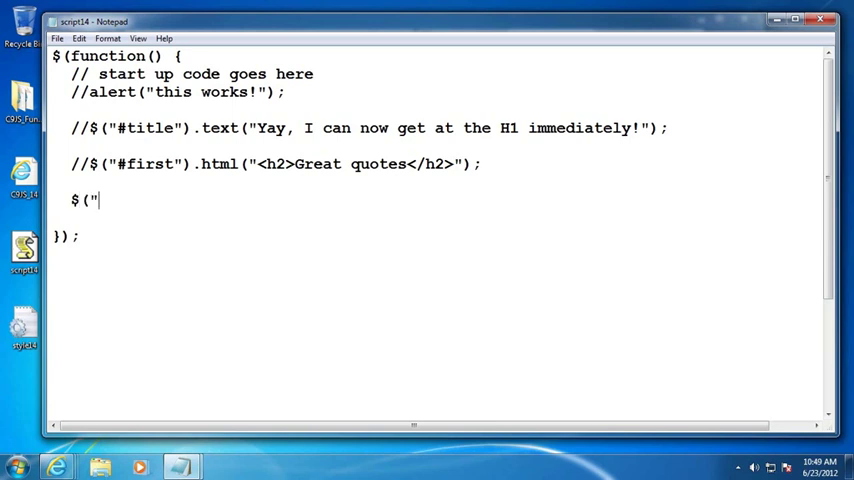
pyautogui.write('#first").prep')
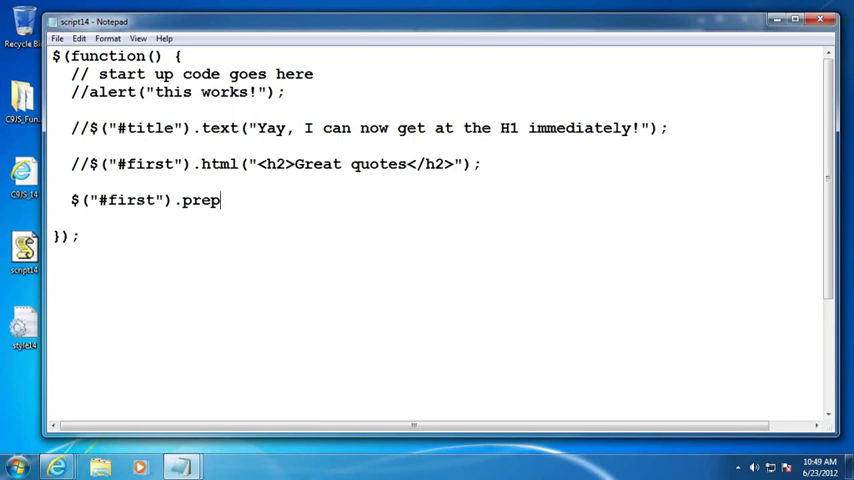
pyautogui.write('end("')
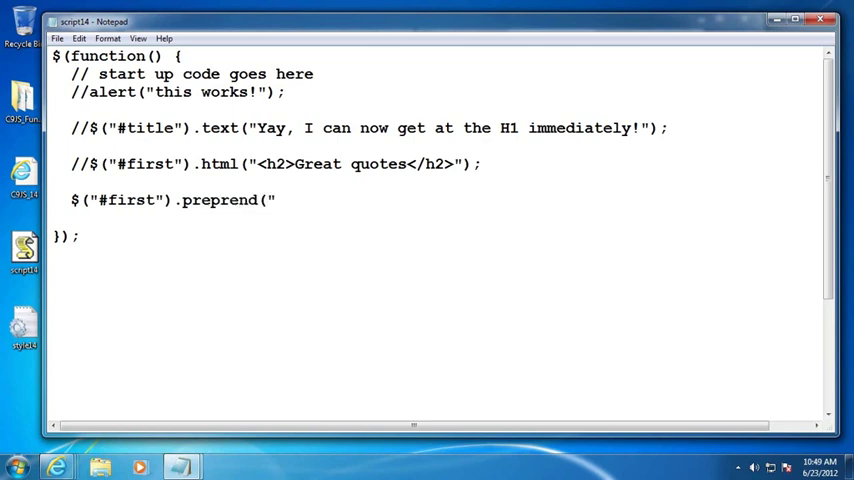
pyautogui.write('<')
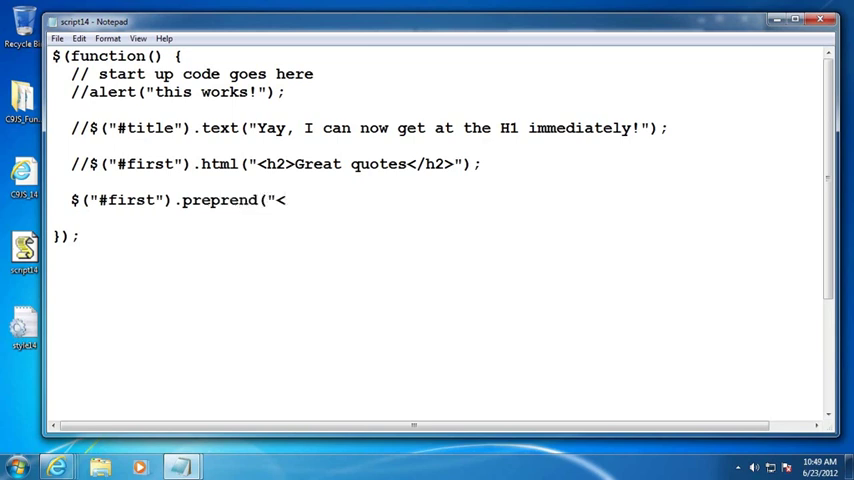
pyautogui.write('h2>')
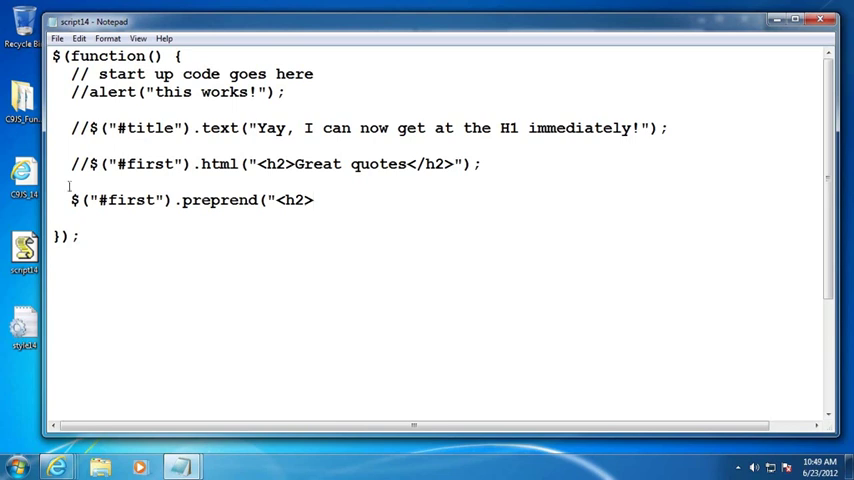
# - Finish the prepend statement with Great quotes</h2>"); after reviewing the lines above
pyautogui.moveTo(118, 164); pyautogui.dragTo(340, 164)
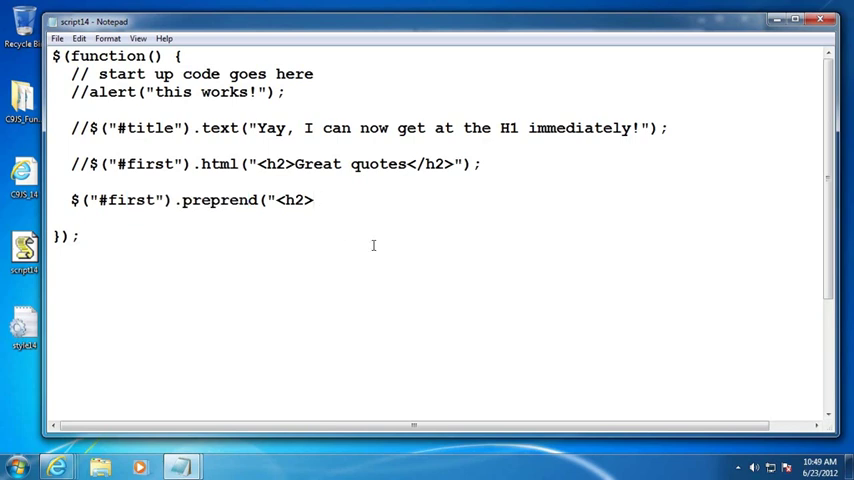
pyautogui.moveTo(72, 200); pyautogui.dragTo(172, 200)
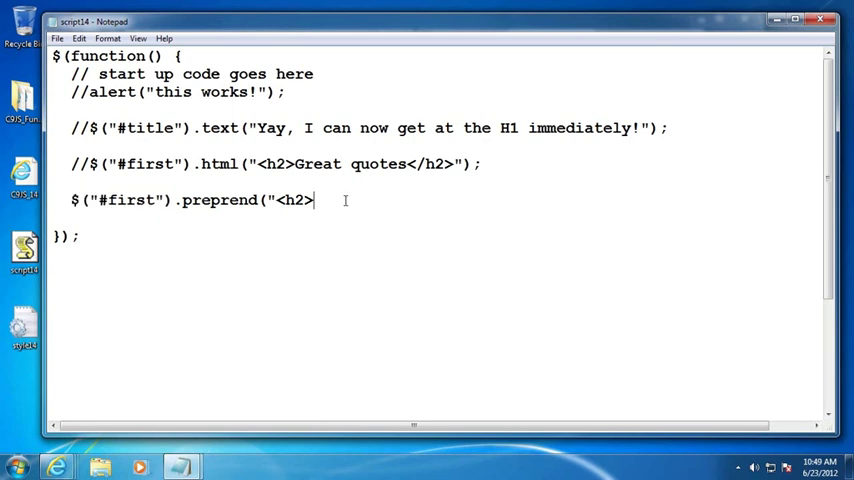
pyautogui.write('Grea')
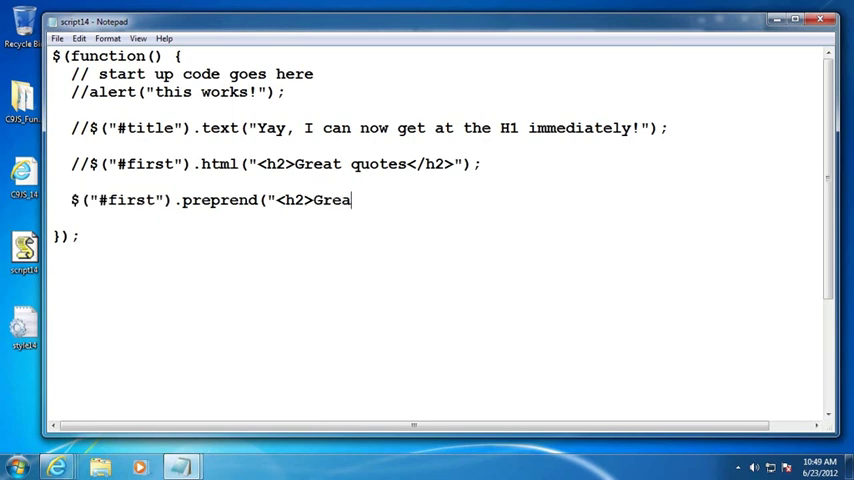
pyautogui.write('t quotes</h')
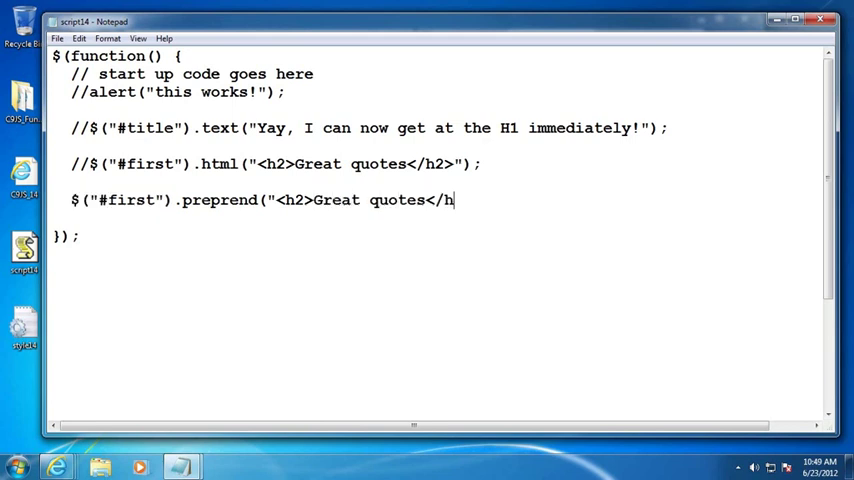
pyautogui.write('2>");')
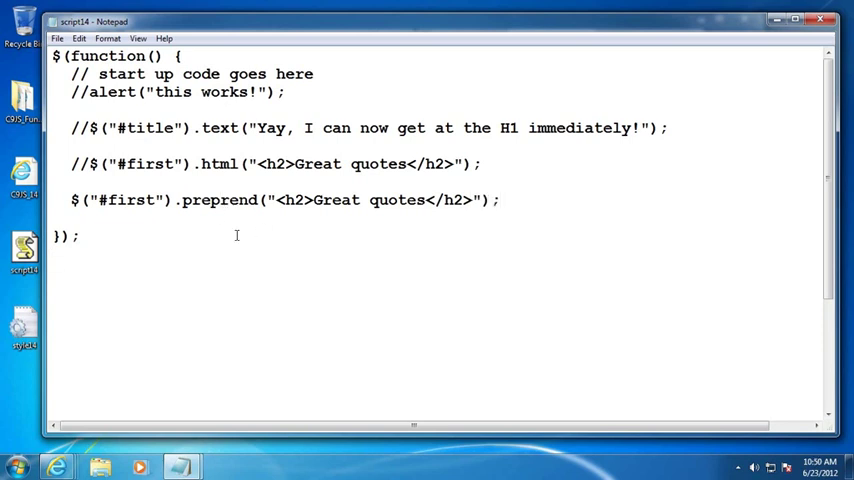
pyautogui.moveTo(160, 148)
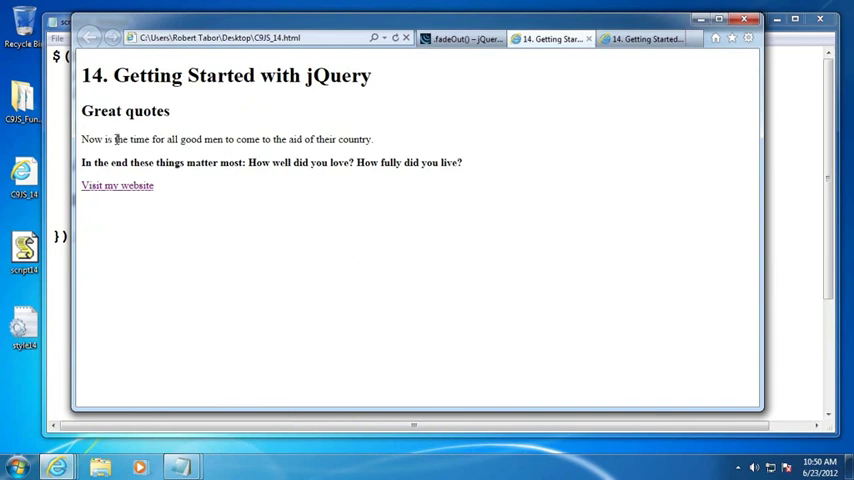
# - Return to Notepad after viewing the prepended Great quotes heading in the browser
pyautogui.doubleClick(124, 112)
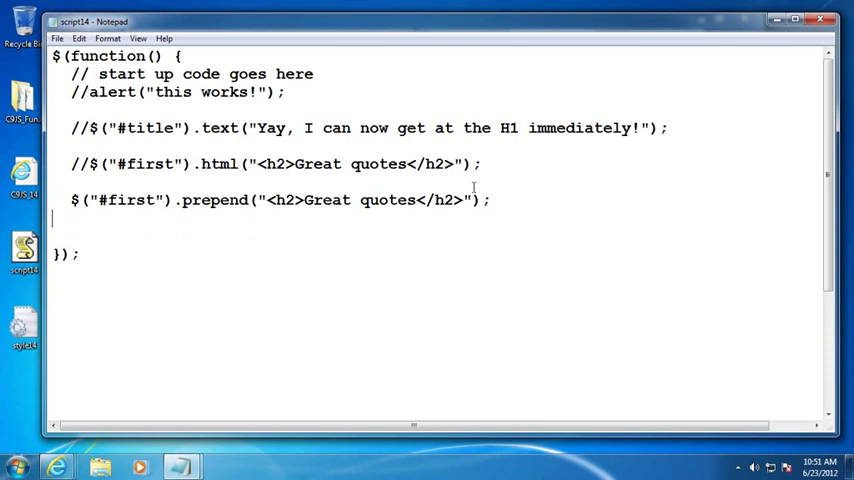
# - Write $("#first").append("<h3>... for your to ponder ... </h3>"); and switch to the browser
pyautogui.write('$')
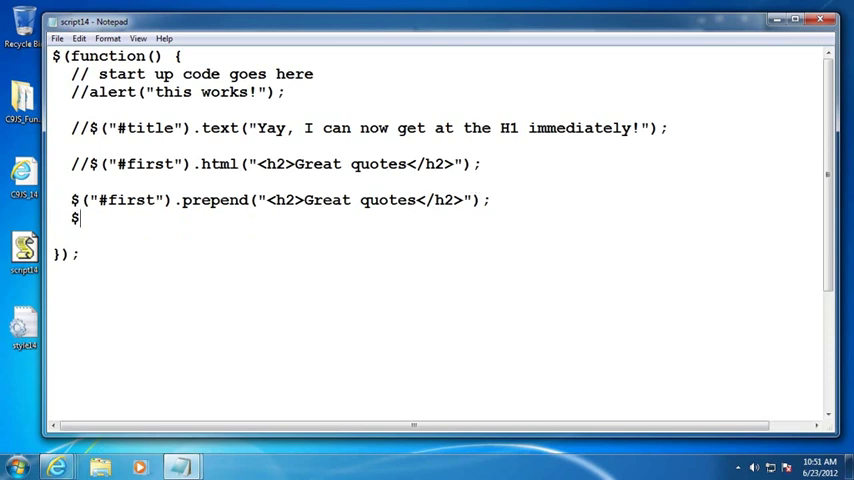
pyautogui.write('("")')
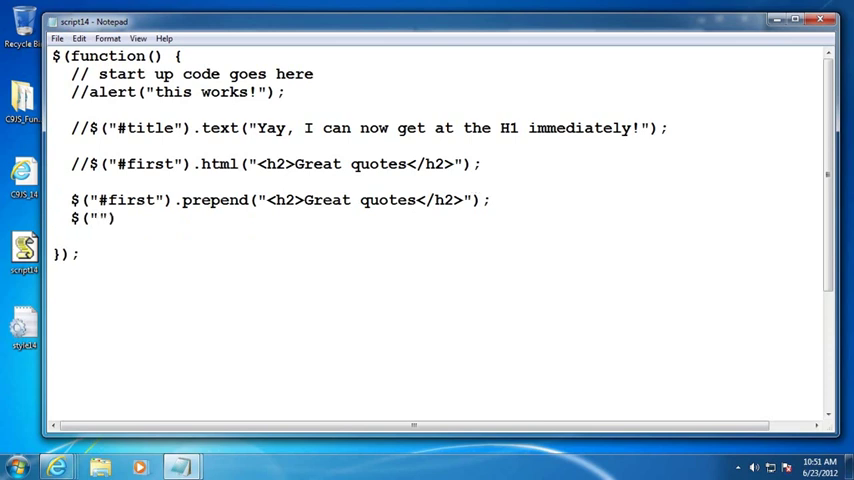
pyautogui.write('#fi')
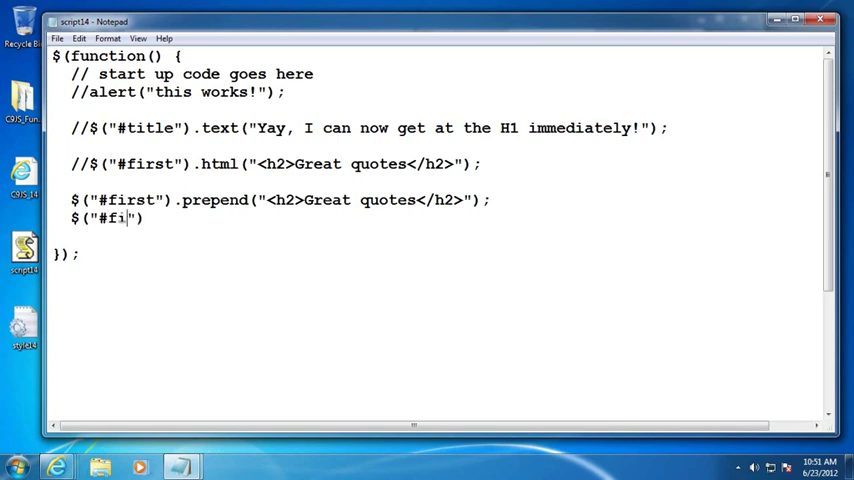
pyautogui.write('rst").')
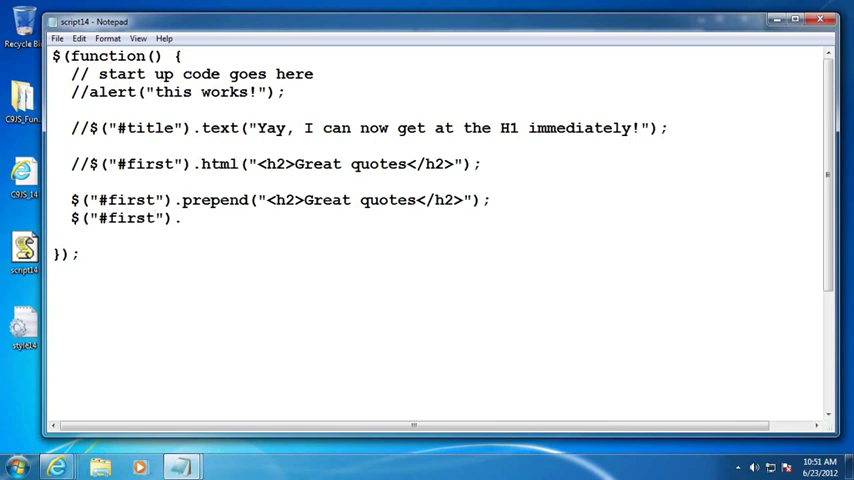
pyautogui.write('append(')
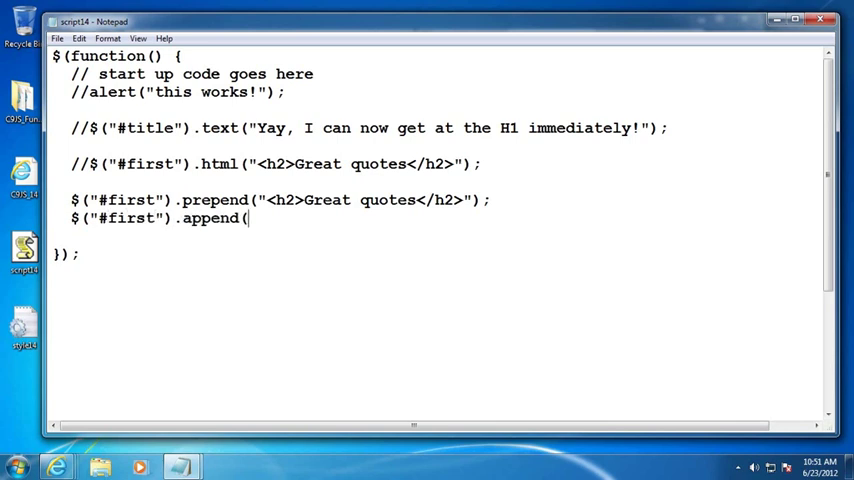
pyautogui.write('"<')
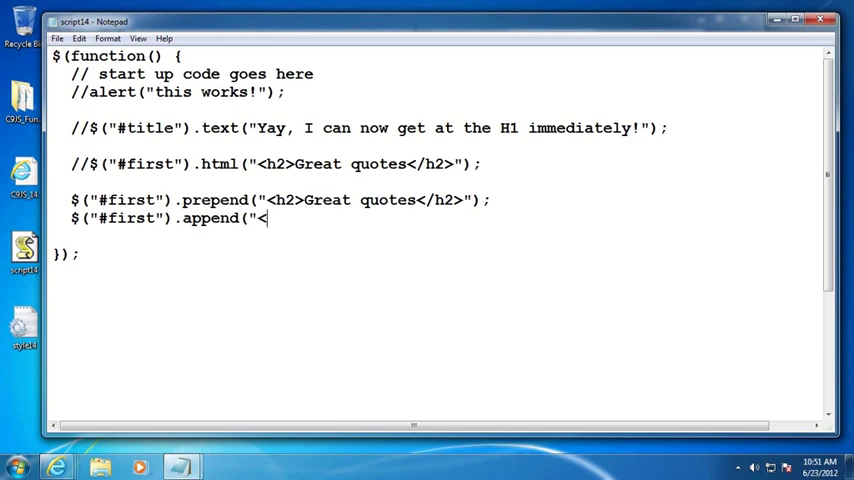
pyautogui.write('h3>... for')
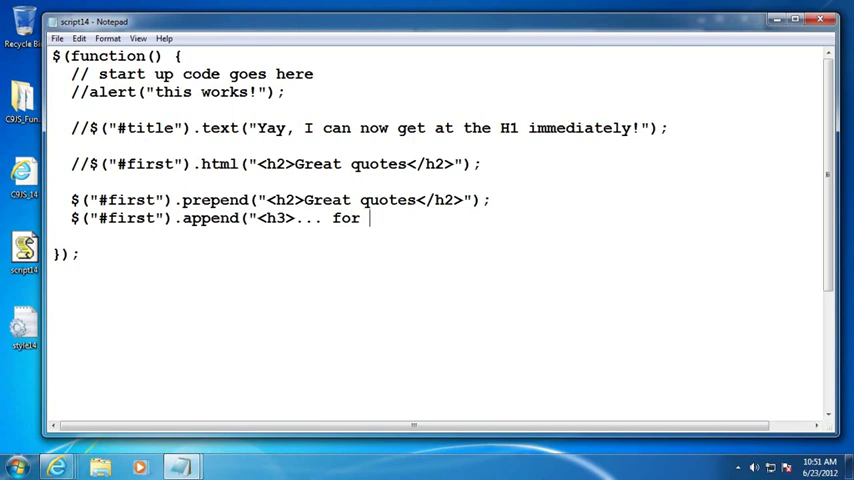
pyautogui.write('your to ponder')
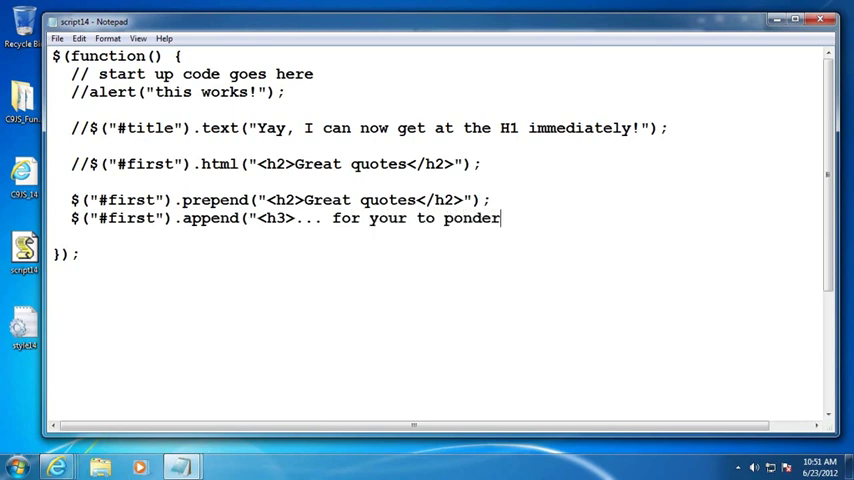
pyautogui.write('.')
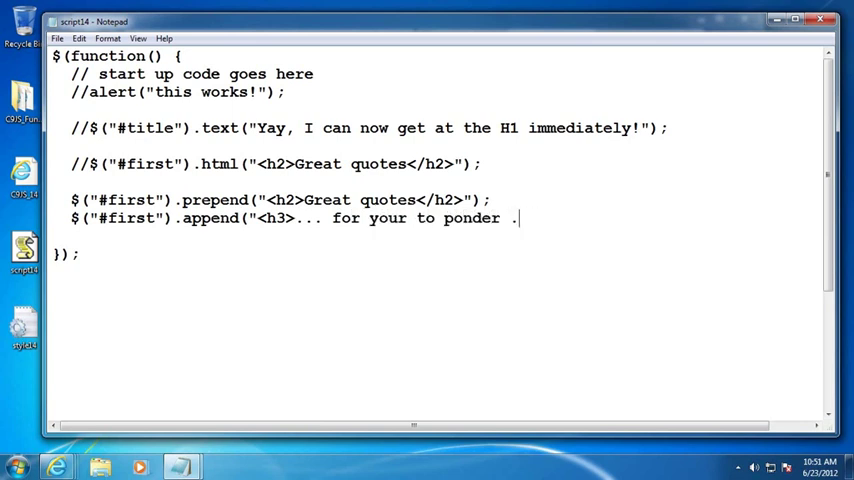
pyautogui.write('... </')
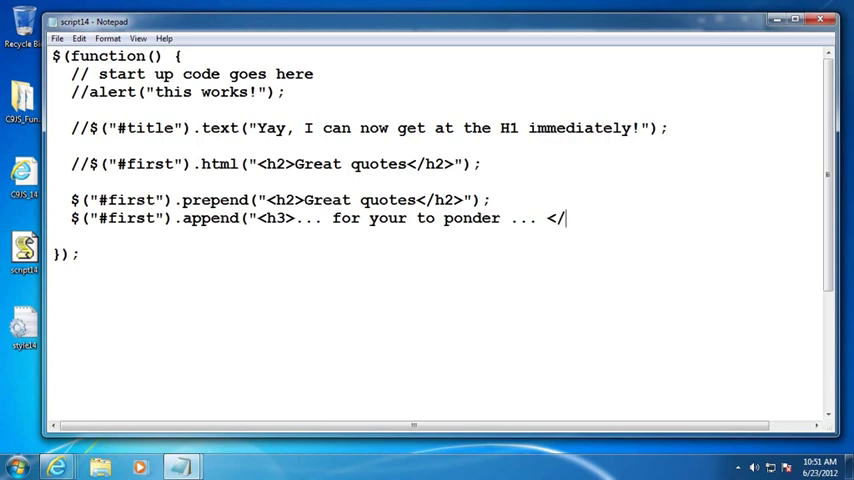
pyautogui.write('h3>");')
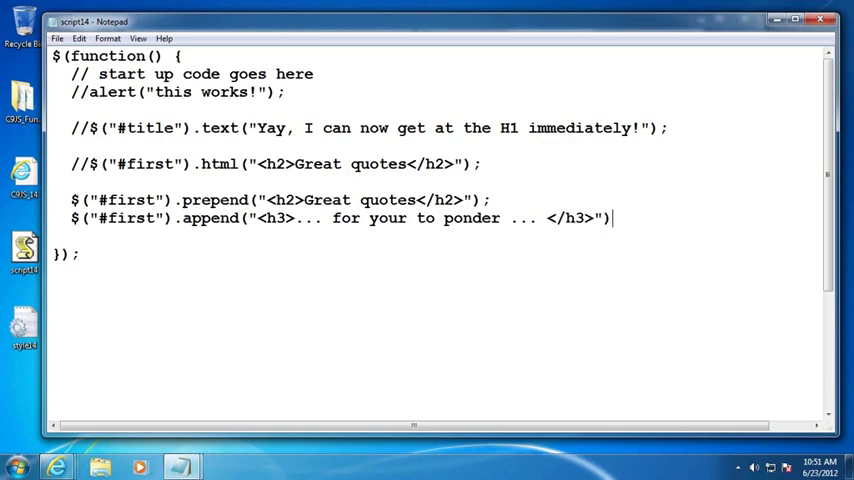
pyautogui.click(62, 38)
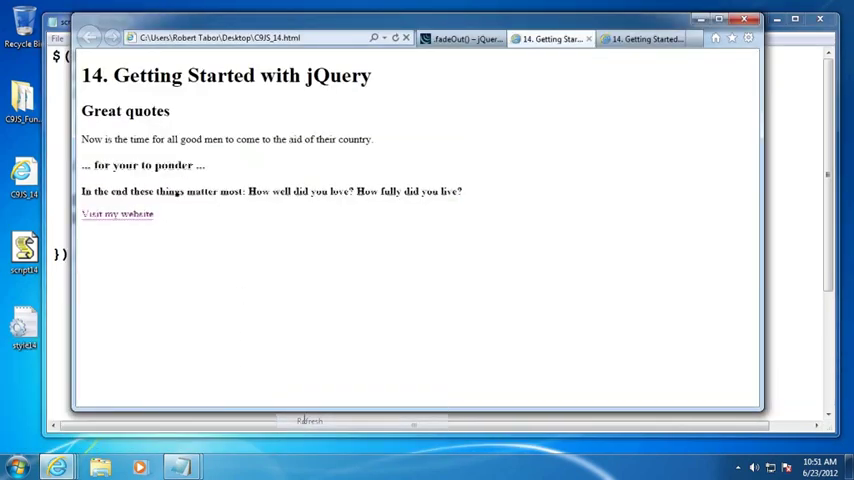
# - Highlight the refreshed page content showing the prepended and appended headings
pyautogui.moveTo(132, 140); pyautogui.dragTo(316, 140)
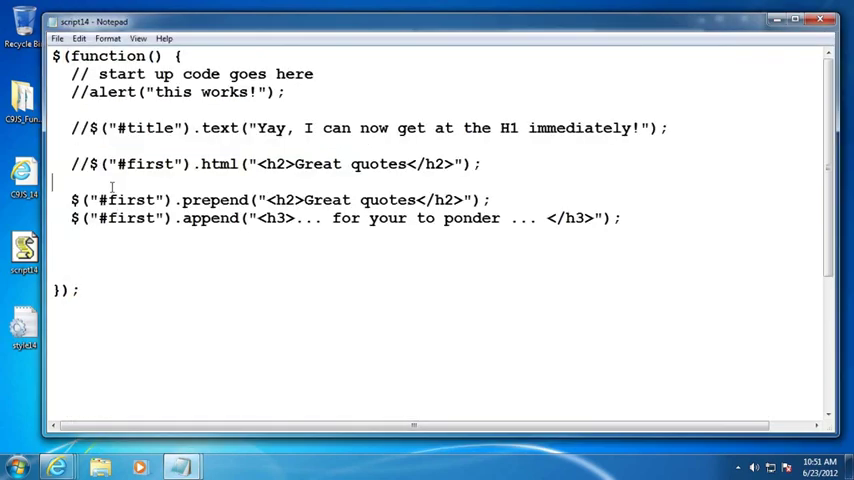
# - Write the comment that append and prepend work INSIDE the given selection
pyautogui.write('//')
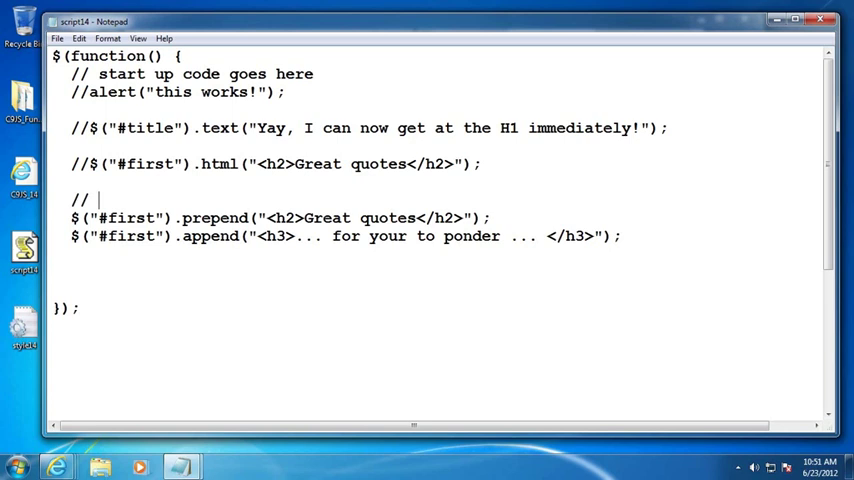
pyautogui.write('append and prepend')
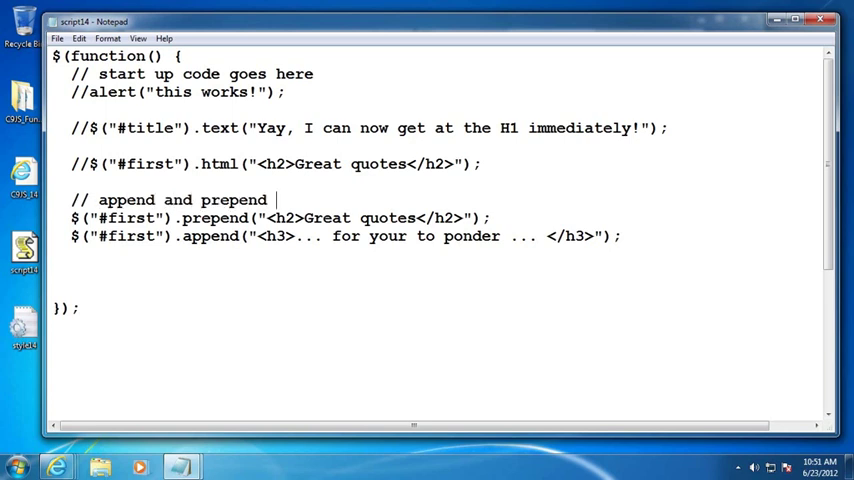
pyautogui.write('work INSIDE')
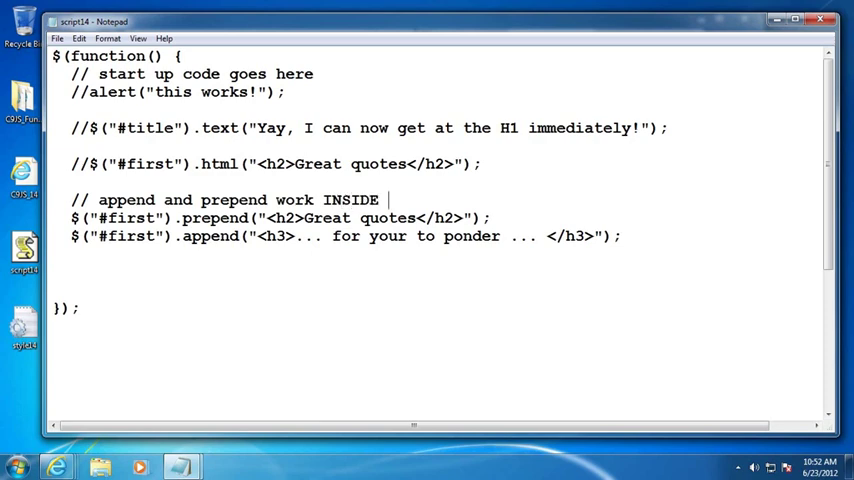
pyautogui.write('the given selection')
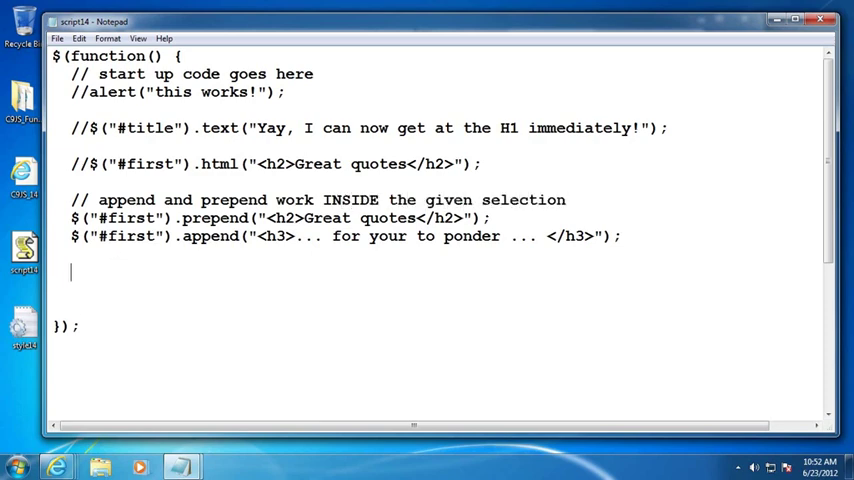
# - Write the comment that before, after, insertBefore, insertAfter work OUTSIDE the given selection
pyautogui.write('// befor')
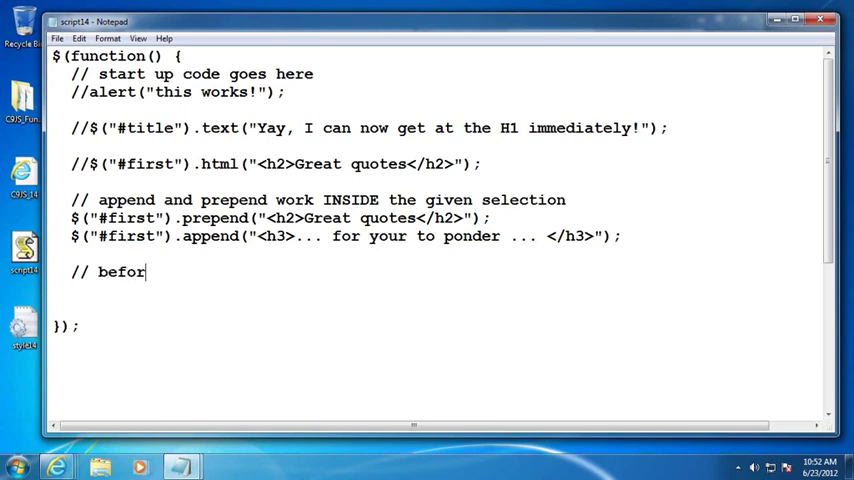
pyautogui.write('e, after, ins')
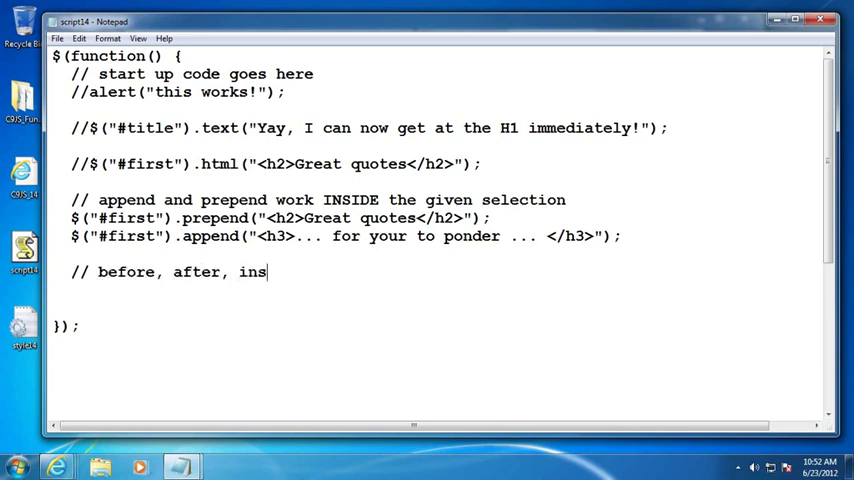
pyautogui.write('ertBefore')
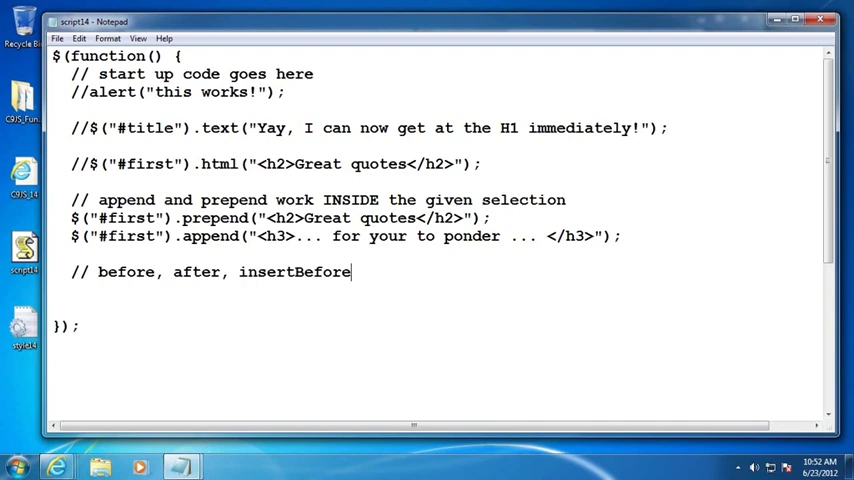
pyautogui.write(', insertAfter work OUTSIDE')
pyautogui.write('//')
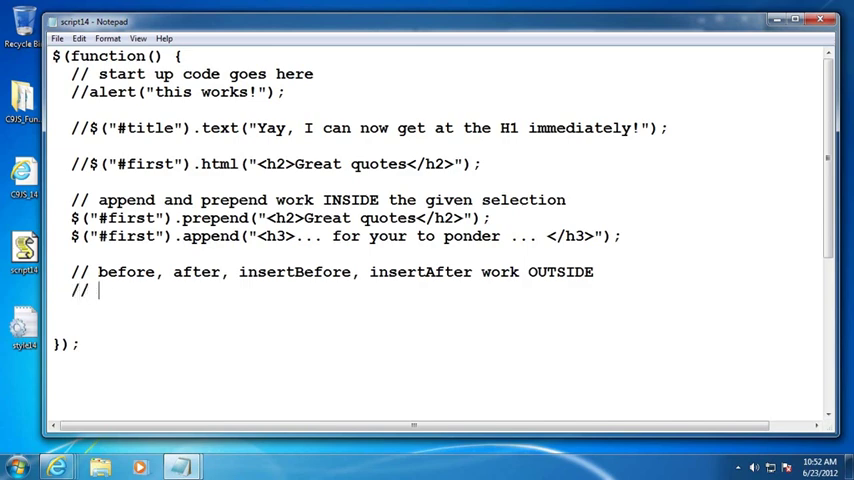
pyautogui.write('the given selection')
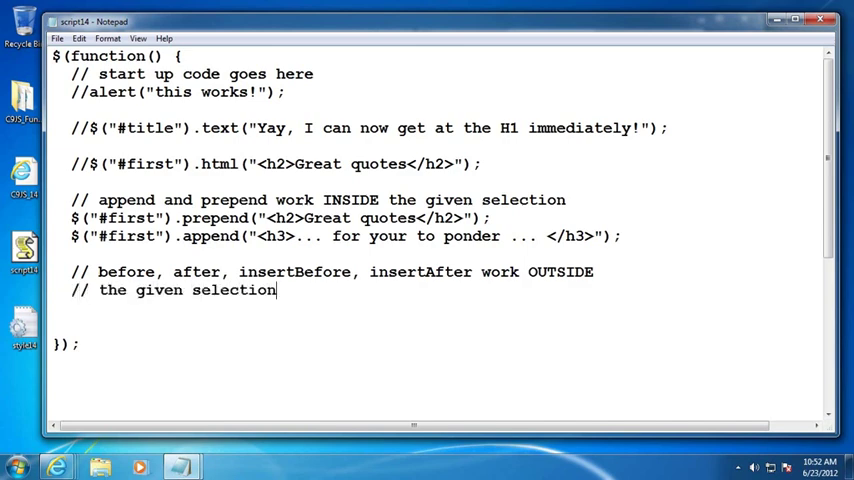
pyautogui.write('.')
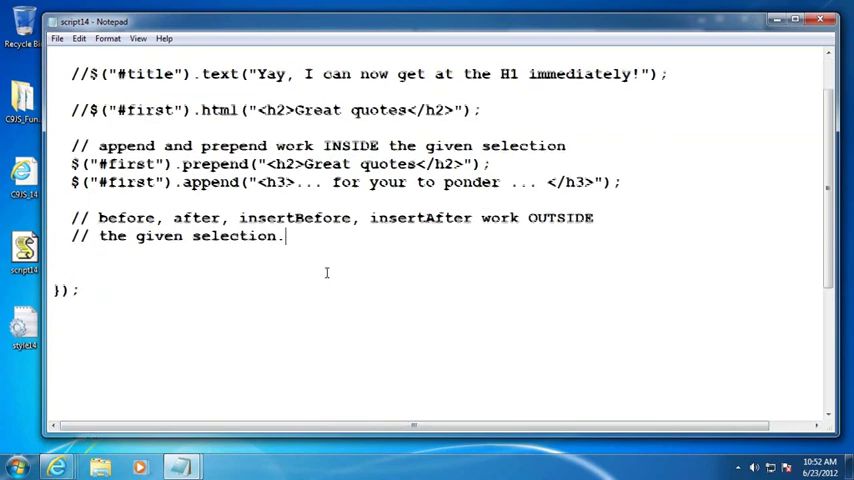
pyautogui.moveTo(200, 368)
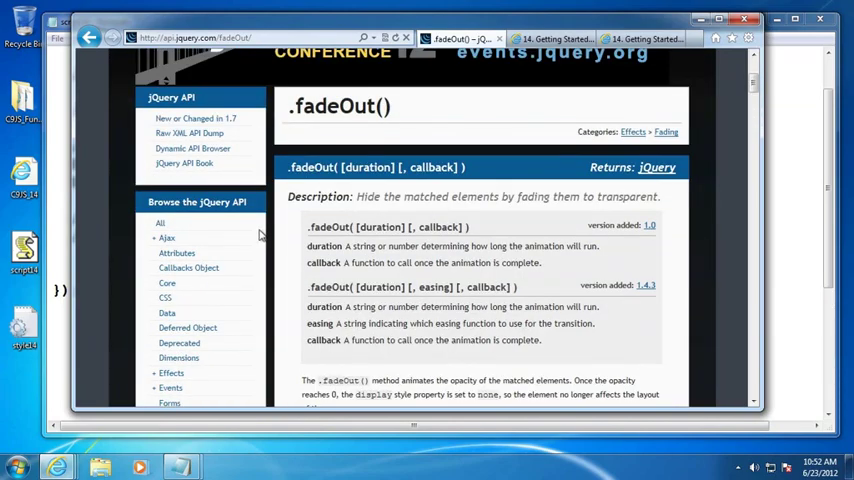
# - Browse the jQuery Manipulation category, scrolling through .after(), .append() and .before()
pyautogui.scroll(-3)
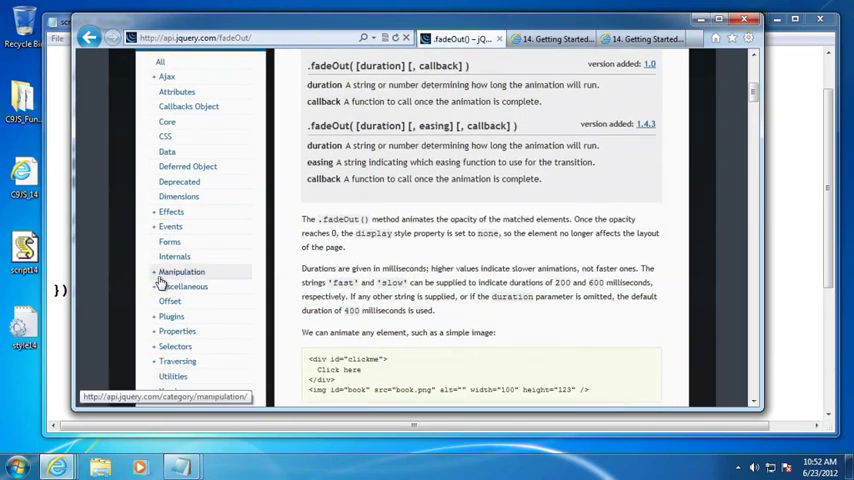
pyautogui.click(180, 272)
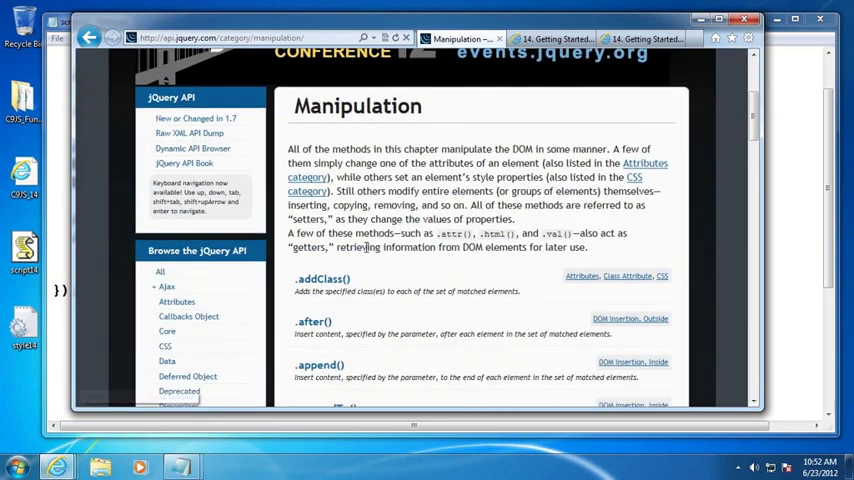
pyautogui.scroll(-3)
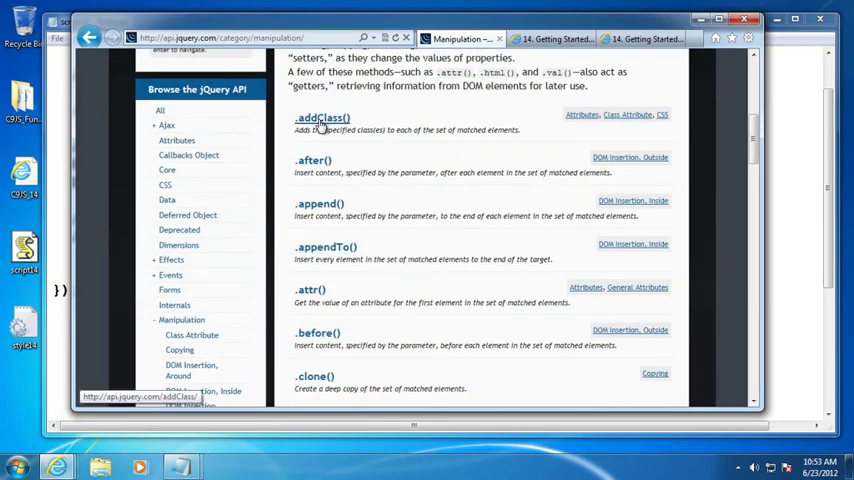
pyautogui.moveTo(296, 172)
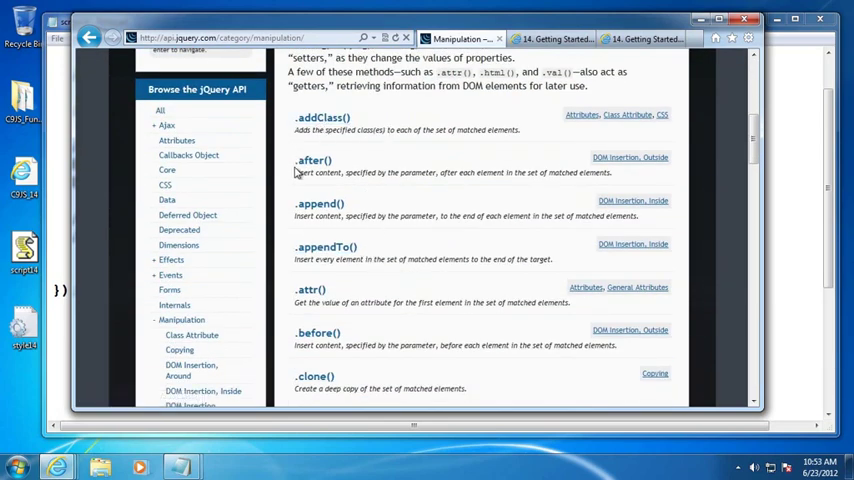
pyautogui.scroll(-3)
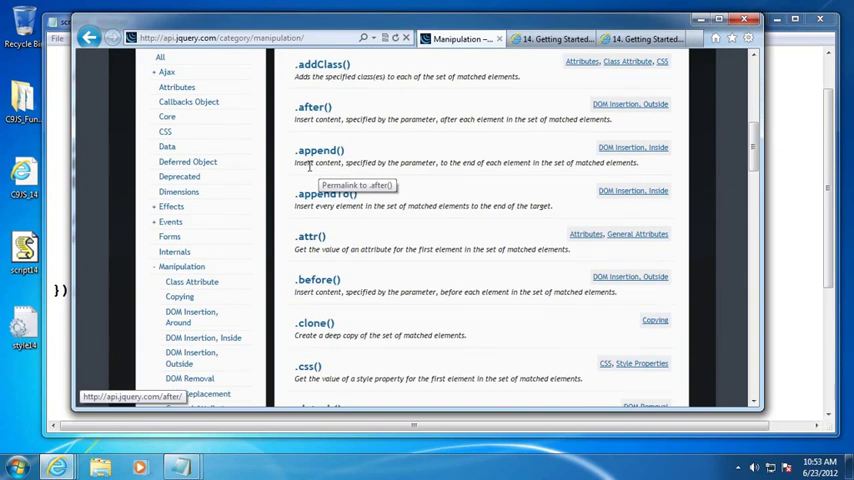
pyautogui.scroll(-3)
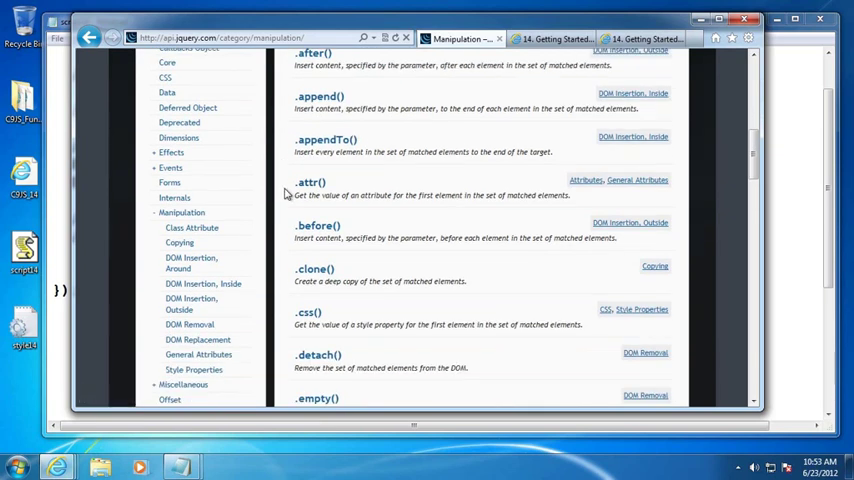
pyautogui.scroll(-3)
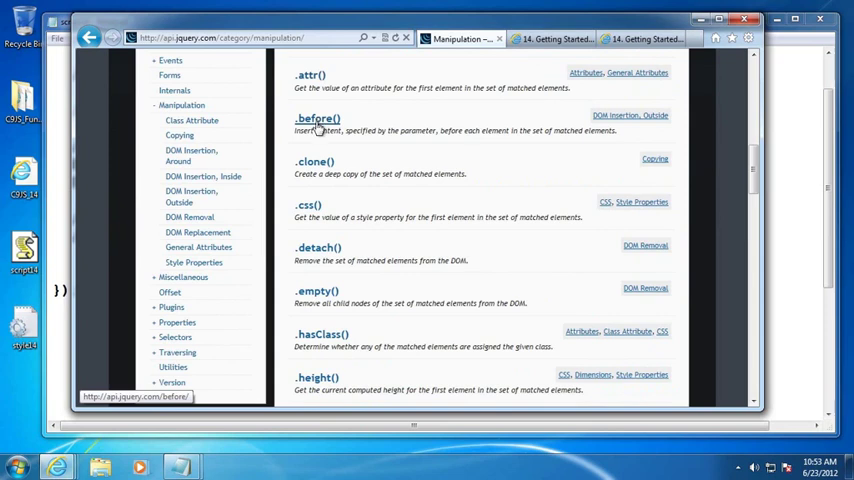
pyautogui.scroll(-3)
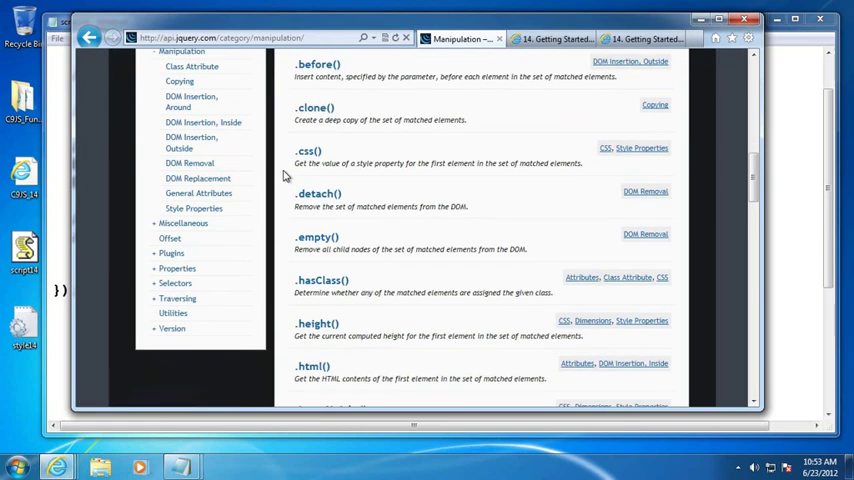
pyautogui.moveTo(304, 156)
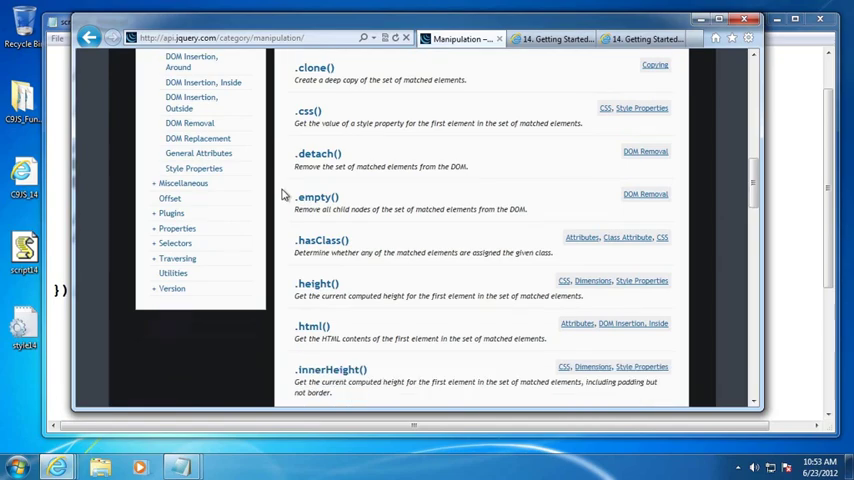
pyautogui.scroll(-3)
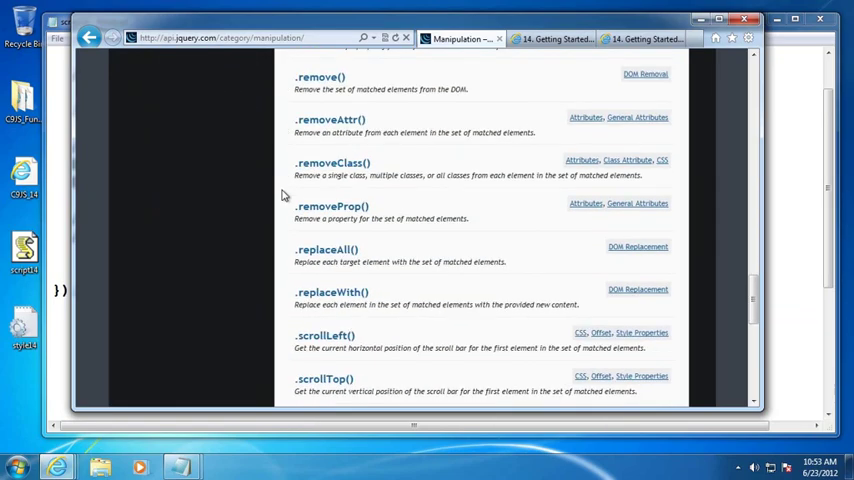
pyautogui.scroll(-3)
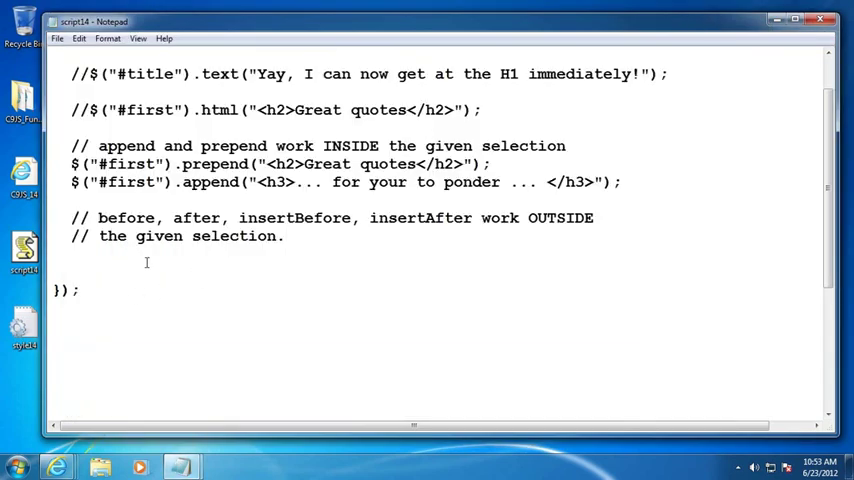
pyautogui.moveTo(182, 144); pyautogui.dragTo(436, 182)
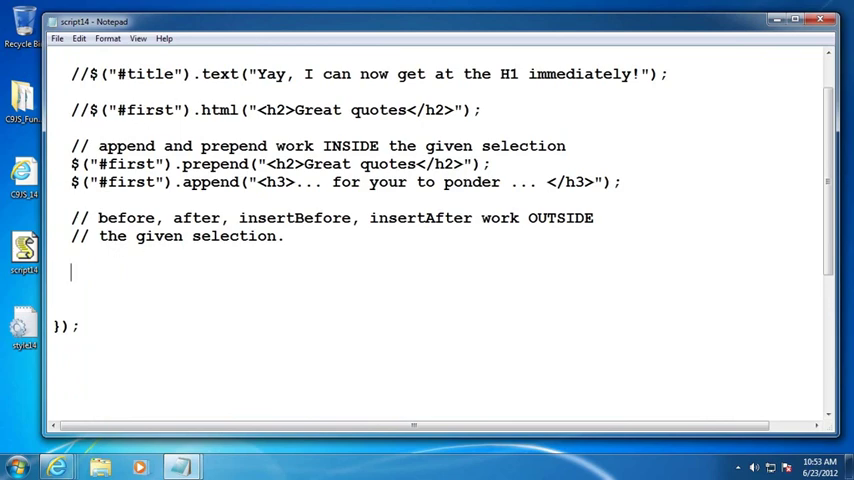
pyautogui.write('$(')
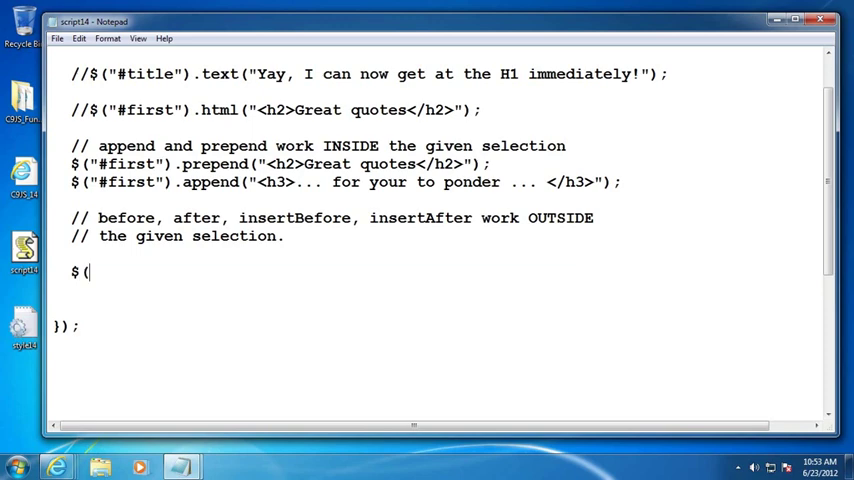
pyautogui.write('"')
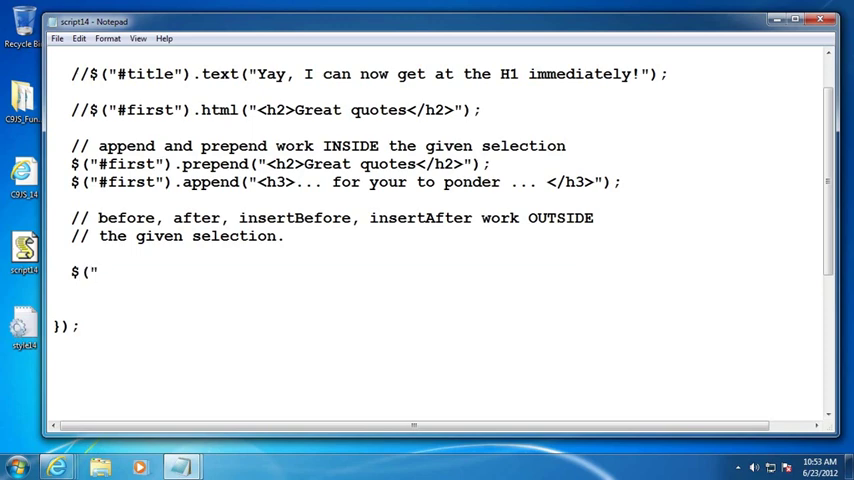
pyautogui.write('#myAnchor").attr')
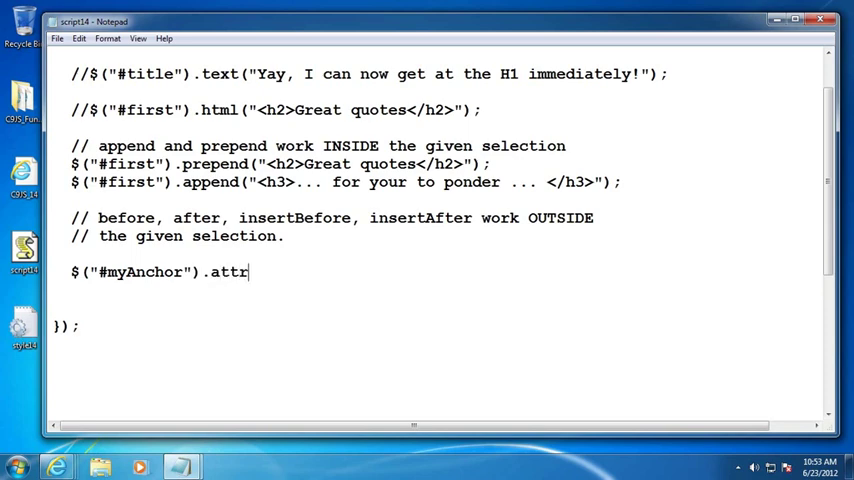
pyautogui.write('("')
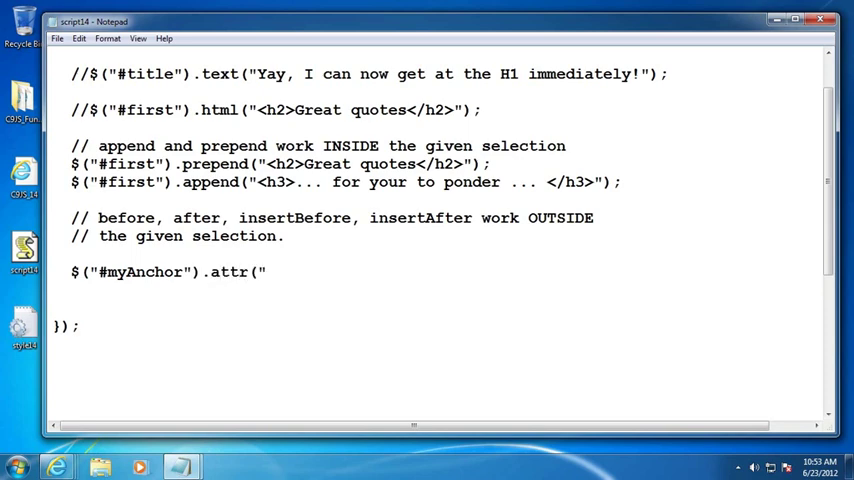
pyautogui.write('"href",')
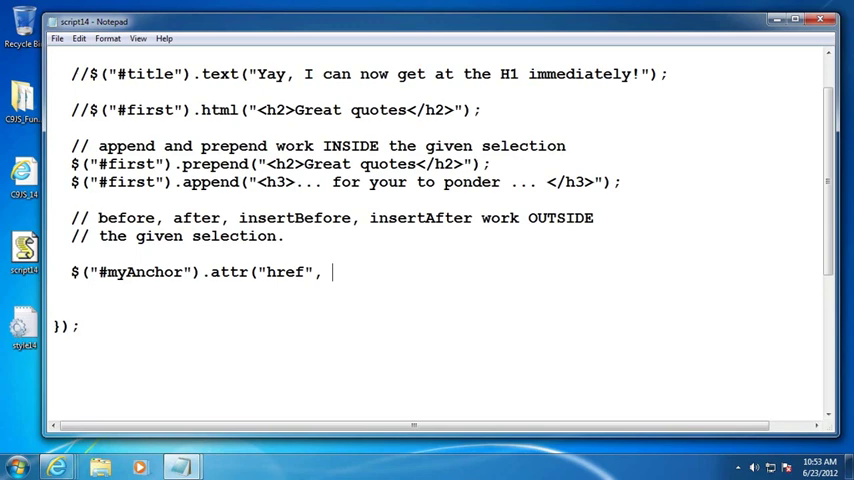
pyautogui.write('"h')
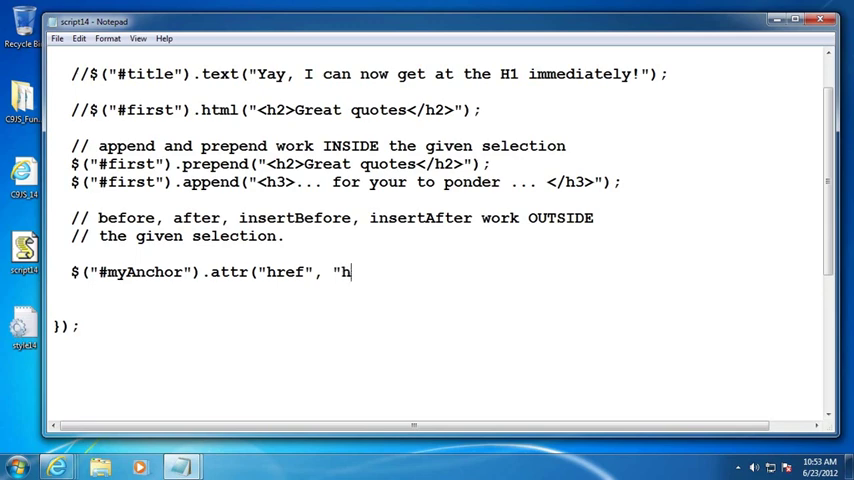
pyautogui.write('ttp://')
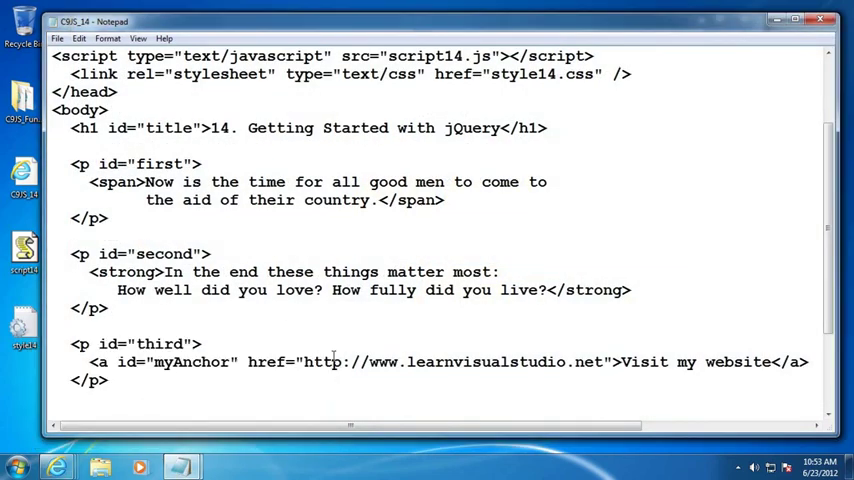
pyautogui.moveTo(238, 360); pyautogui.dragTo(568, 360)
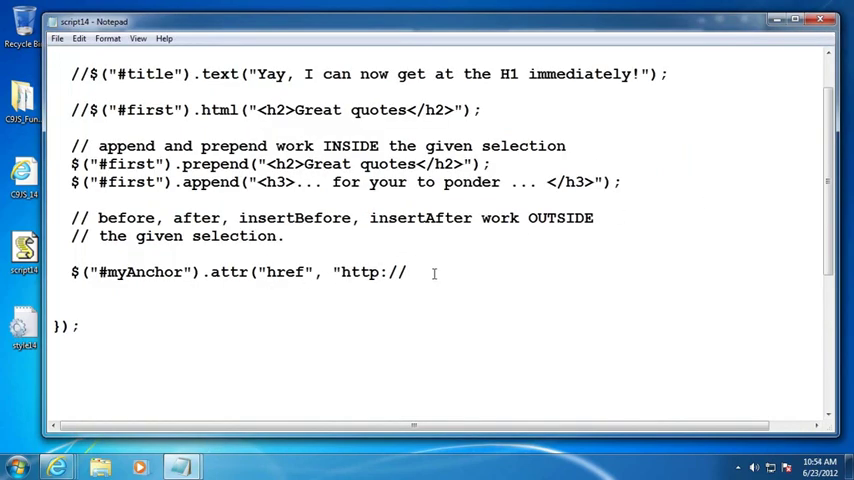
pyautogui.write('channel')
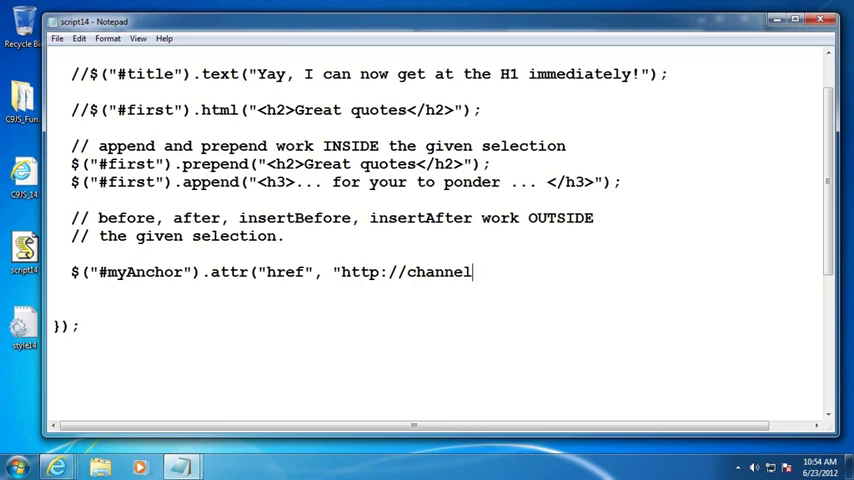
pyautogui.write('9.msdn')
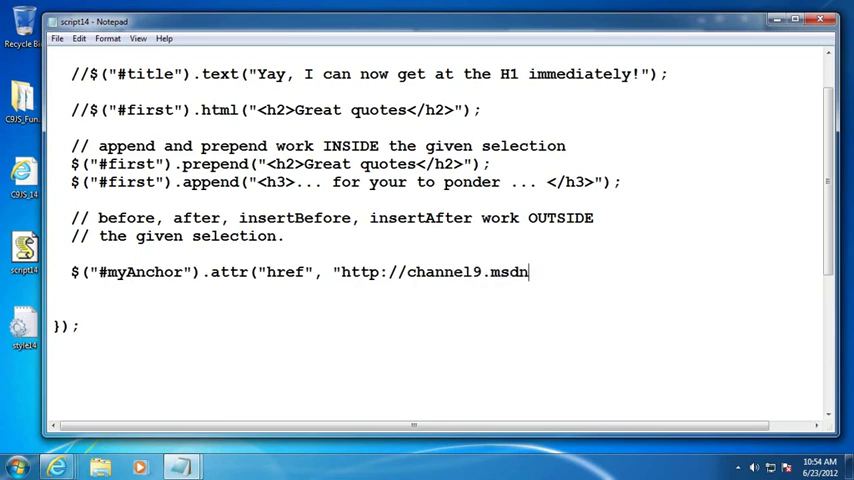
pyautogui.write('.com"')
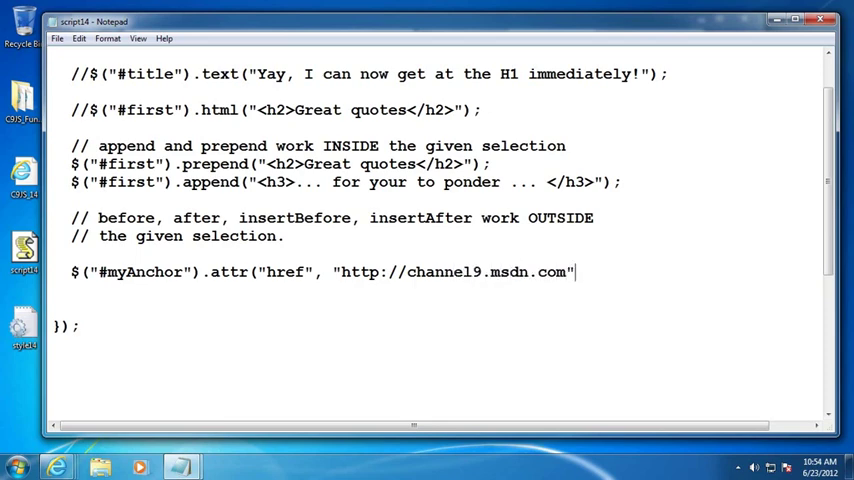
pyautogui.write(');')
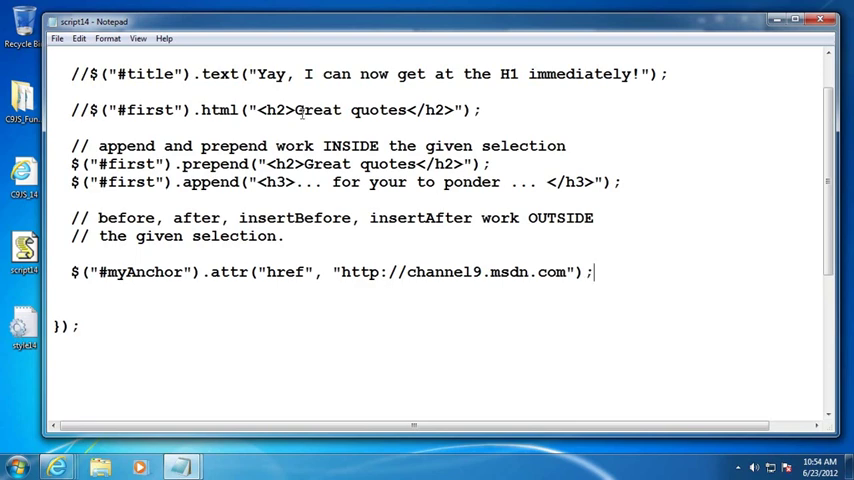
pyautogui.click(64, 38)
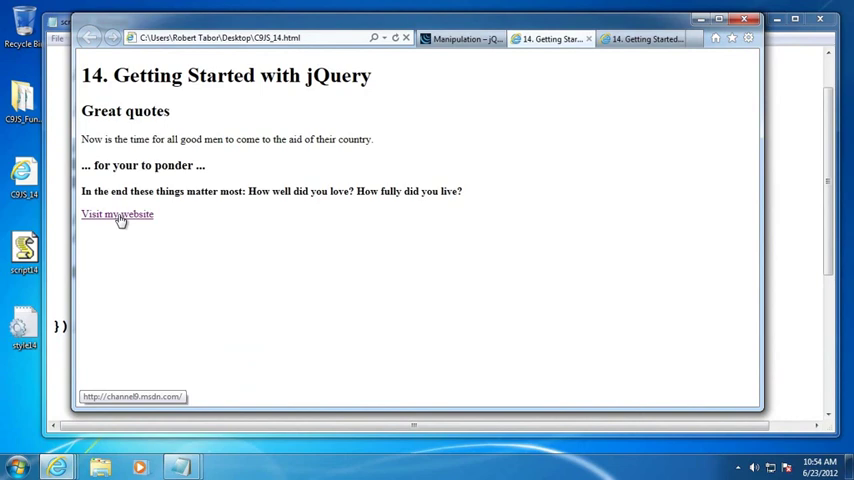
# - Comment out the myAnchor attr statement with // and bring up Open with for the CS_14 file
pyautogui.click(118, 212)
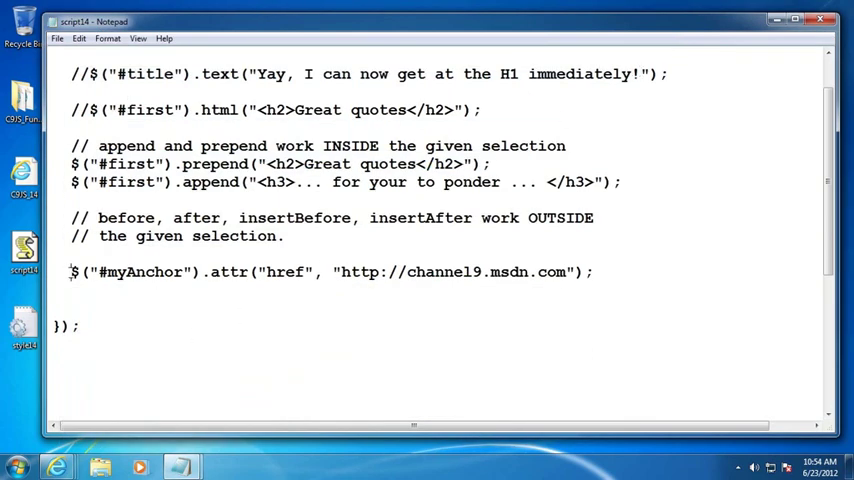
pyautogui.write('//')
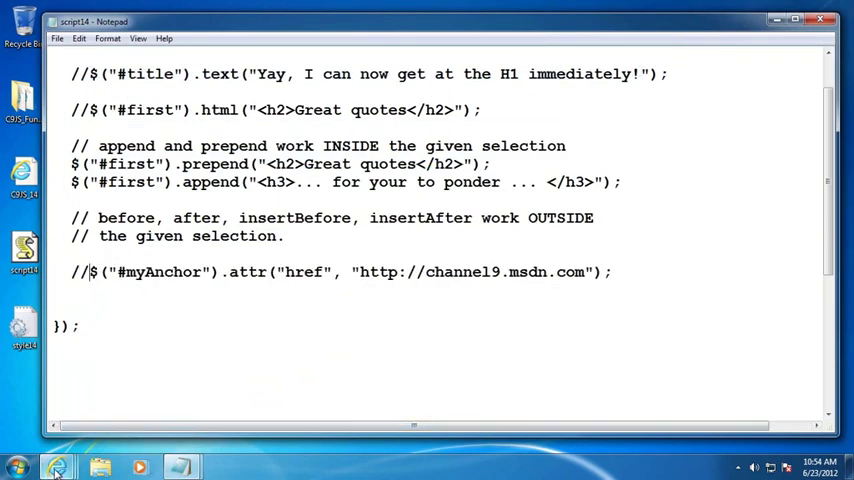
pyautogui.click(56, 468)
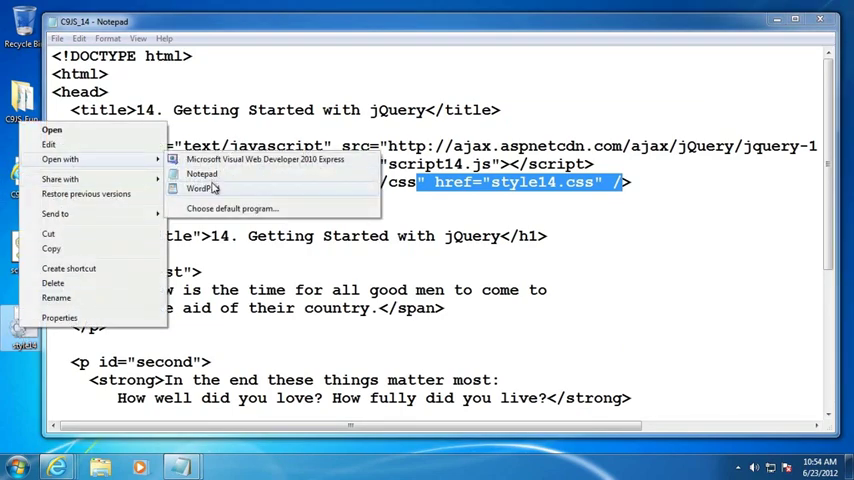
# - Return to editing script14.js on the blank line below the commented statement
pyautogui.click(200, 172)
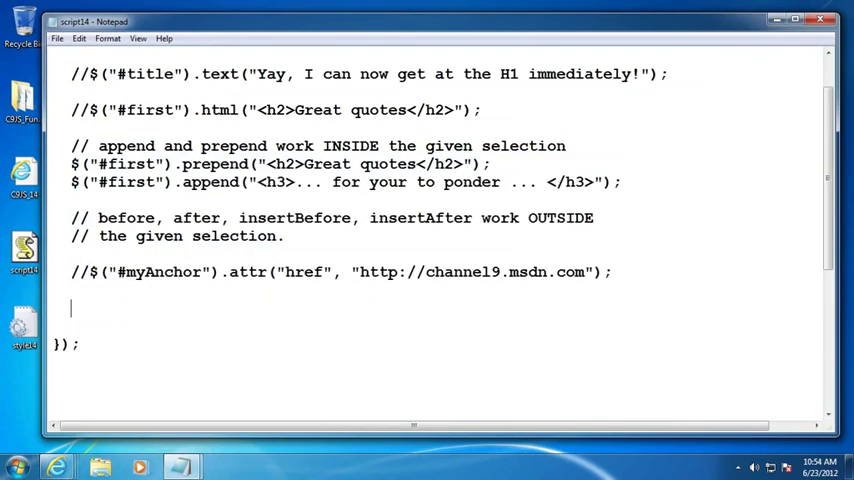
# - Write the statement $("#title").addClass("standout");
pyautogui.write('$')
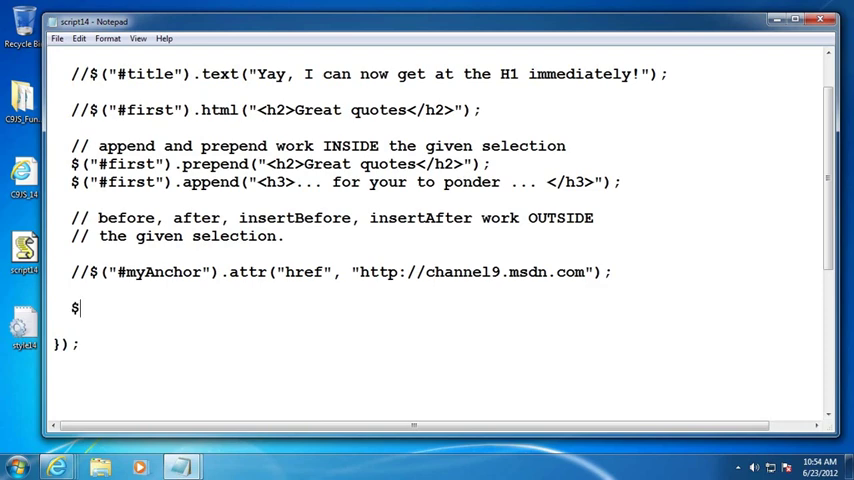
pyautogui.write('(')
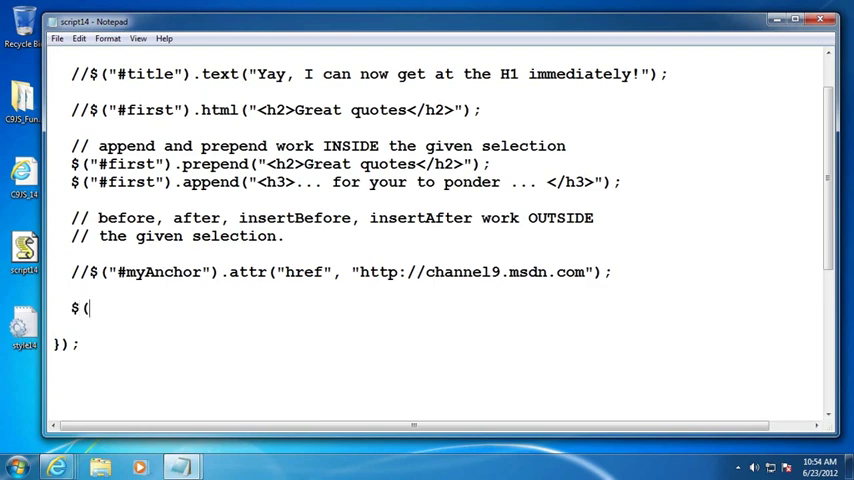
pyautogui.write('"#title")')
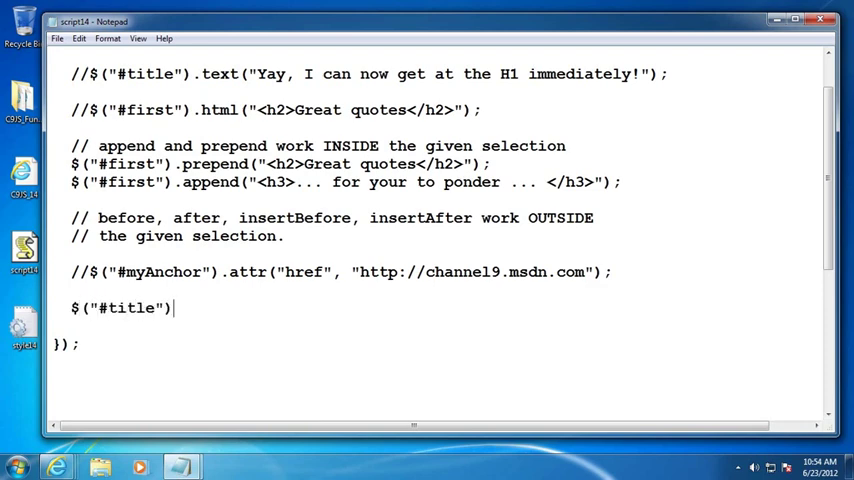
pyautogui.write('.ad')
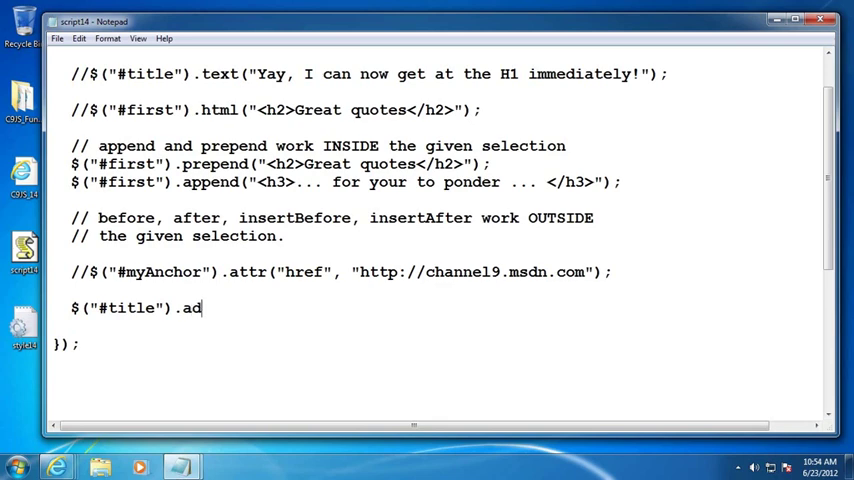
pyautogui.write('dClass(')
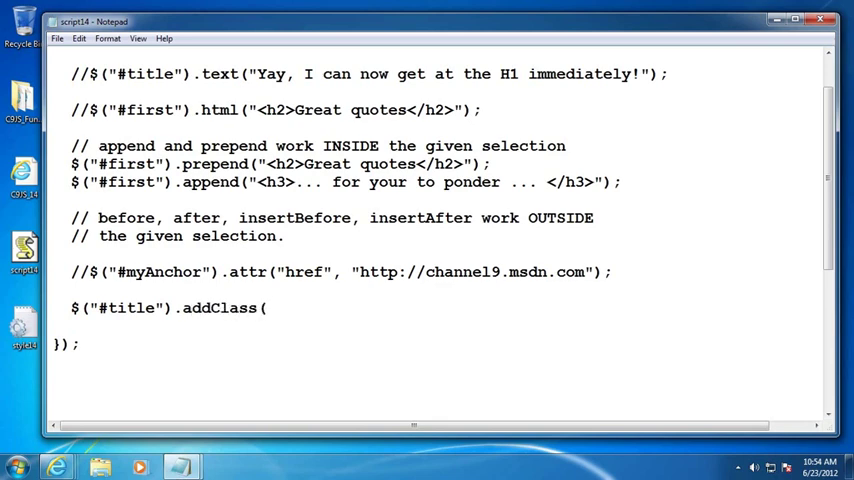
pyautogui.write('"stando')
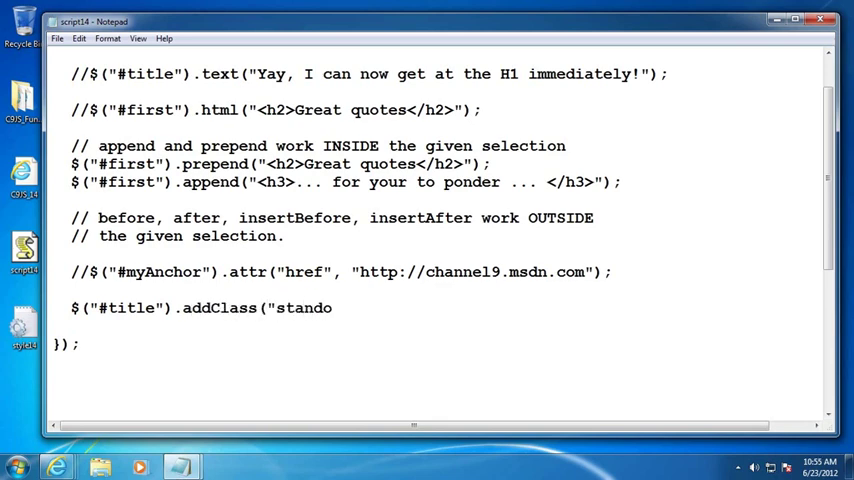
pyautogui.write('ut");')
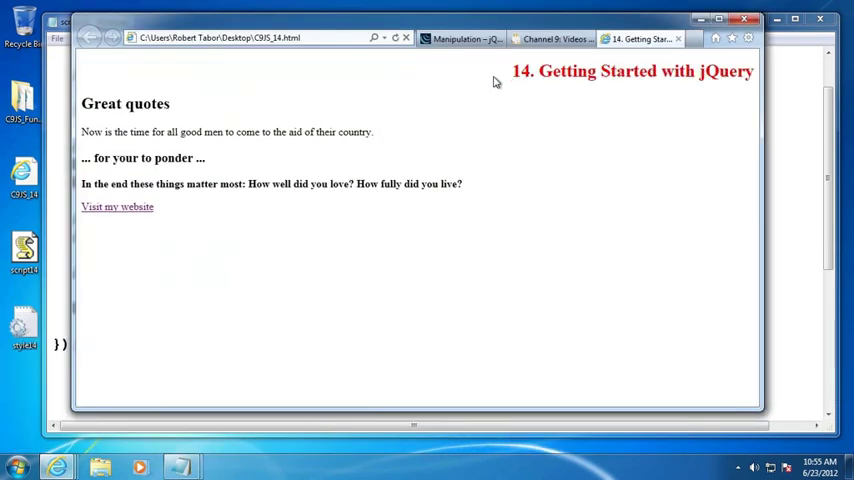
pyautogui.moveTo(538, 72); pyautogui.dragTo(696, 72)
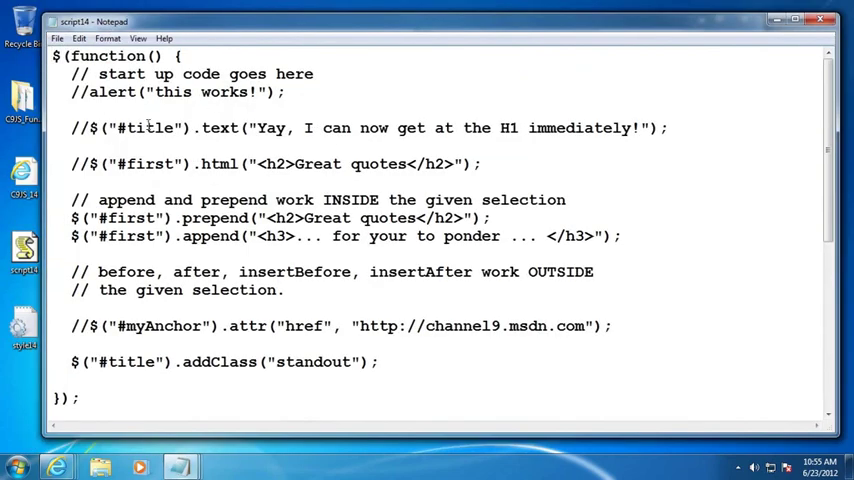
pyautogui.rightClick(20, 330)
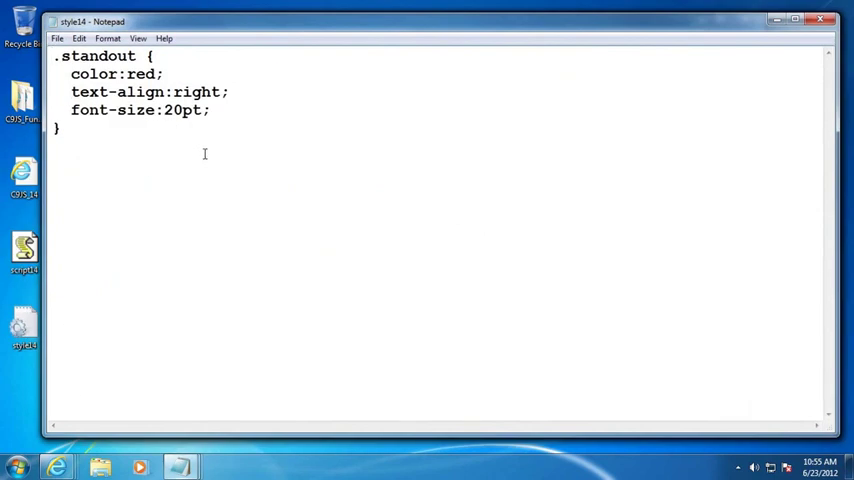
pyautogui.tripleClick(164, 92)
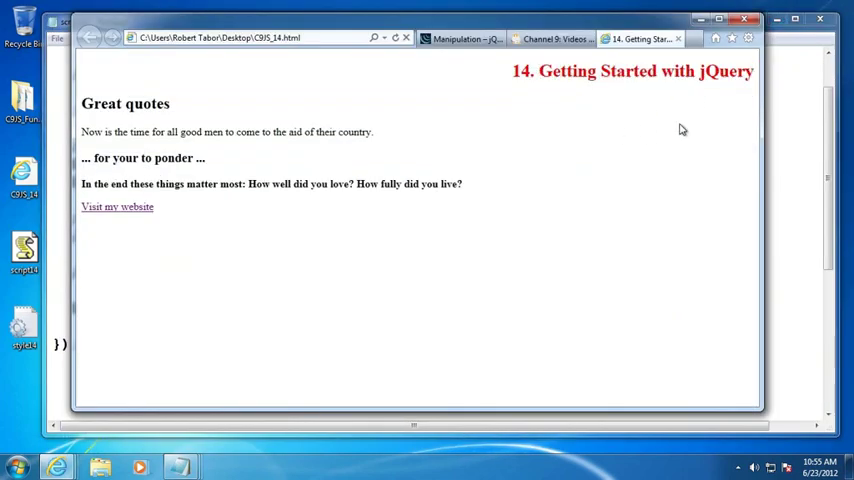
pyautogui.moveTo(622, 132)
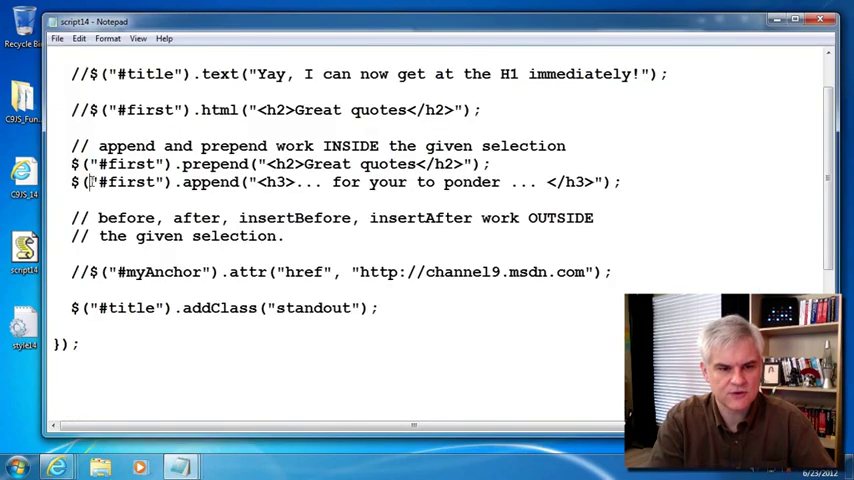
pyautogui.doubleClick(128, 182)
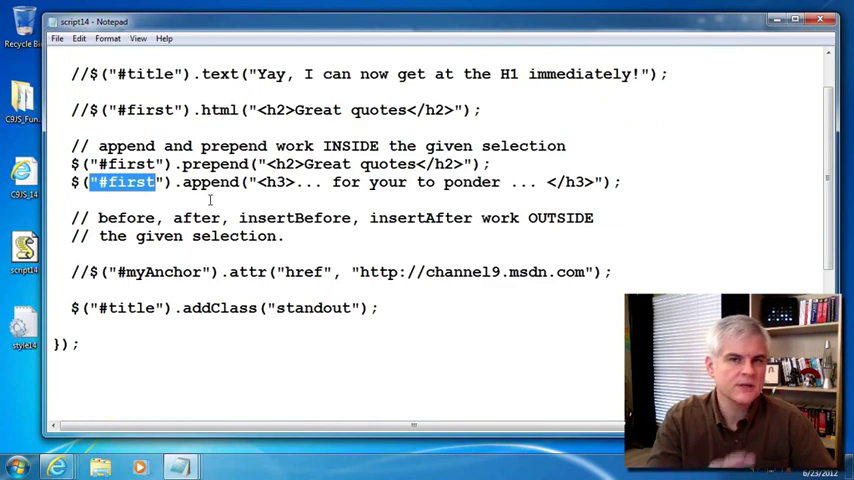